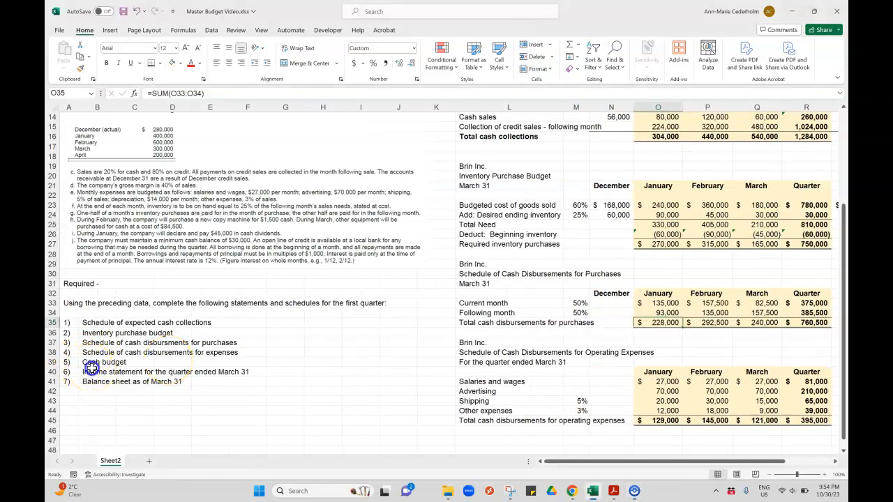
- Title the budget Brin Inc., Cash Budget, March 31 in L48:L50
{"action": "left_click", "coordinate": [104, 362]}
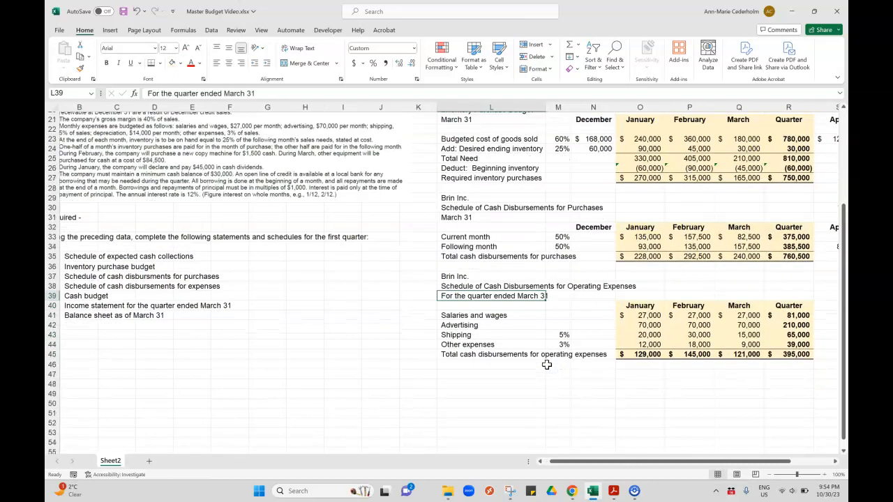
{"action": "scroll", "scroll_direction": "down", "scroll_amount": 3}
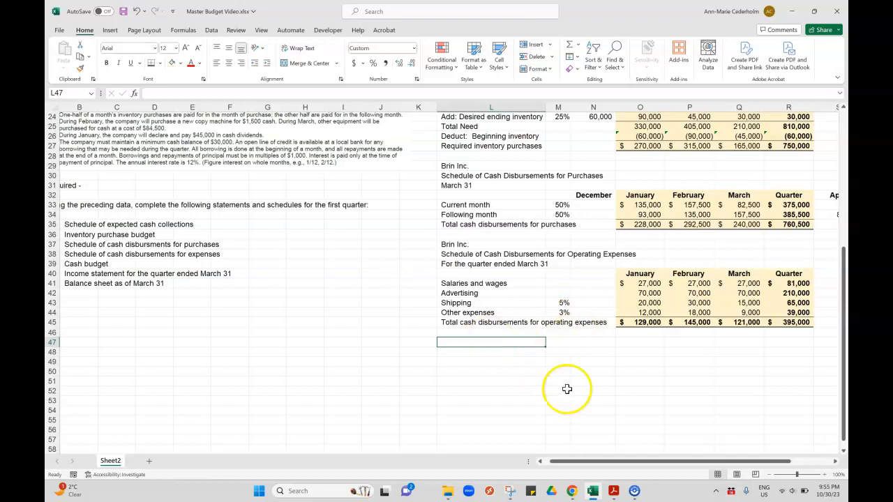
{"action": "type", "text": "Brin Inc."}
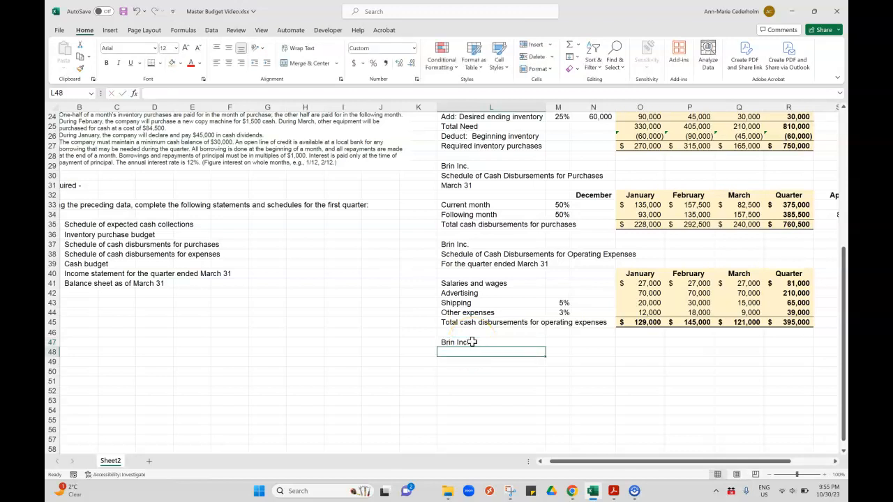
{"action": "type", "text": "Cash Budget"}
{"action": "left_click", "coordinate": [491, 361]}
{"action": "type", "text": "'"}
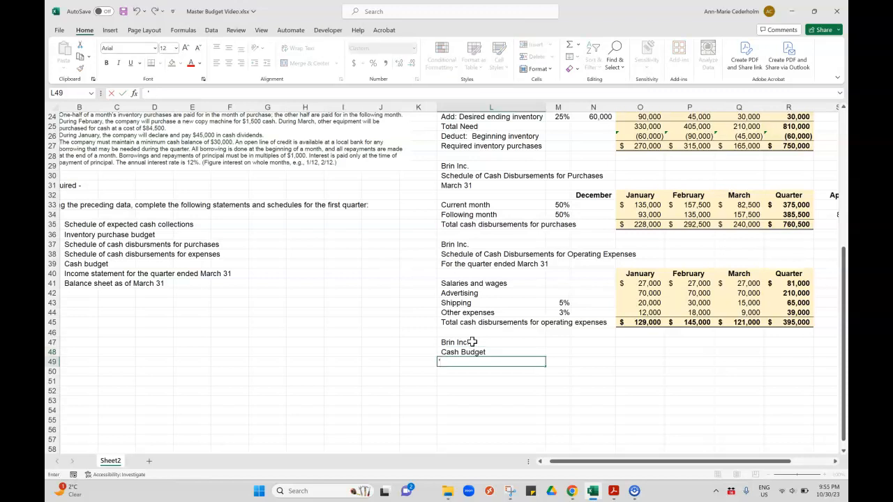
{"action": "type", "text": "March 31"}
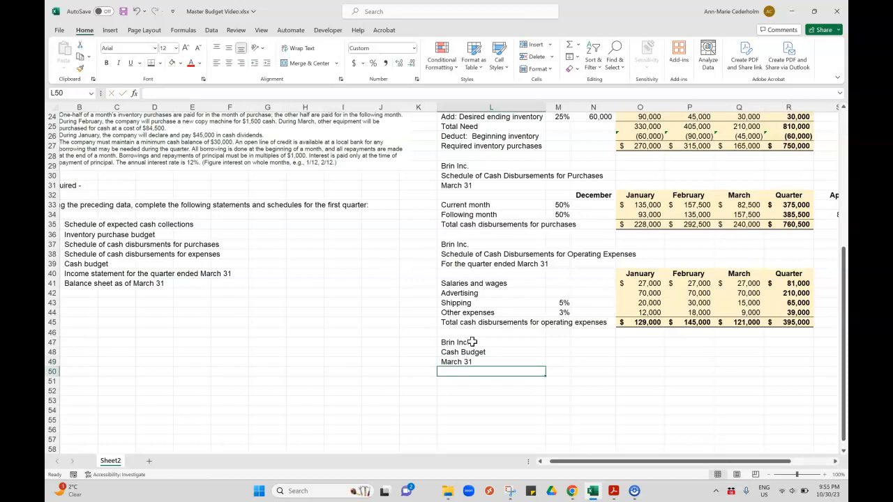
- Copy the January–Quarter headings under the title and label the Cash balance, beginning row
{"action": "left_click", "coordinate": [639, 342]}
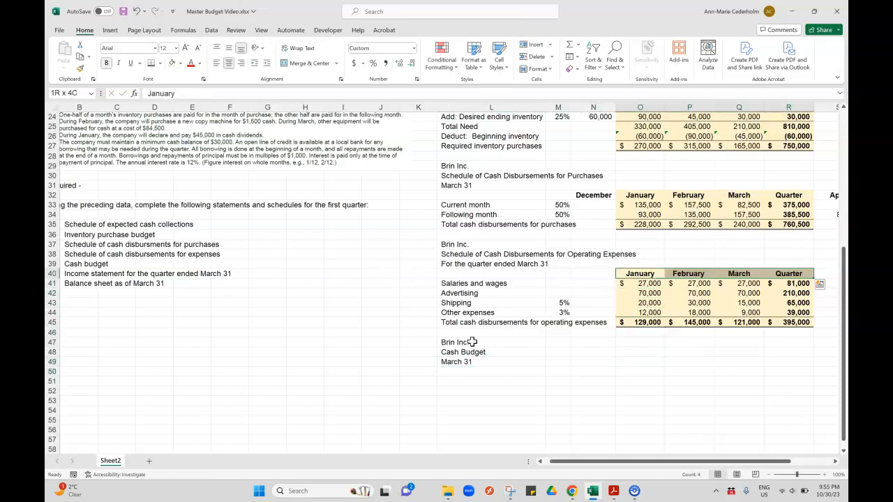
{"action": "left_click", "coordinate": [639, 371]}
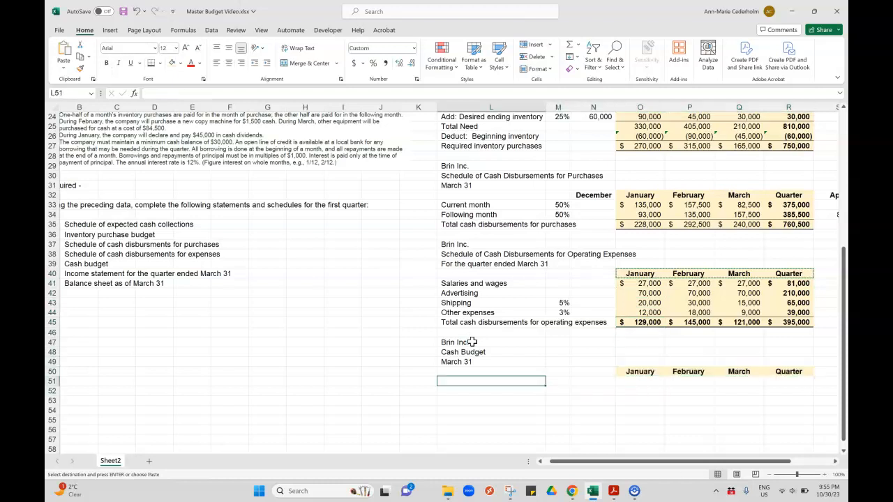
{"action": "type", "text": "Cash balance, beginning"}
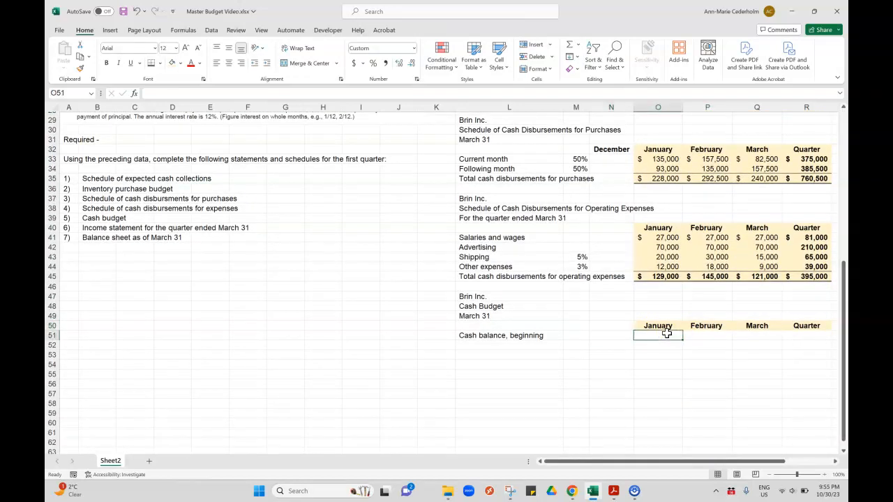
- Enter 48,000 as January's beginning cash and label Add: Collections from sales
{"action": "left_click", "coordinate": [611, 334]}
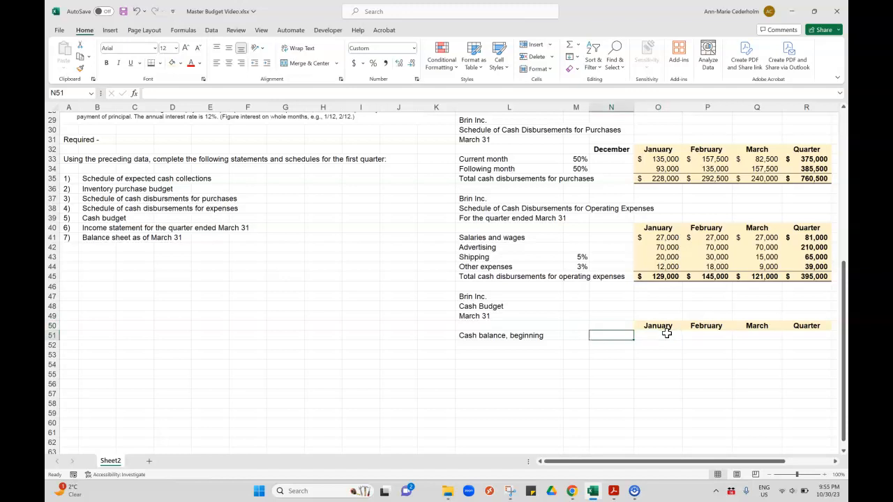
{"action": "type", "text": "480"}
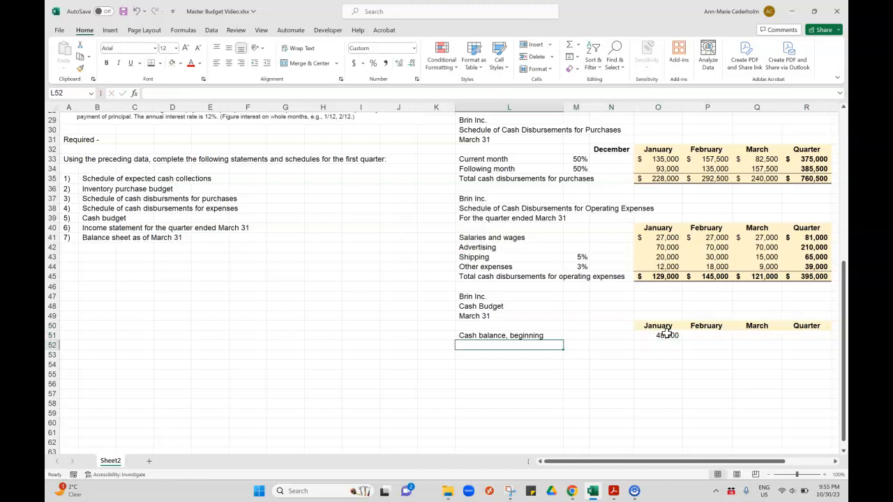
{"action": "type", "text": "Add:"}
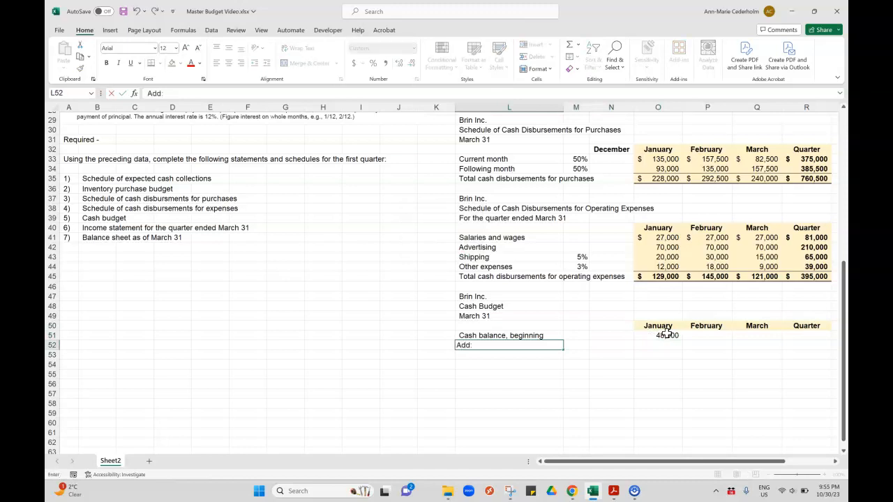
{"action": "type", "text": "Collections from sales"}
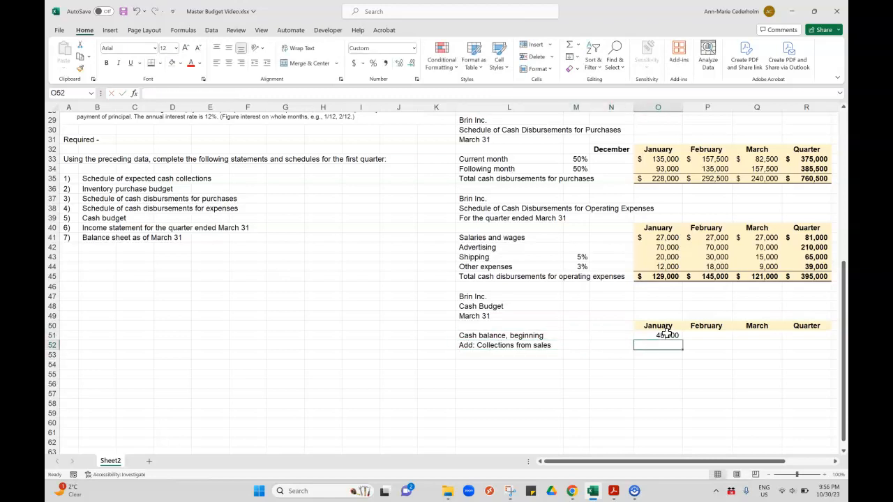
- Link collections to the schedule (=O16) and fill across, giving 304,000, 440,000 and 540,000
{"action": "type", "text": "="}
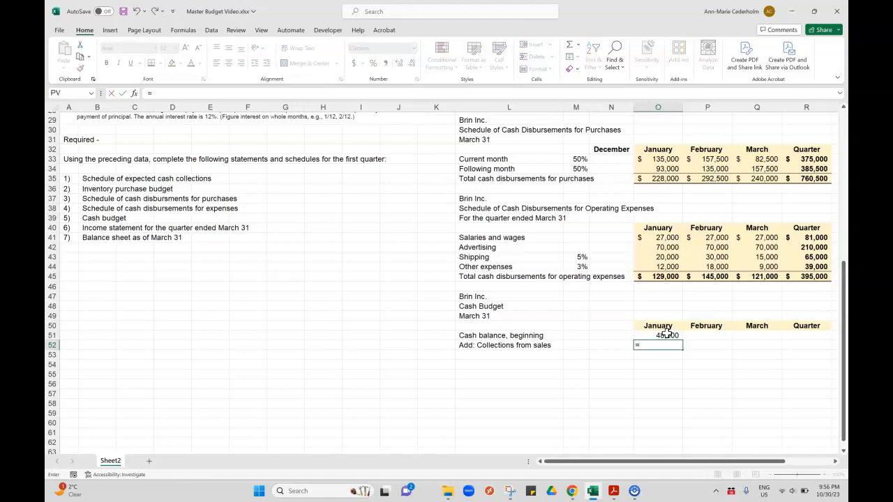
{"action": "scroll", "scroll_direction": "down", "scroll_amount": 3}
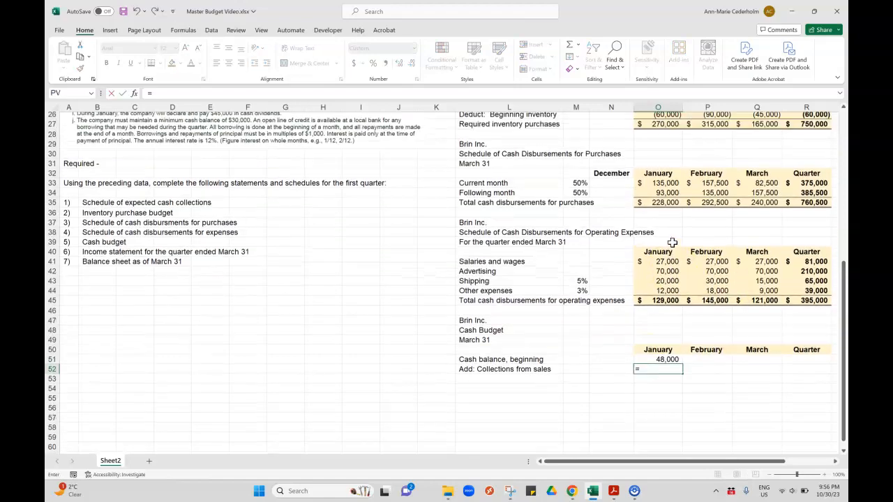
{"action": "scroll", "scroll_direction": "up", "scroll_amount": 3}
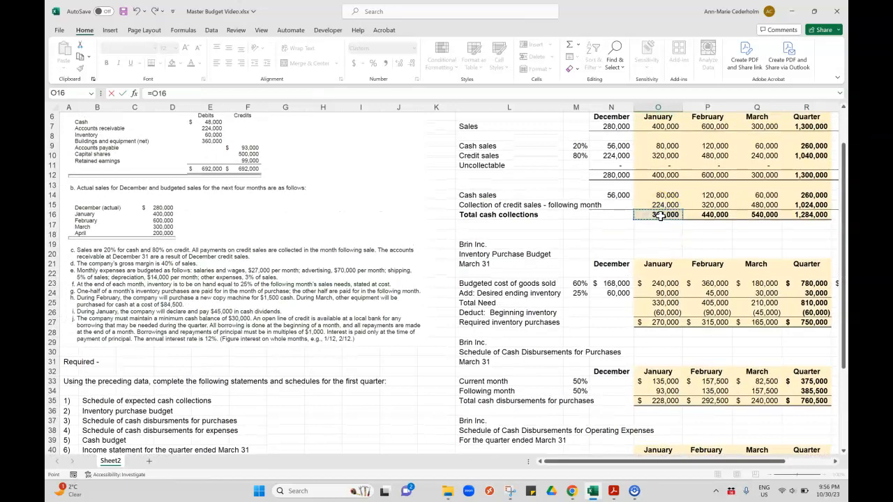
{"action": "scroll", "scroll_direction": "down", "scroll_amount": 3}
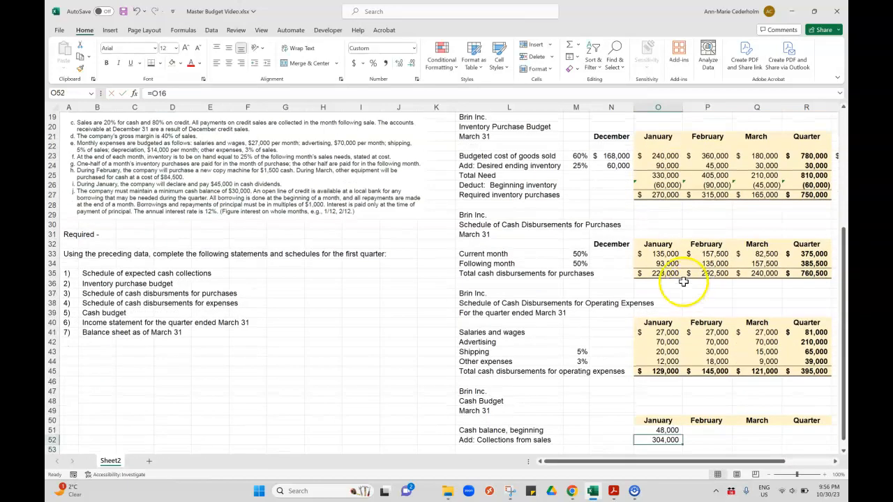
{"action": "scroll", "scroll_direction": "down", "scroll_amount": 3}
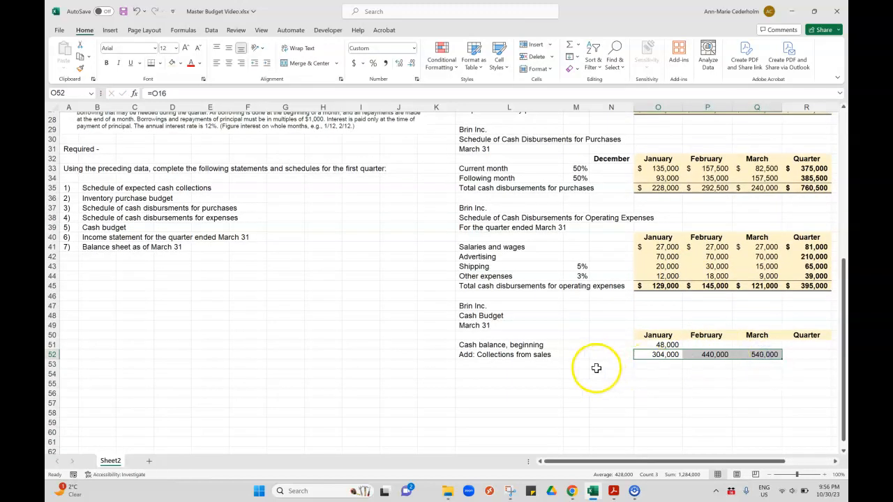
{"action": "left_click", "coordinate": [659, 364]}
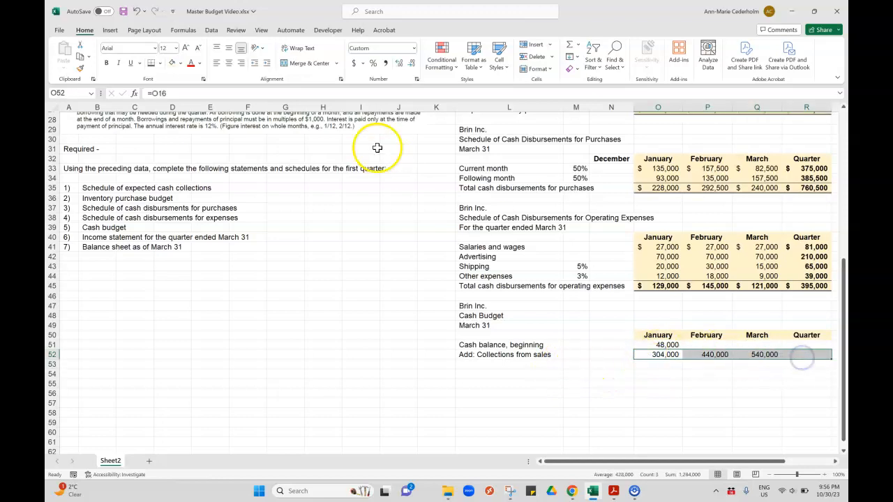
{"action": "left_click", "coordinate": [162, 63]}
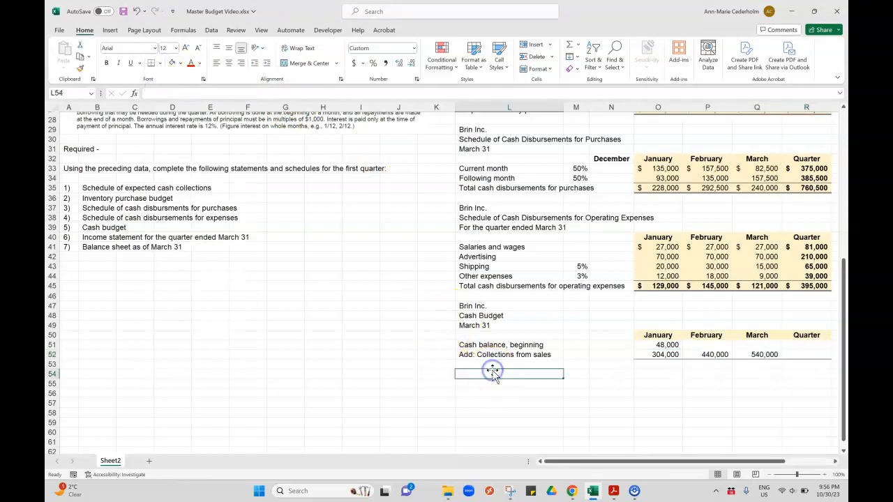
- Add a bold Total cash available row with =O51+O52, showing 352,000 for January
{"action": "type", "text": "Total cash available"}
{"action": "left_click", "coordinate": [659, 364]}
{"action": "type", "text": "=O51+O52"}
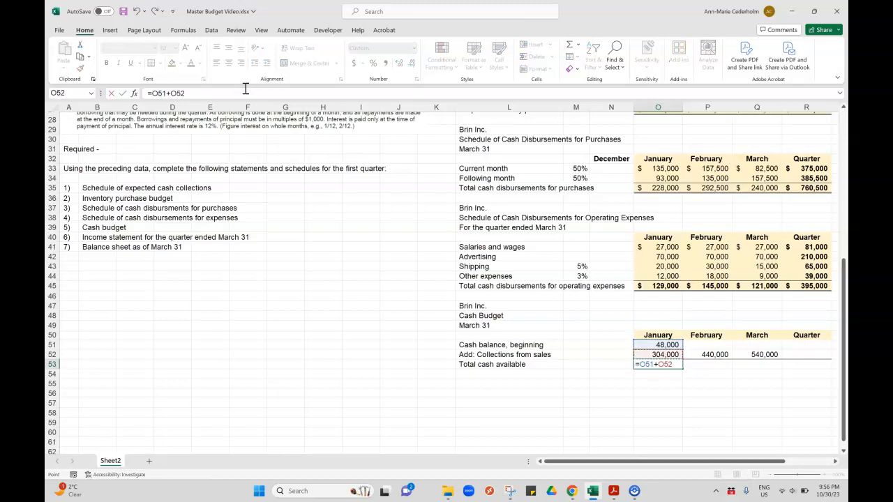
{"action": "key", "text": "enter"}
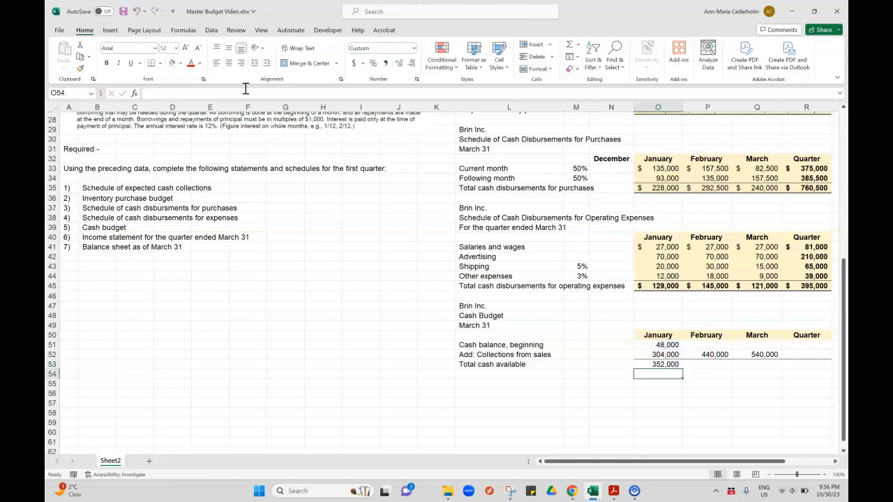
{"action": "left_click", "coordinate": [706, 345]}
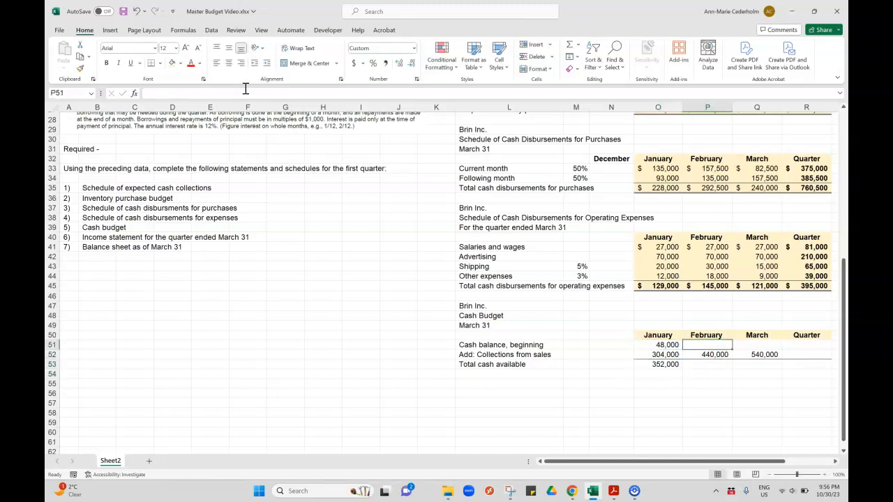
{"action": "left_click", "coordinate": [706, 354]}
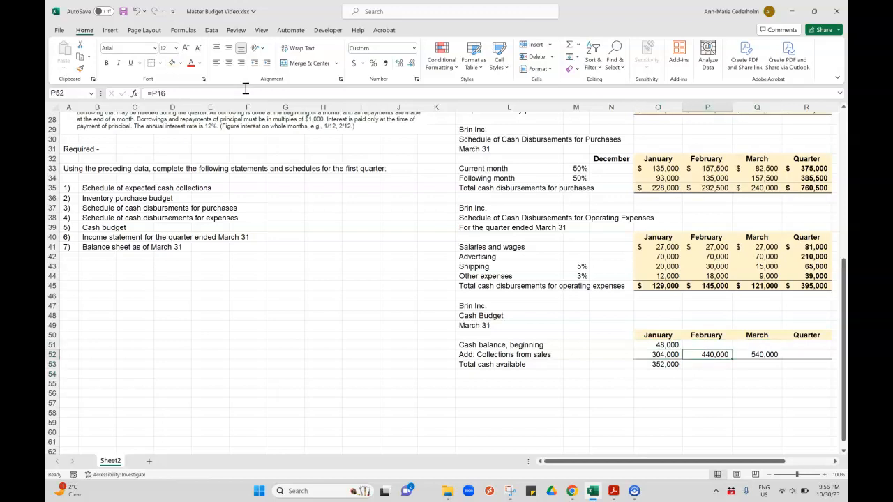
{"action": "left_click", "coordinate": [508, 364]}
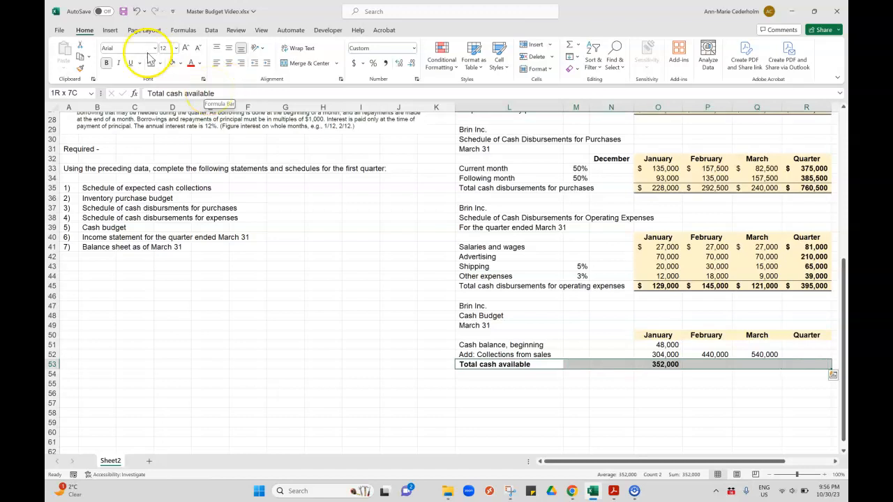
{"action": "left_click", "coordinate": [508, 375]}
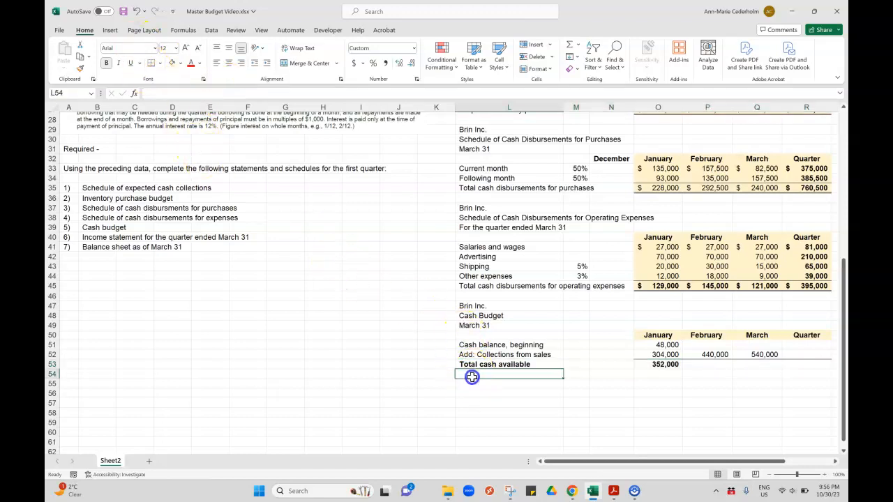
- Label the Deduct: Disbursements heading and a Purchase of inventory row
{"action": "type", "text": "D"}
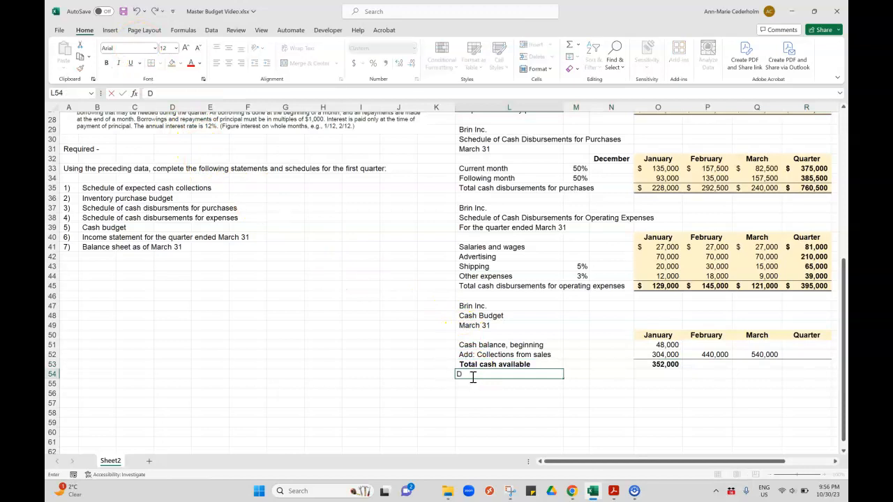
{"action": "type", "text": "educt:"}
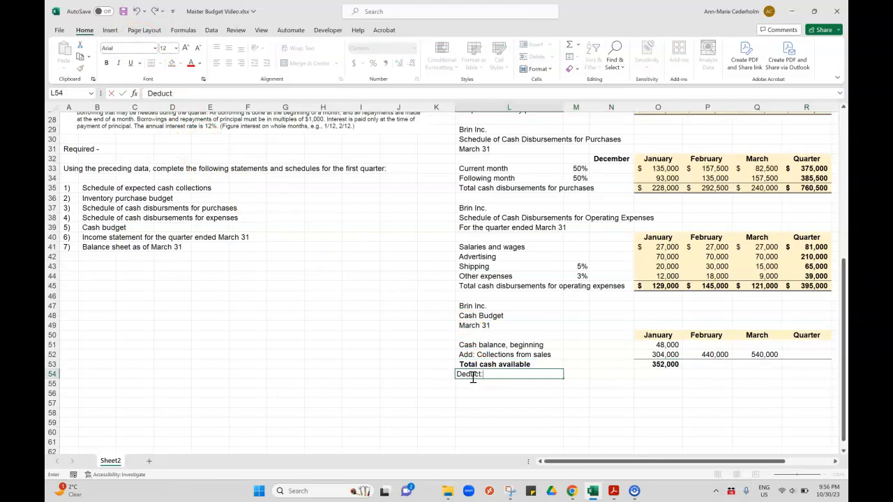
{"action": "type", "text": "Disbursements:"}
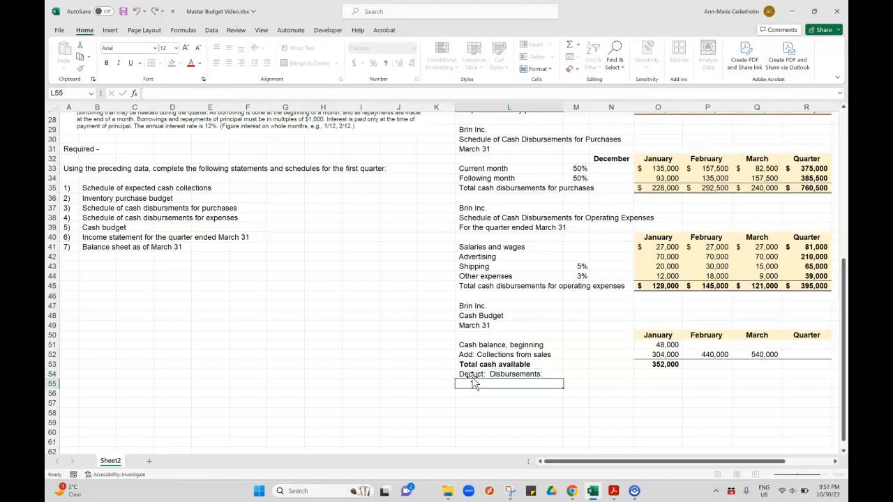
{"action": "type", "text": "Purchase of inventory"}
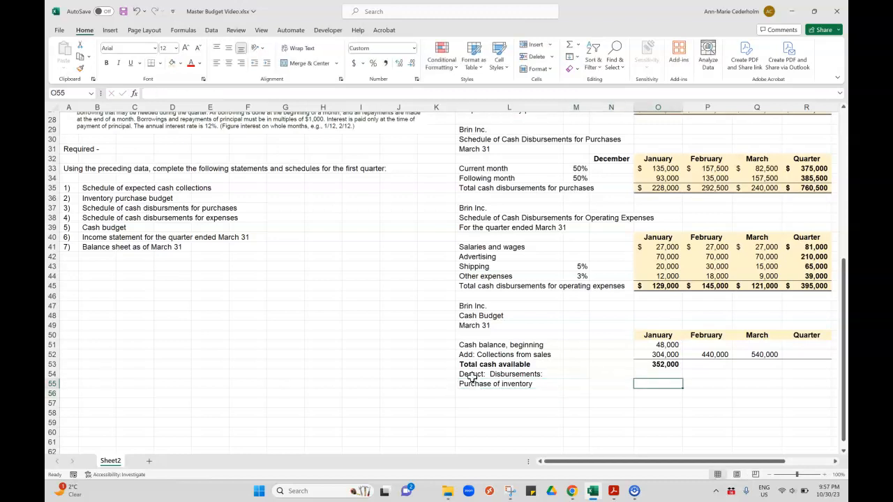
- Enter =-O35 for inventory purchases and fill across: (228,000), (292,500), (240,000)
{"action": "type", "text": "=-"}
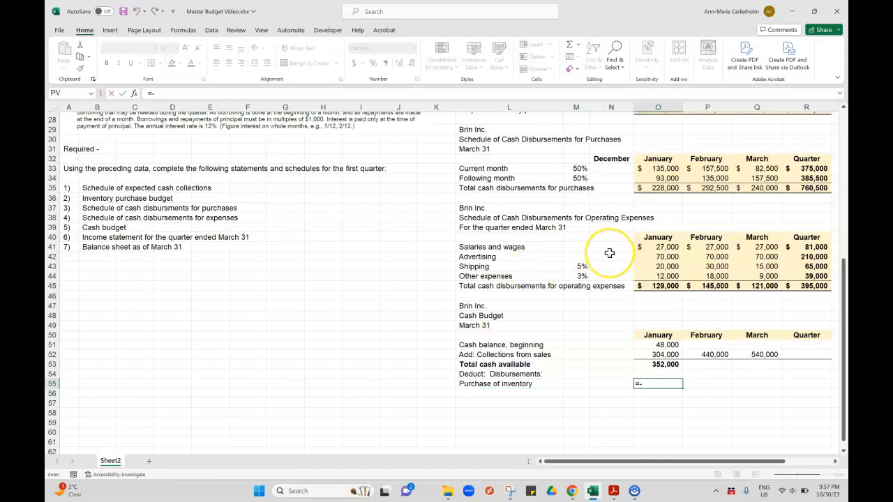
{"action": "scroll", "scroll_direction": "up", "scroll_amount": 3}
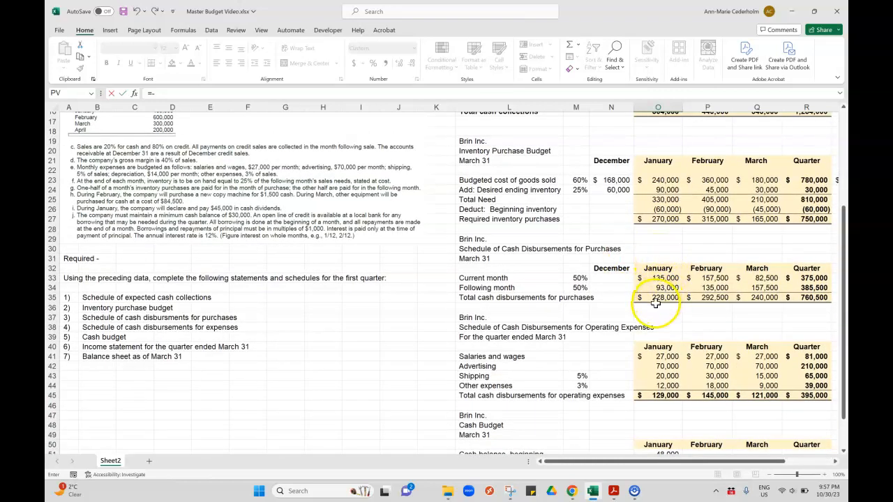
{"action": "left_click", "coordinate": [658, 297]}
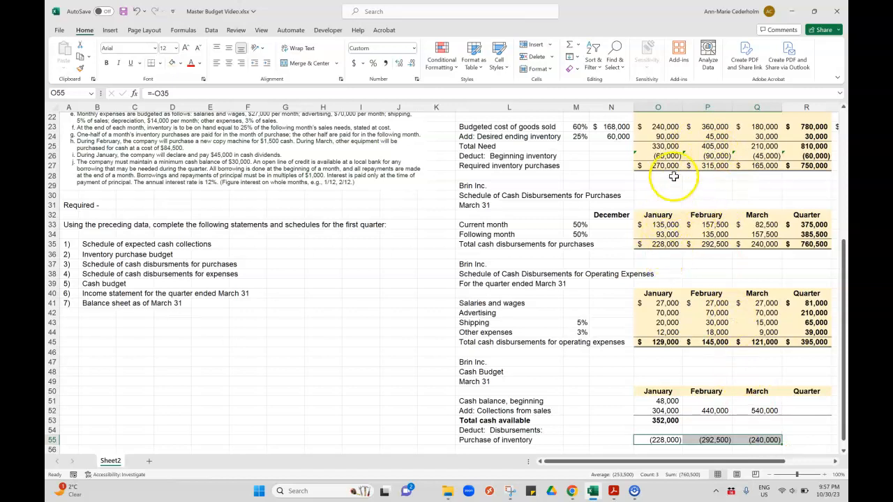
{"action": "mouse_move", "coordinate": [664, 245]}
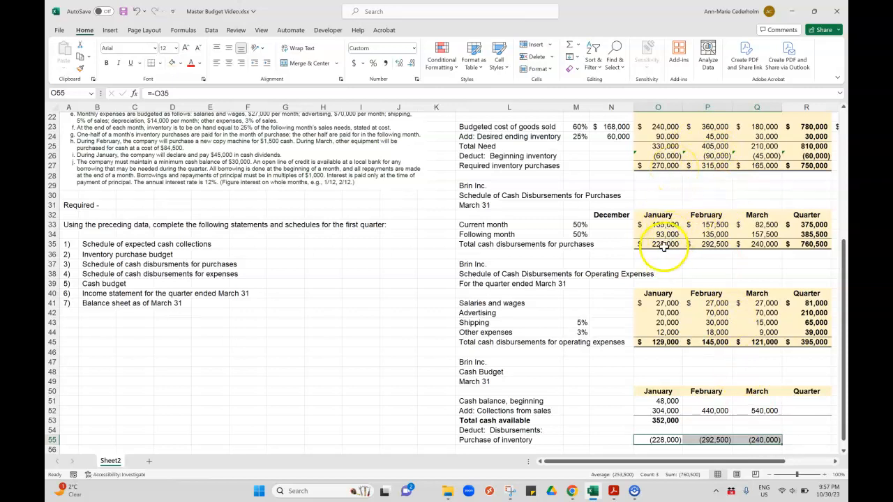
{"action": "left_click", "coordinate": [658, 245]}
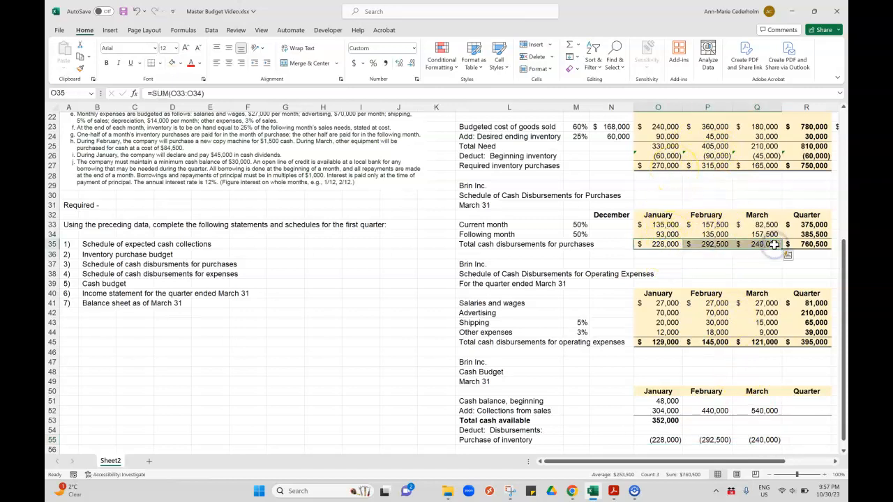
{"action": "left_click", "coordinate": [611, 254]}
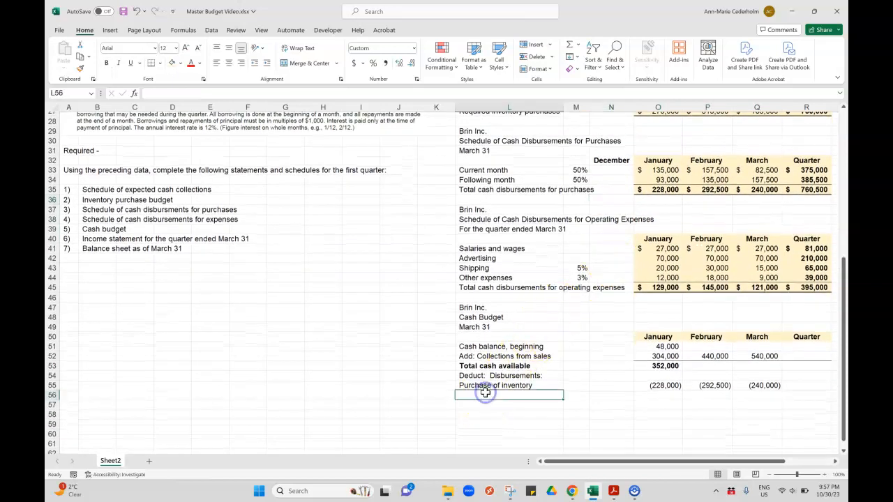
- Add Operating expenses as =-O45 filled across: (129,000), (145,000), (121,000)
{"action": "type", "text": "Operating expenses"}
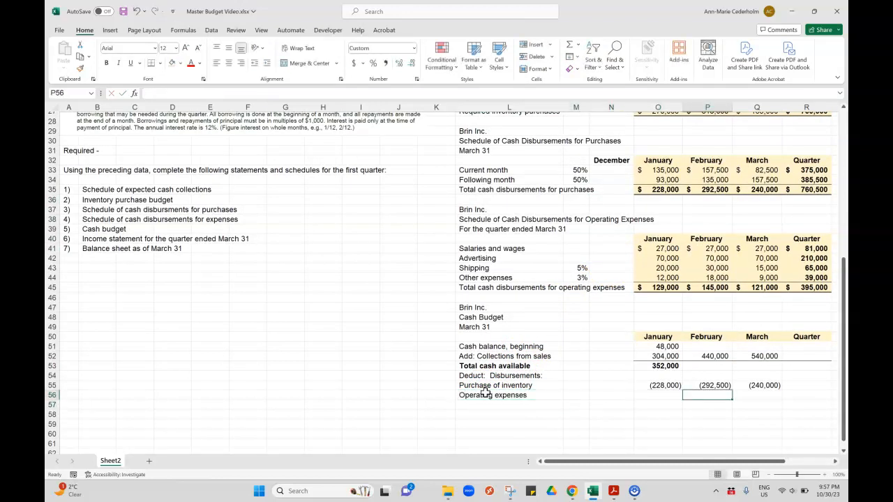
{"action": "type", "text": "=-O45"}
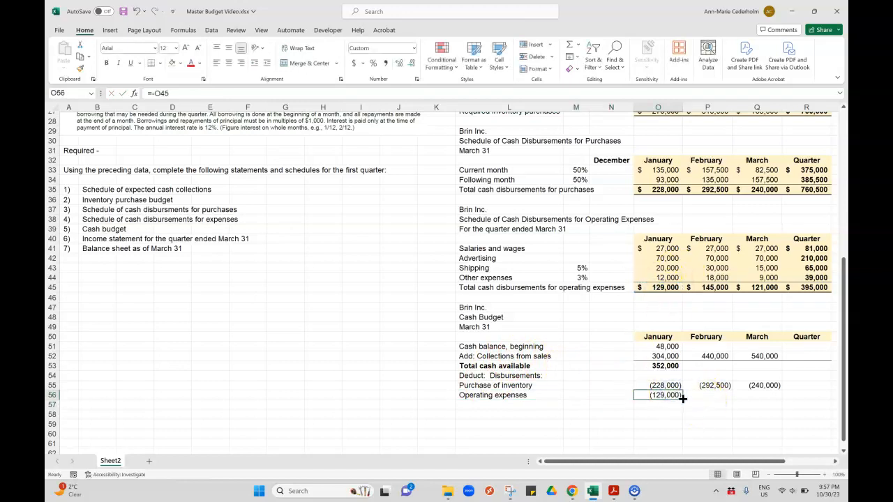
{"action": "left_click_drag", "start_coordinate": [658, 394], "coordinate": [756, 395]}
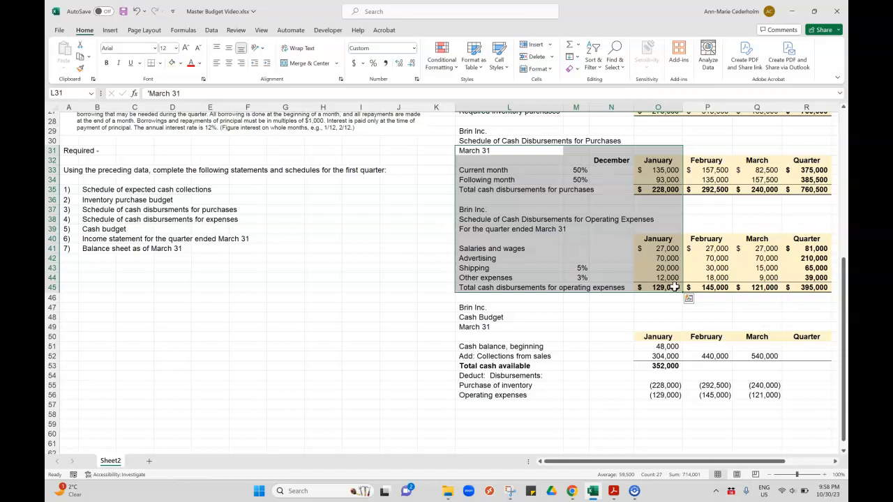
{"action": "left_click", "coordinate": [510, 170]}
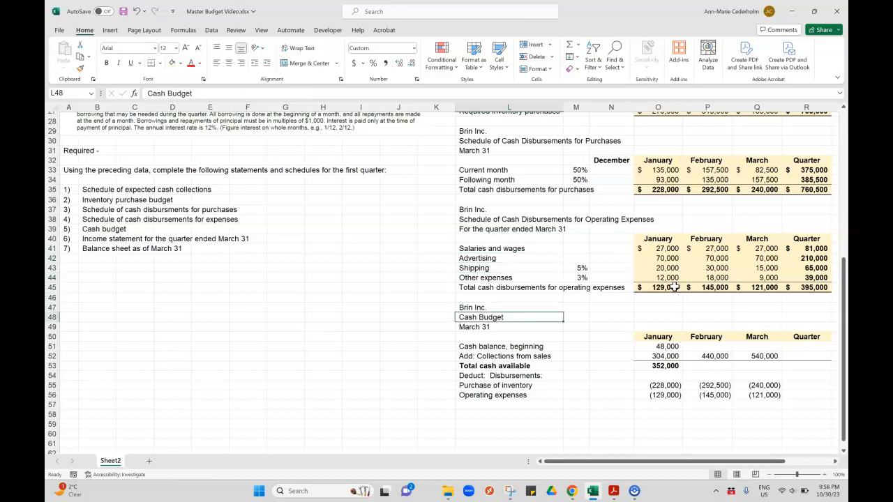
- Add a Purchase of equipment row with (1,500) in February and (84,500) in March
{"action": "left_click", "coordinate": [508, 404]}
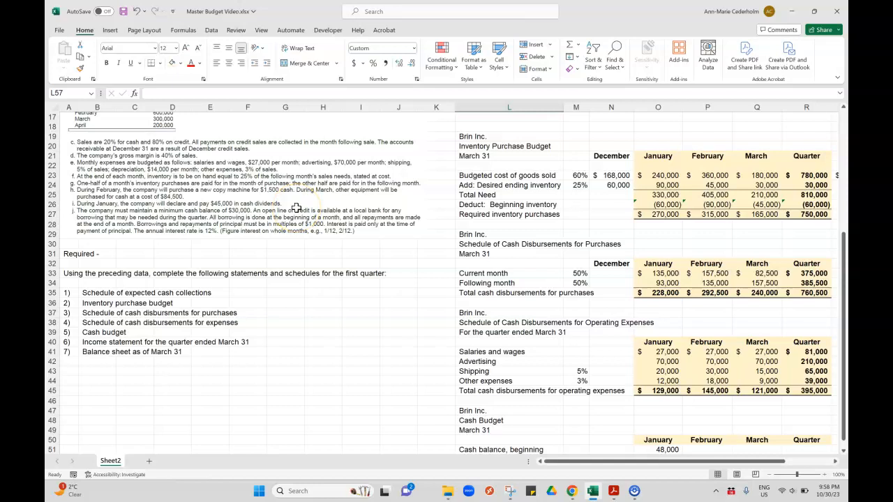
{"action": "scroll", "scroll_direction": "down", "scroll_amount": 3}
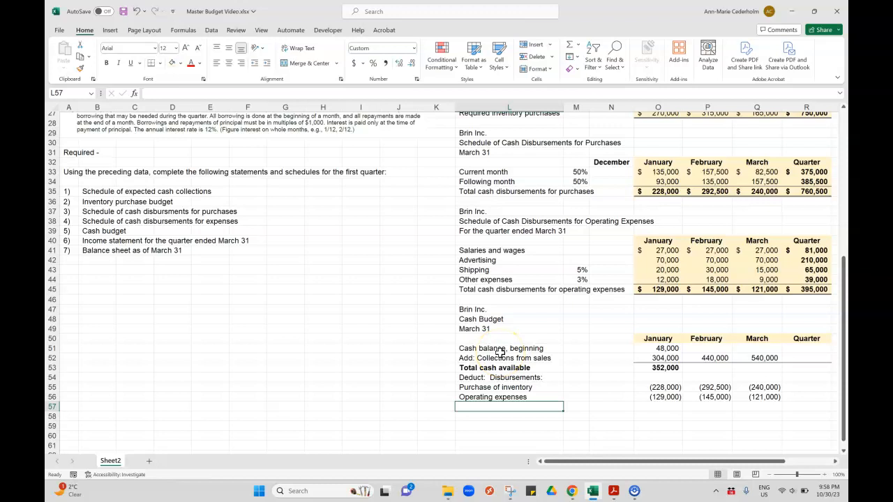
{"action": "type", "text": "Purchase of inventory"}
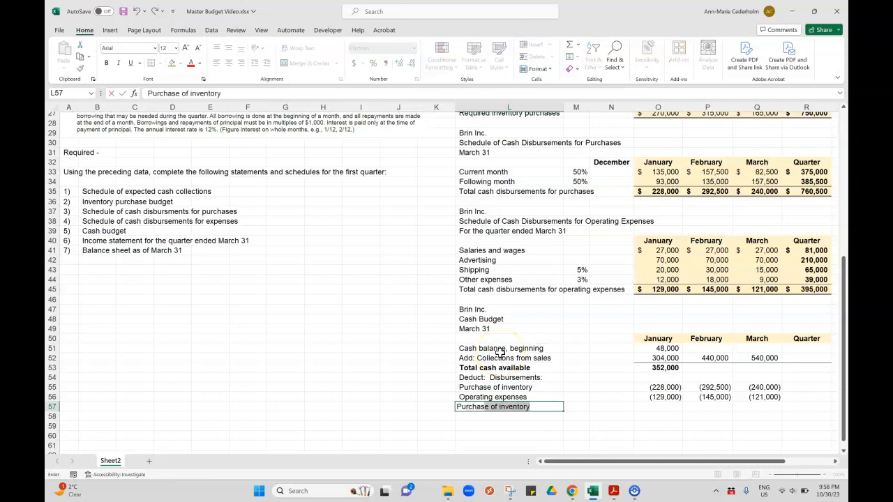
{"action": "type", "text": "Purchase of equipm"}
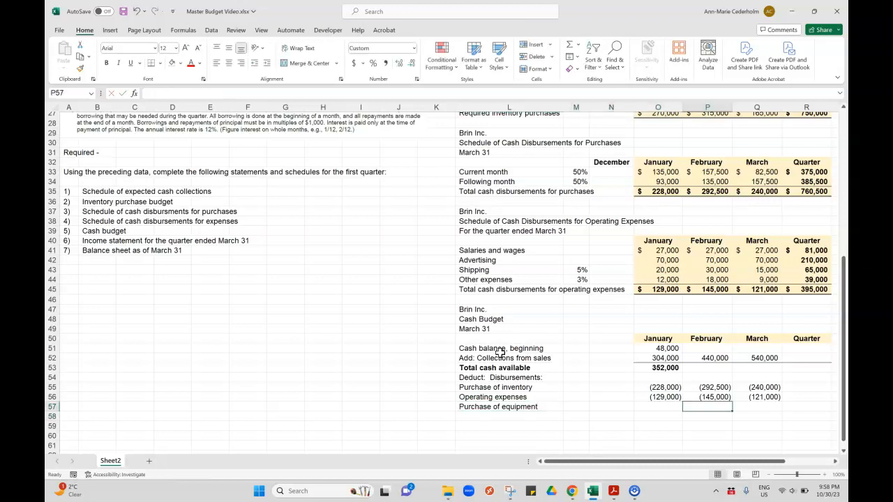
{"action": "type", "text": "(1,500)"}
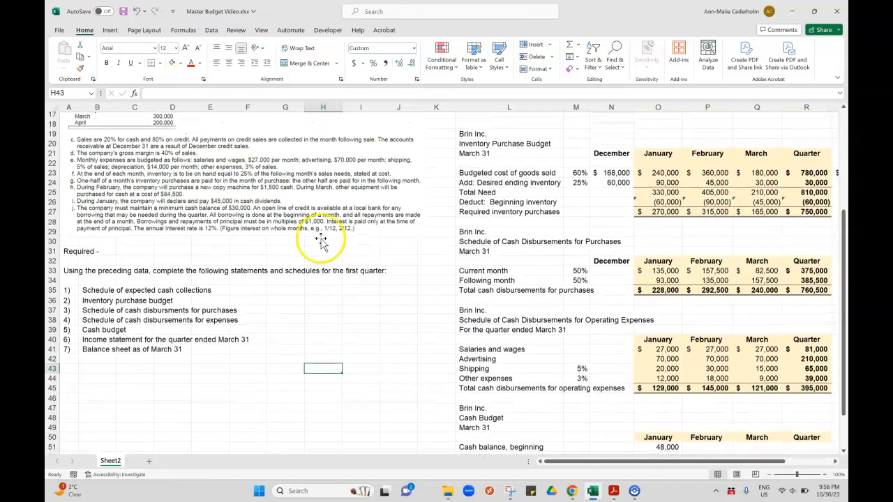
{"action": "mouse_move", "coordinate": [365, 195]}
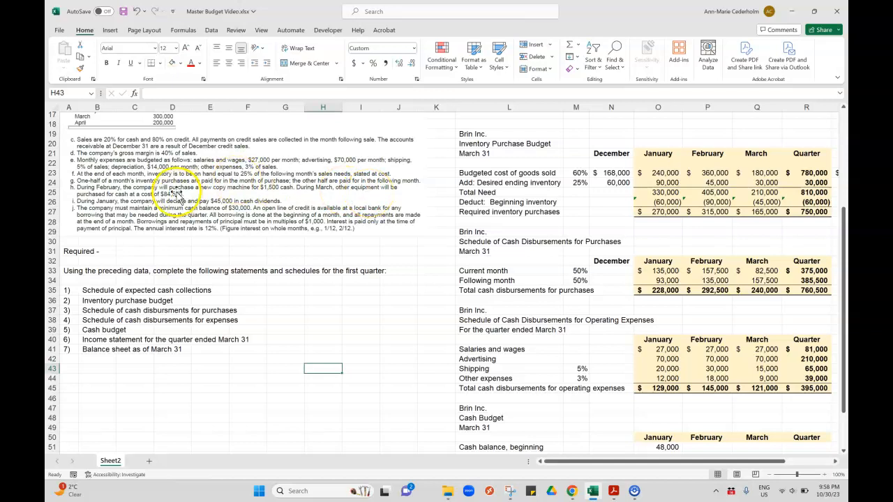
{"action": "scroll", "scroll_direction": "down", "scroll_amount": 3}
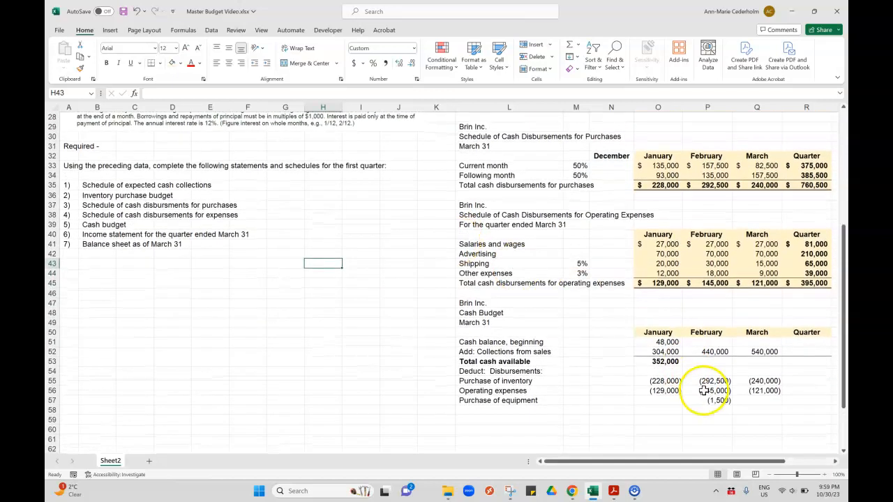
{"action": "left_click", "coordinate": [756, 410]}
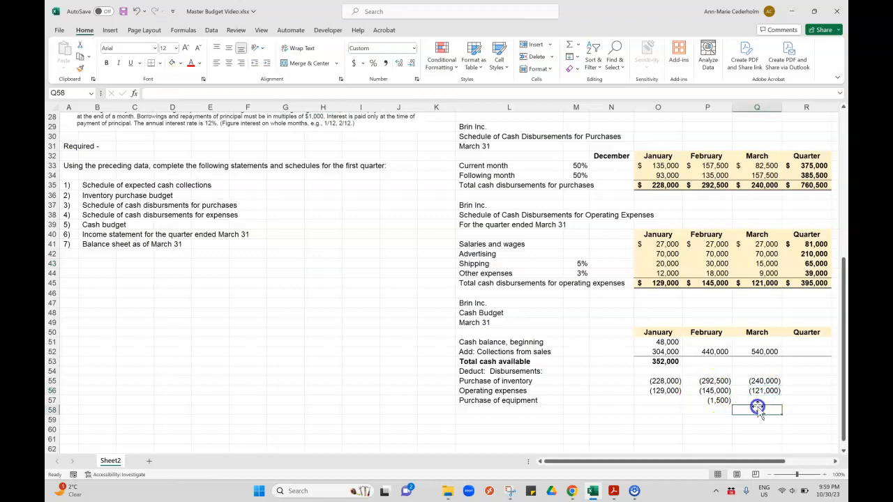
{"action": "type", "text": "-845"}
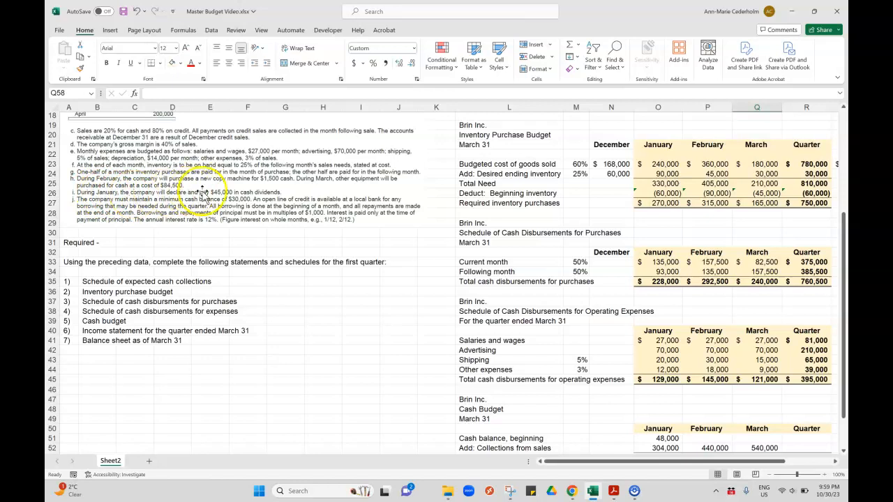
{"action": "mouse_move", "coordinate": [382, 212]}
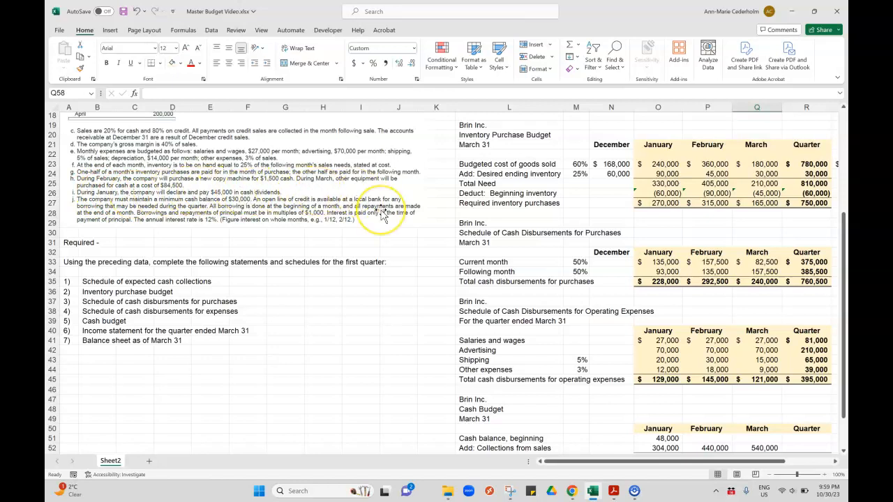
- Add a Cash dividends row with (45,000) in January
{"action": "scroll", "scroll_direction": "down", "scroll_amount": 3}
{"action": "type", "text": "Deduct:  Disbursements:"}
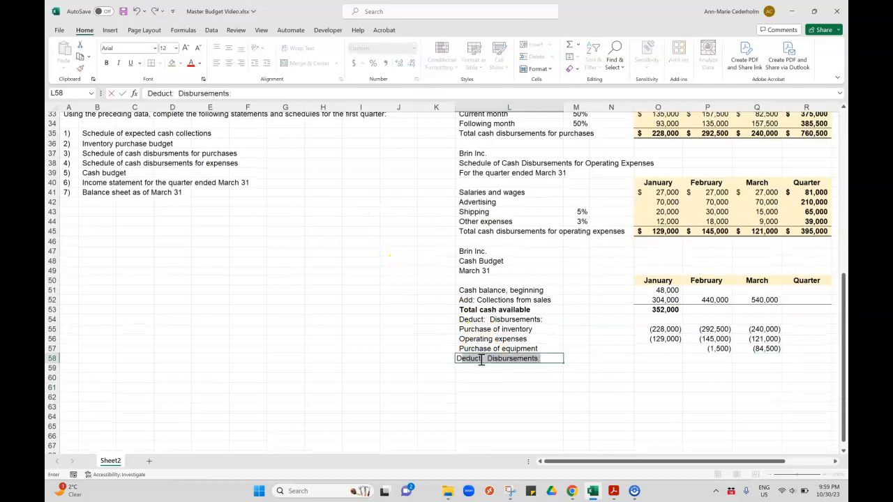
{"action": "type", "text": "Cash dividends"}
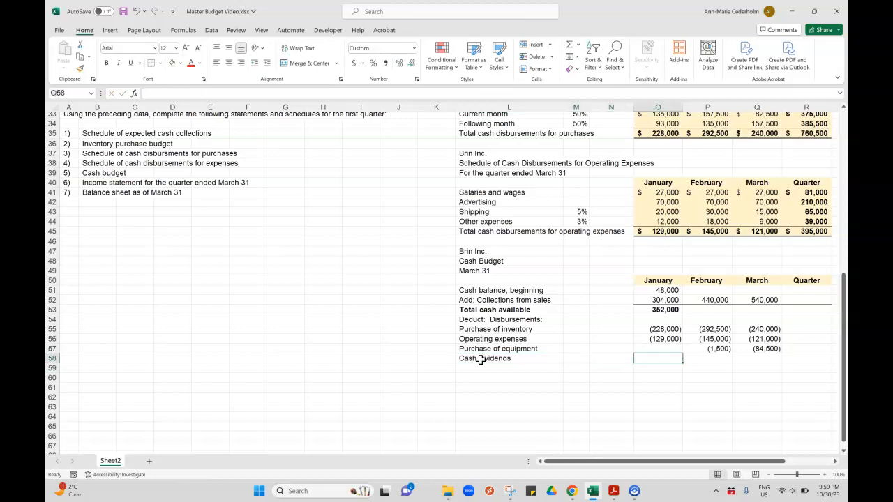
{"action": "type", "text": "-45000"}
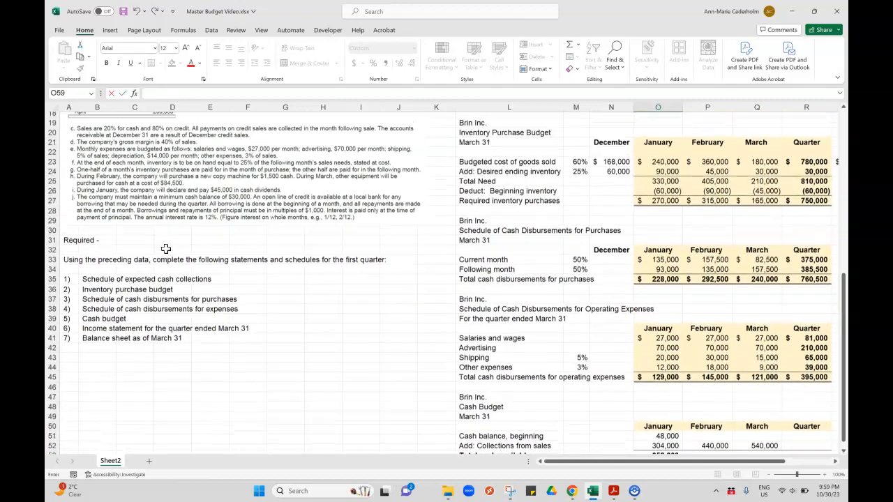
{"action": "scroll", "scroll_direction": "down", "scroll_amount": 3}
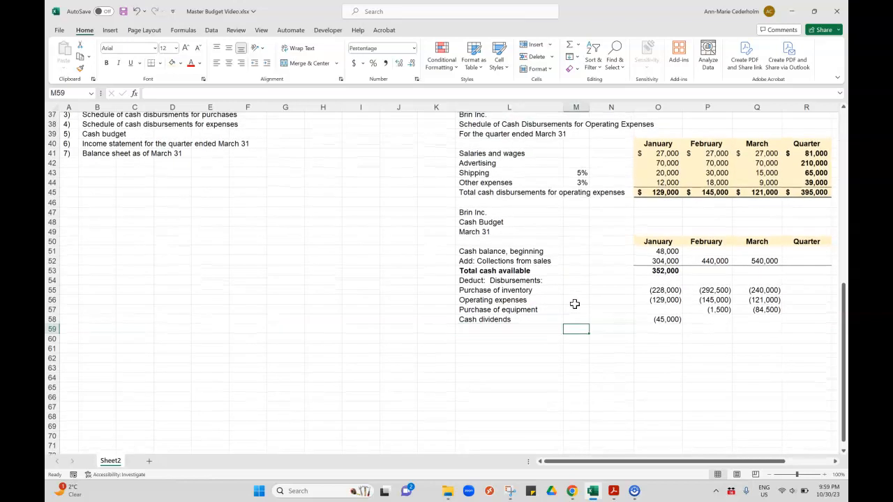
- Add a bold, top-bordered Total disbursements row =SUM(O55:O58) giving (402,000) for January
{"action": "scroll", "scroll_direction": "right", "scroll_amount": 3}
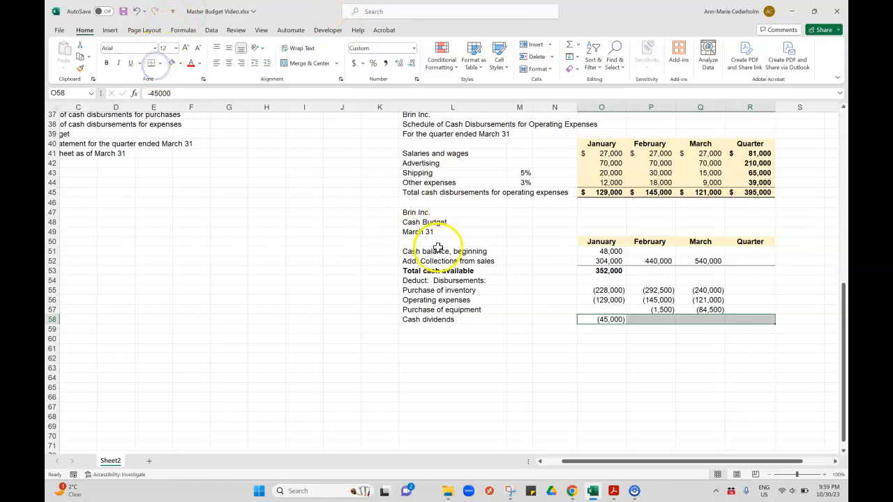
{"action": "left_click", "coordinate": [452, 329]}
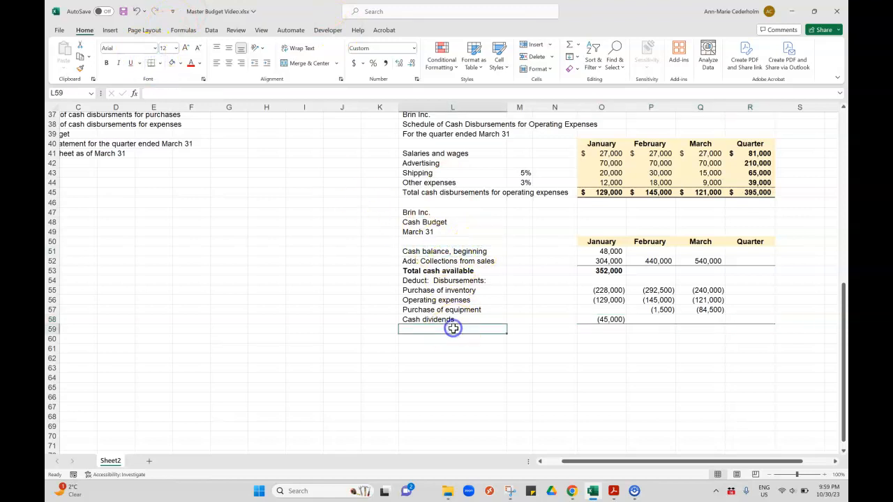
{"action": "type", "text": "Total cash available"}
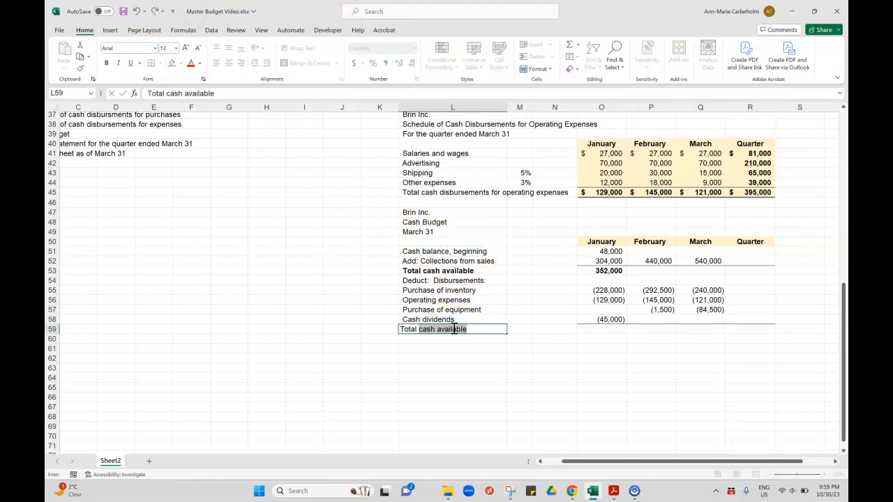
{"action": "type", "text": "Total disburs"}
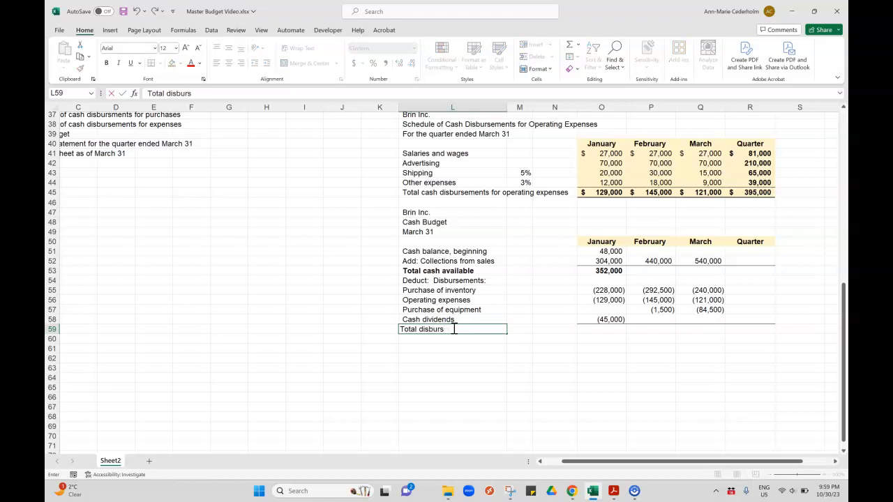
{"action": "type", "text": "ements"}
{"action": "left_click", "coordinate": [601, 330]}
{"action": "type", "text": "=sum(O55:O58"}
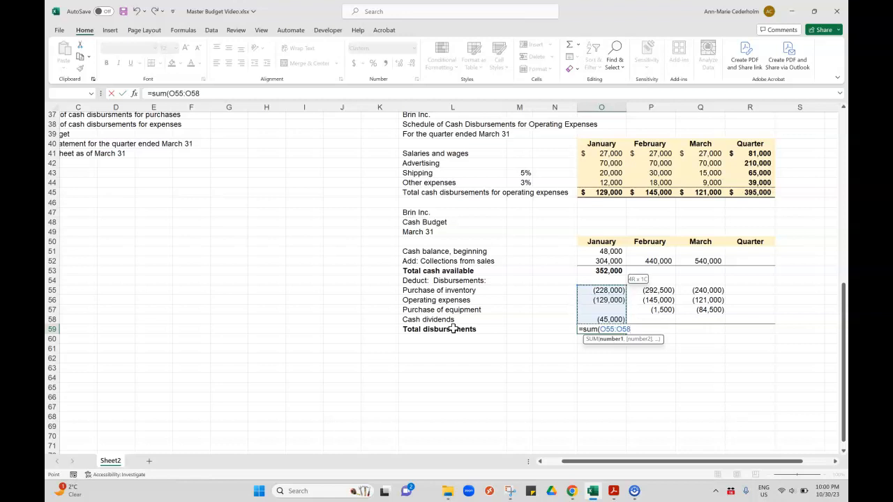
{"action": "key", "text": "Enter"}
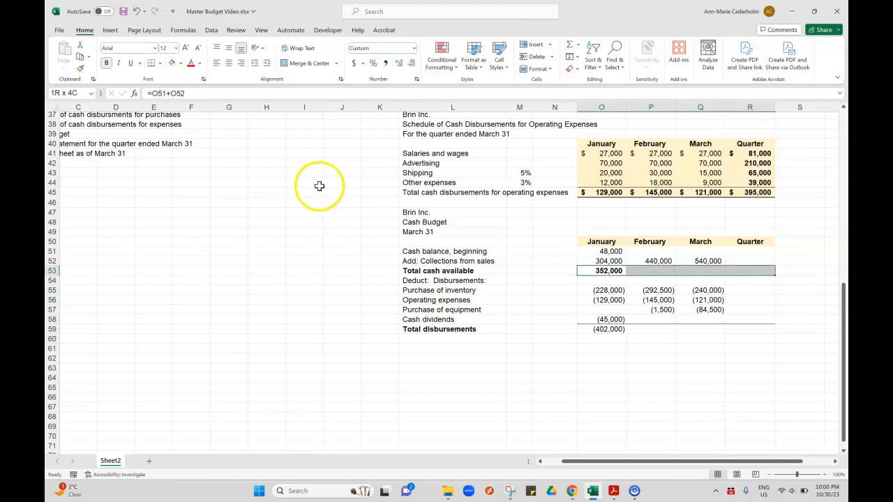
{"action": "left_click", "coordinate": [438, 271]}
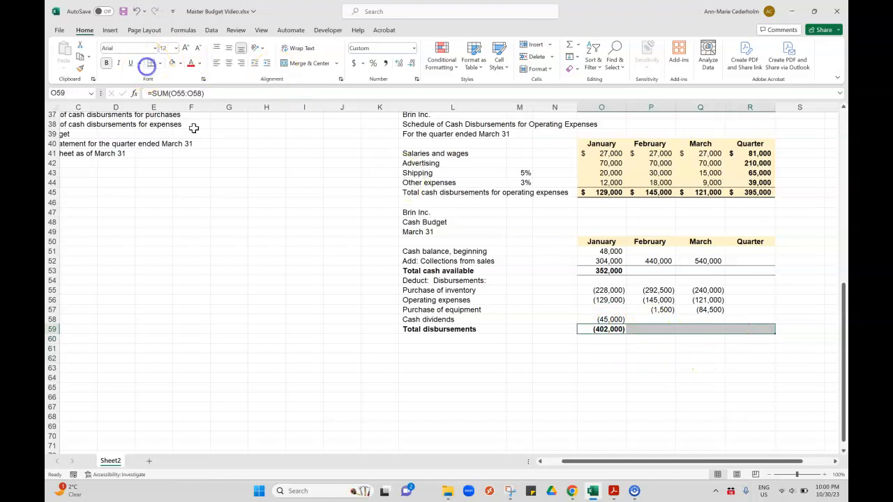
- Add Excess (deficiency) of cash =O53+O59 showing (50,000), then scroll back to the requirements
{"action": "left_click", "coordinate": [452, 339]}
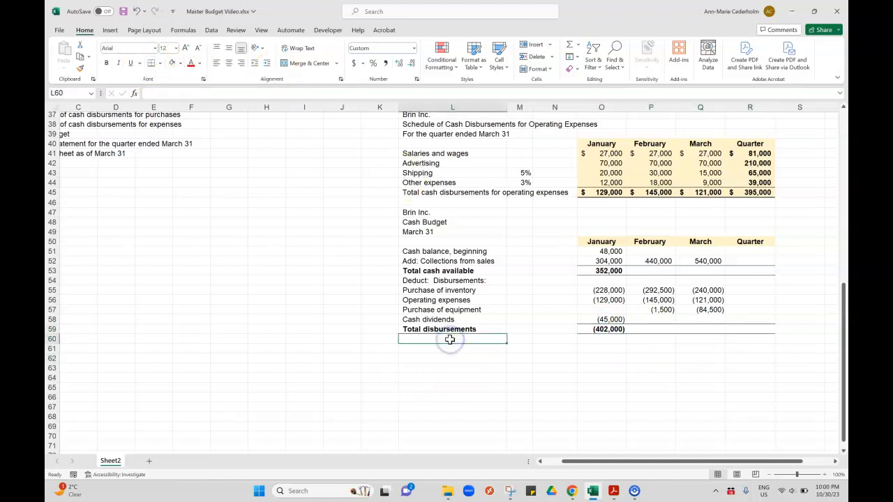
{"action": "type", "text": "Excess (deficien"}
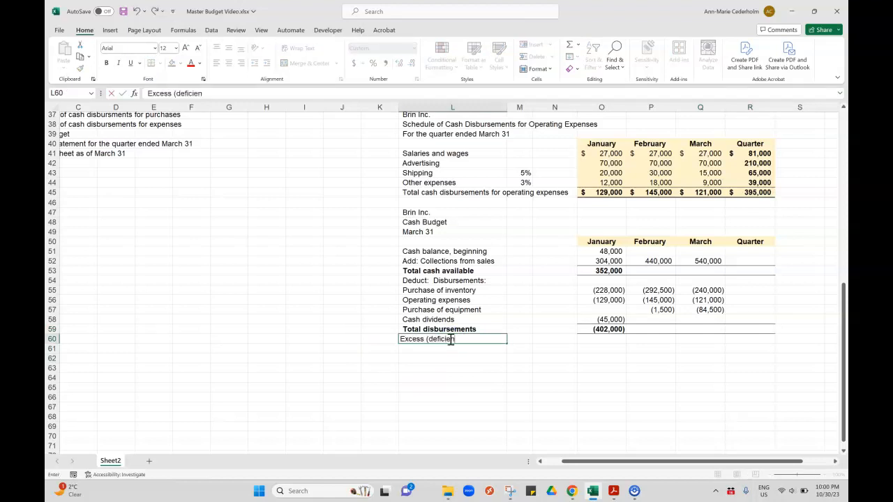
{"action": "type", "text": "cy) of cash"}
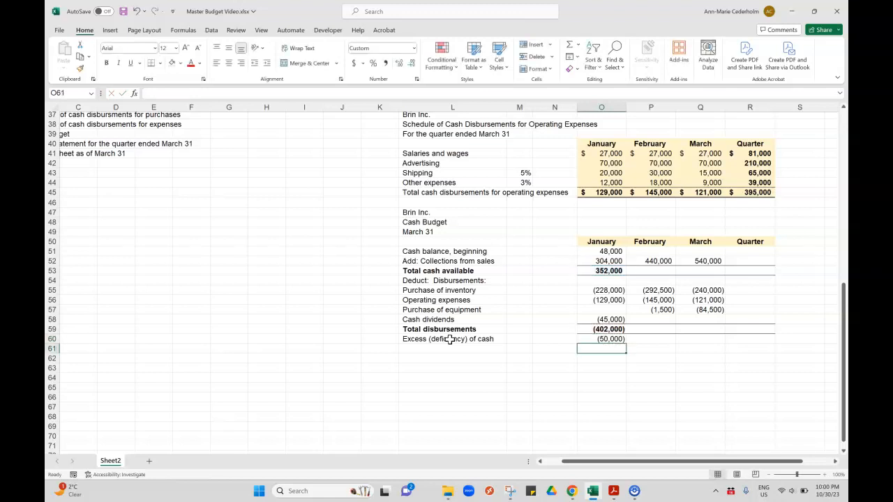
{"action": "left_click", "coordinate": [601, 339]}
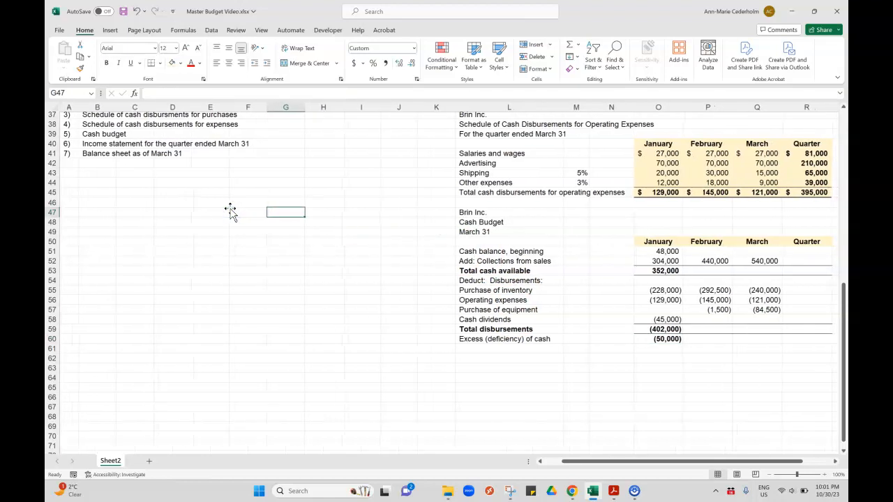
{"action": "scroll", "scroll_direction": "up", "scroll_amount": 3}
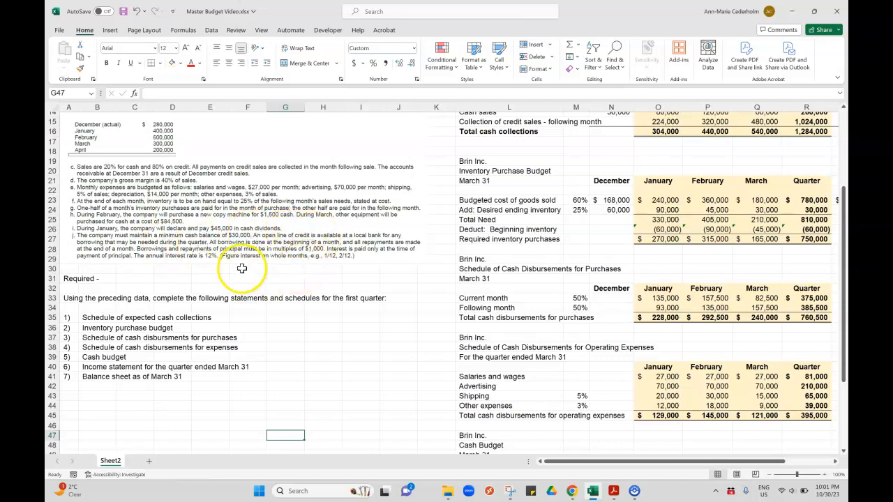
{"action": "mouse_move", "coordinate": [154, 257]}
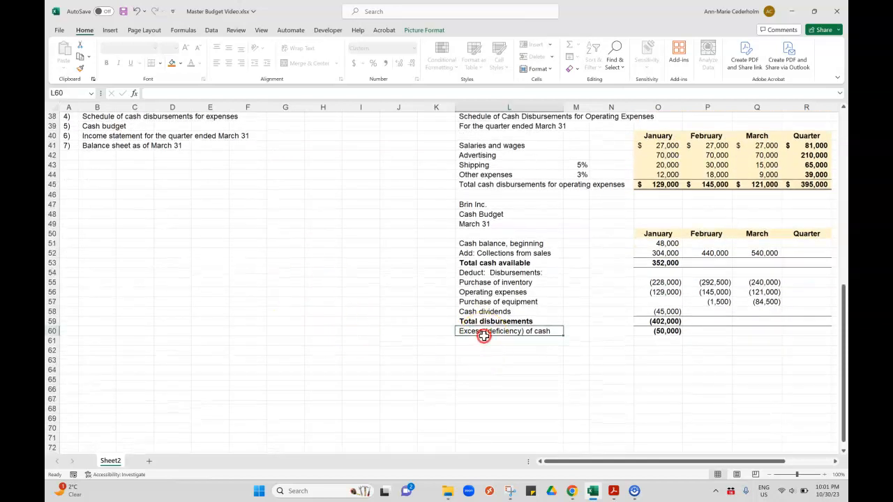
- Label Financing, Borrowings, Repayments and Interest, with a bottom border across the Interest row
{"action": "left_click", "coordinate": [508, 330]}
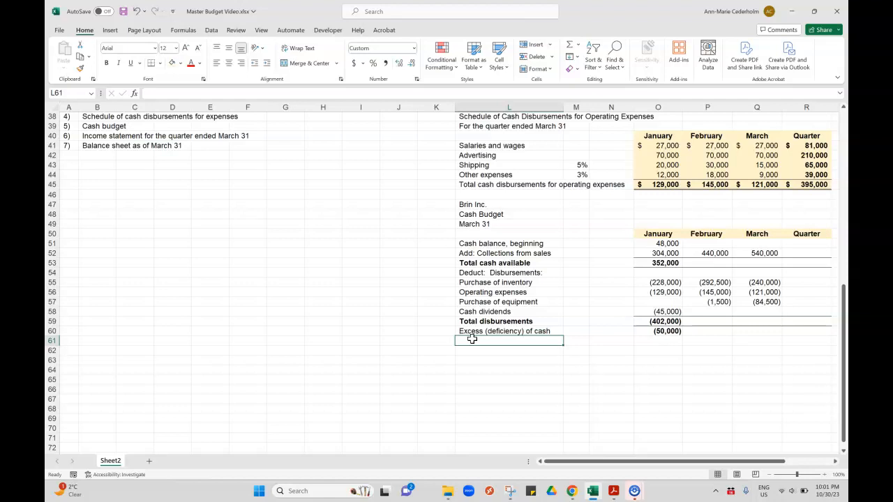
{"action": "type", "text": "Financing:"}
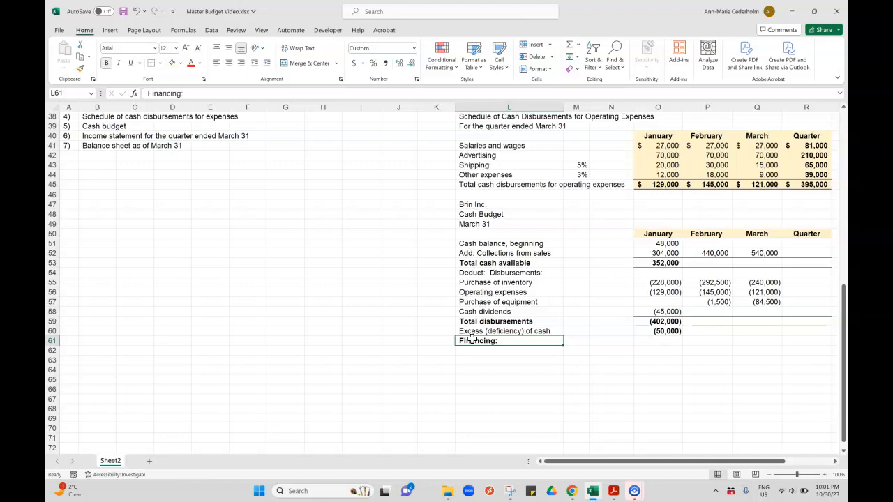
{"action": "type", "text": "Borr"}
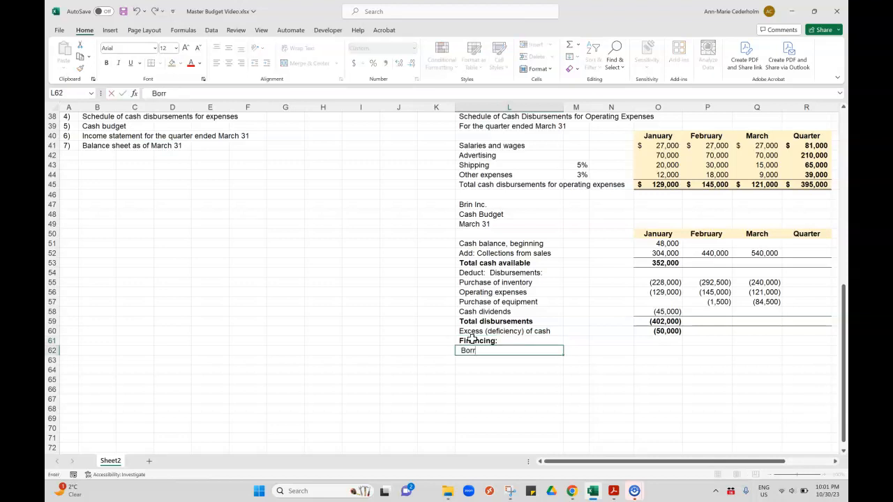
{"action": "type", "text": "owings"}
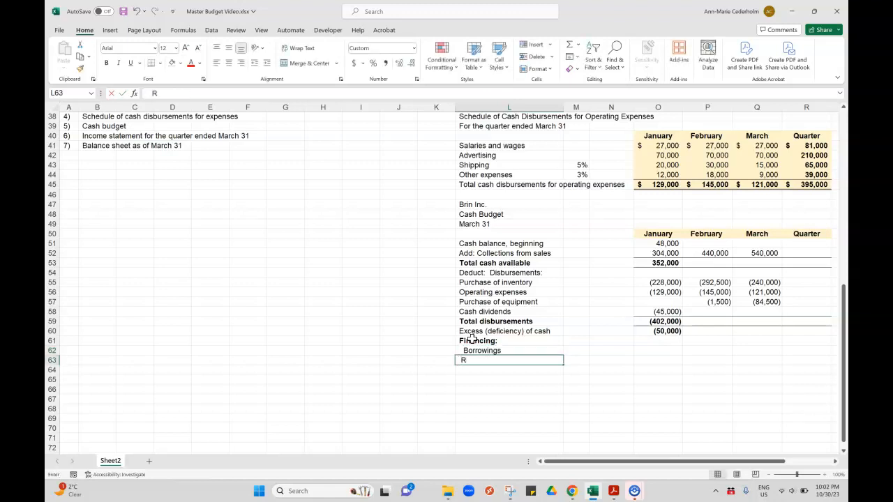
{"action": "type", "text": "Repayments"}
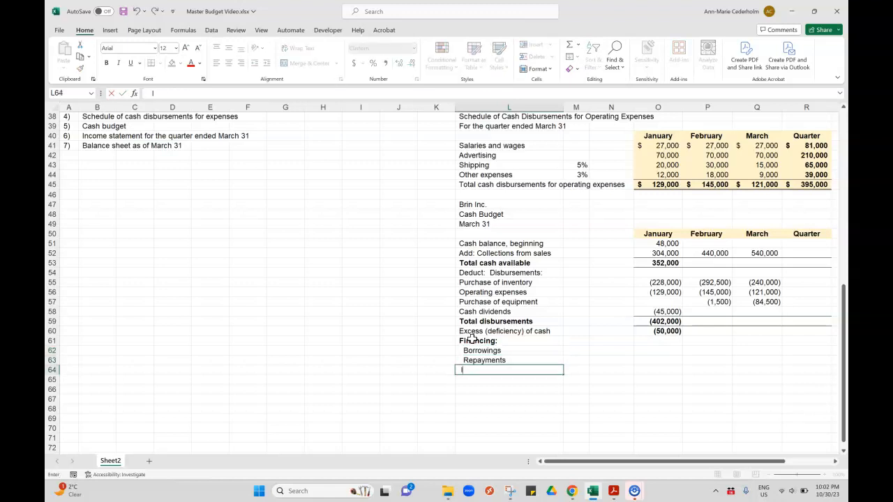
{"action": "type", "text": "Interest"}
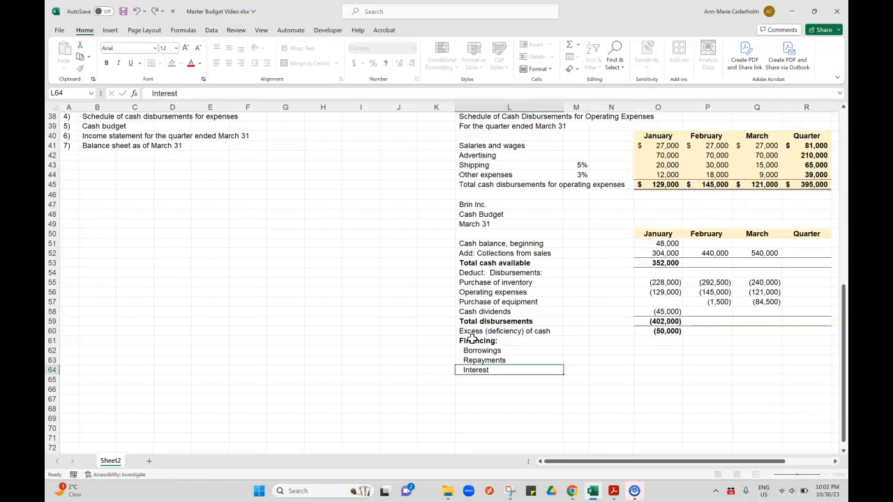
{"action": "left_click", "coordinate": [657, 370]}
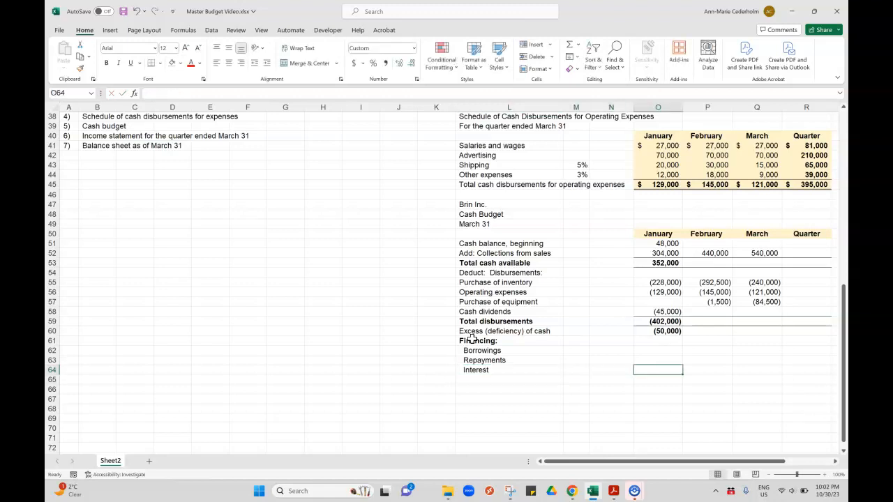
{"action": "left_click_drag", "start_coordinate": [659, 370], "coordinate": [806, 369]}
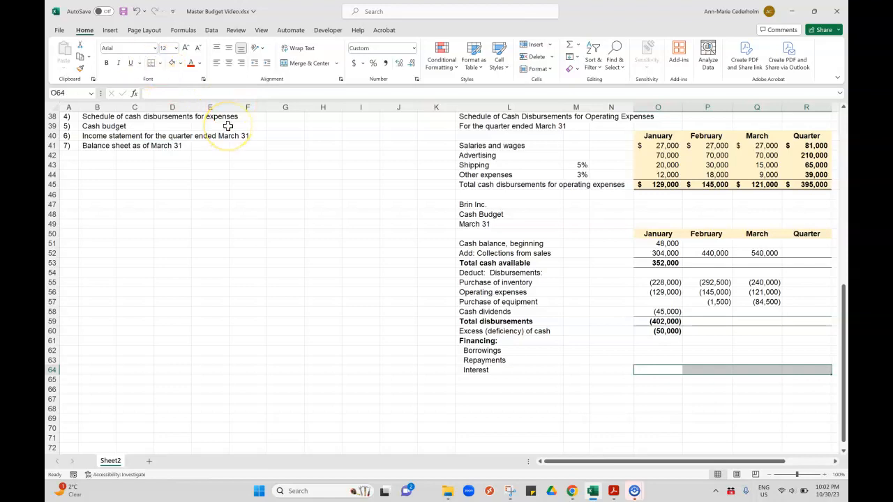
{"action": "mouse_move", "coordinate": [206, 261]}
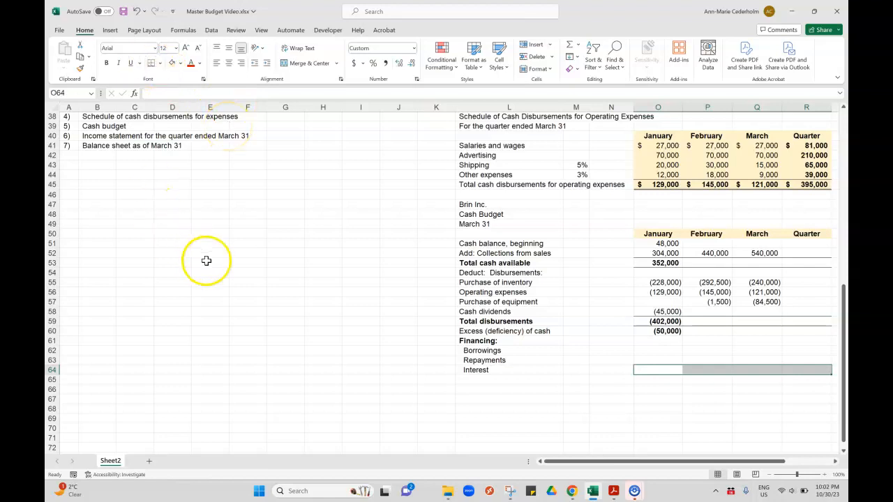
- Add Total financing and a bold Cash balance, ending label, then select January's Borrowings
{"action": "type", "text": "Total financing"}
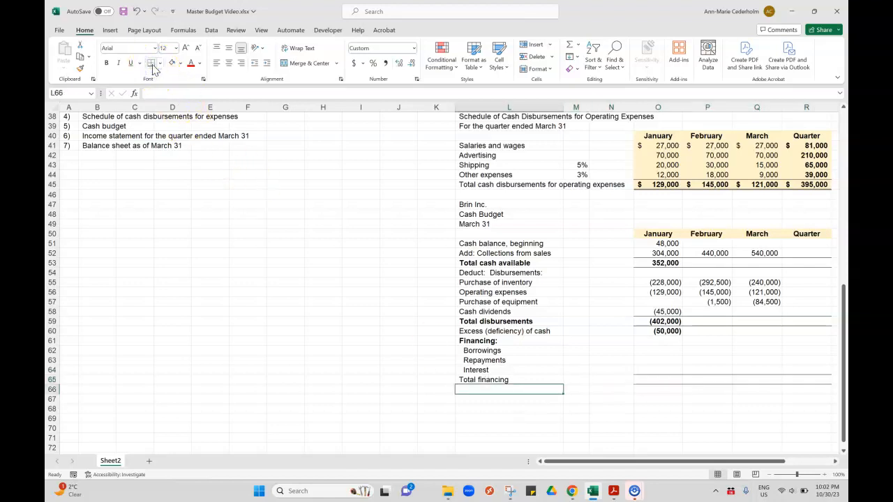
{"action": "type", "text": "Cash balance, beginning"}
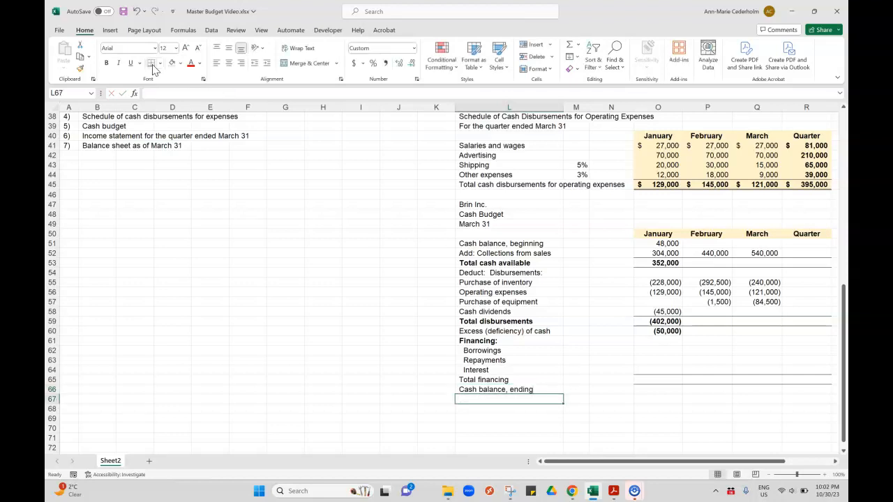
{"action": "left_click", "coordinate": [509, 389]}
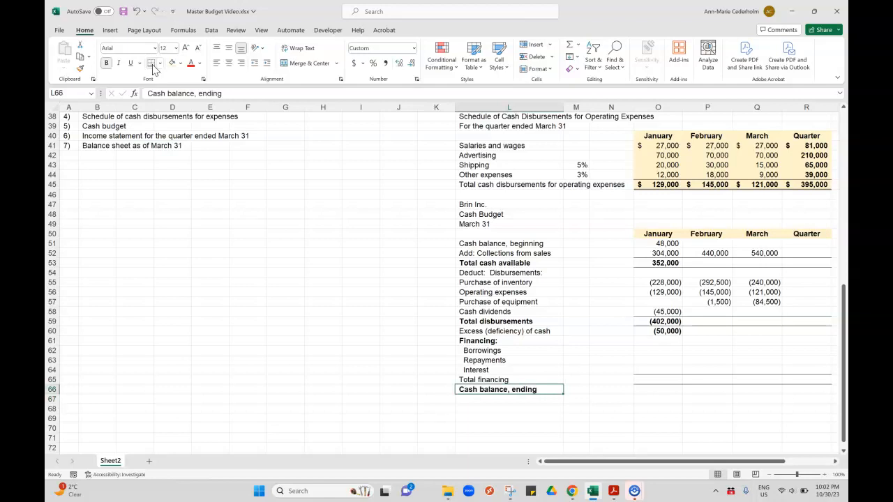
{"action": "left_click", "coordinate": [657, 389]}
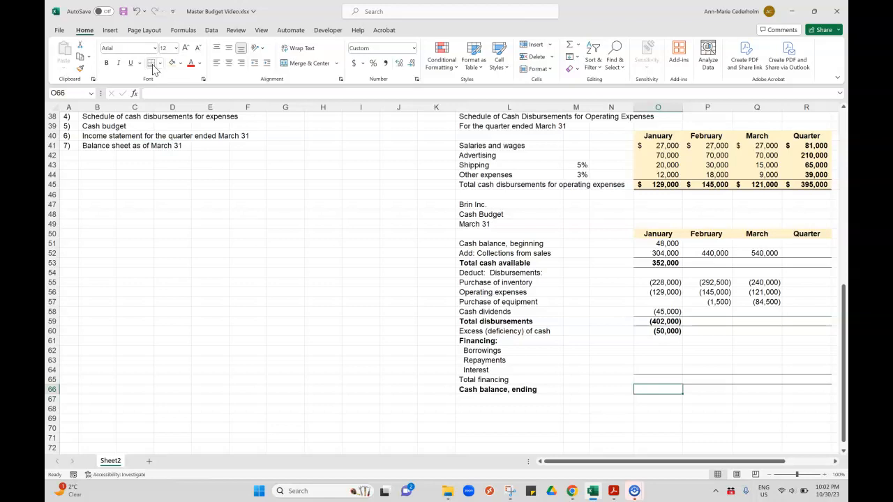
{"action": "left_click", "coordinate": [658, 350]}
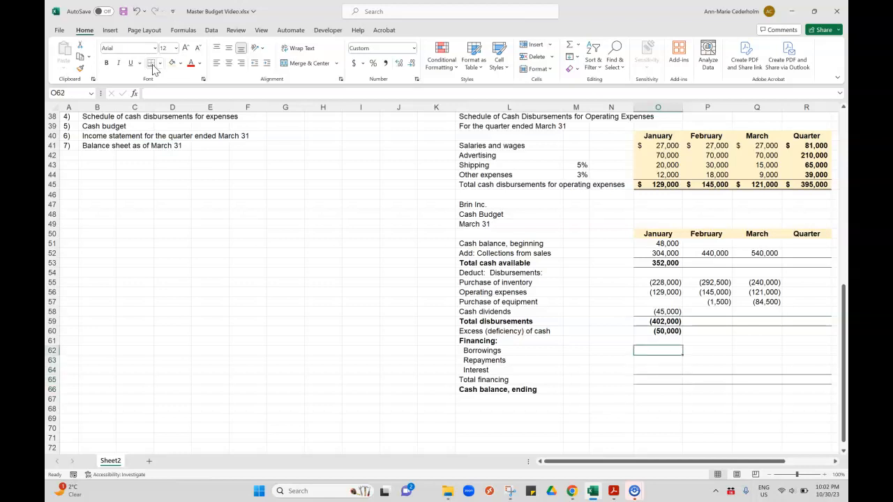
- Enter 50,000 January borrowings and total financing with =SUM(O62:O64)
{"action": "type", "text": "500000"}
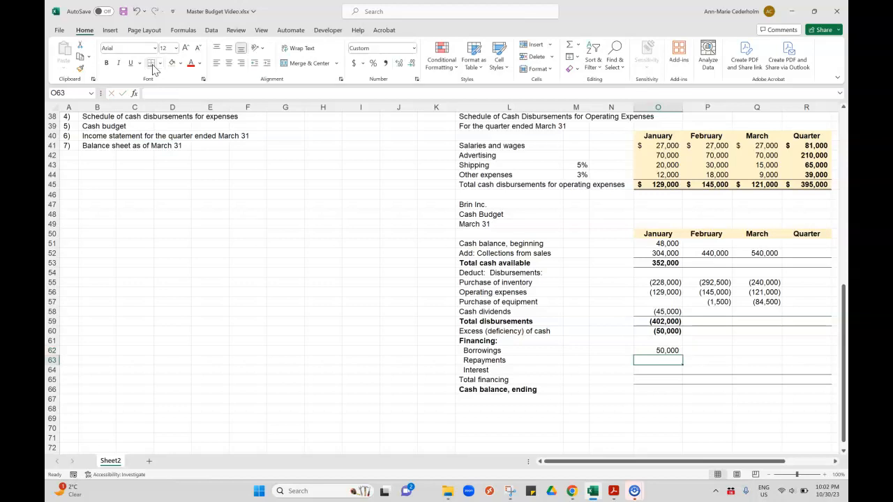
{"action": "left_click", "coordinate": [657, 389]}
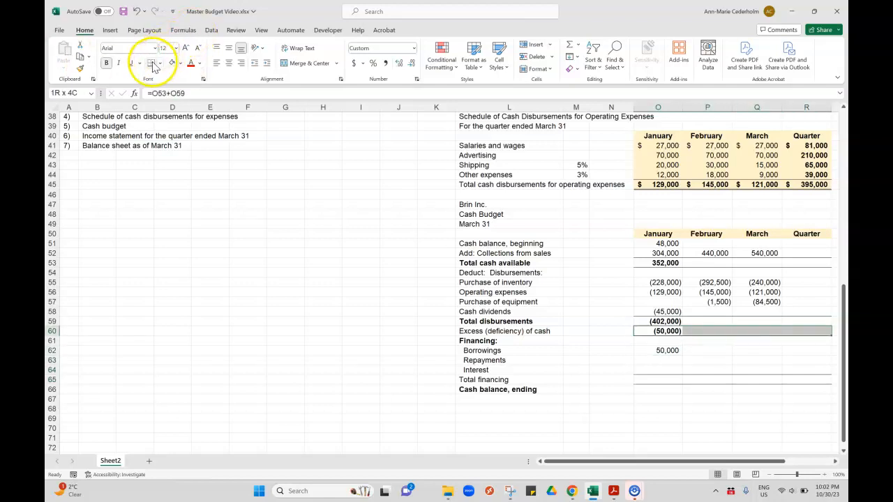
{"action": "left_click", "coordinate": [659, 379]}
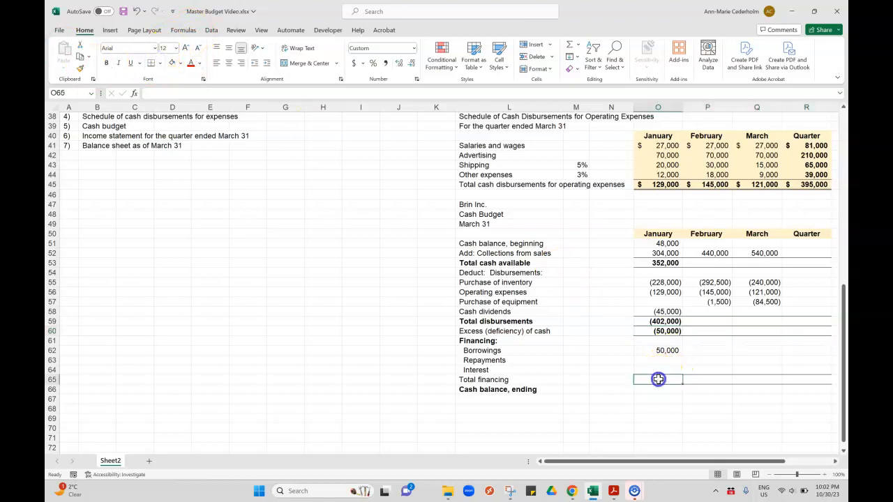
{"action": "type", "text": "=sum("}
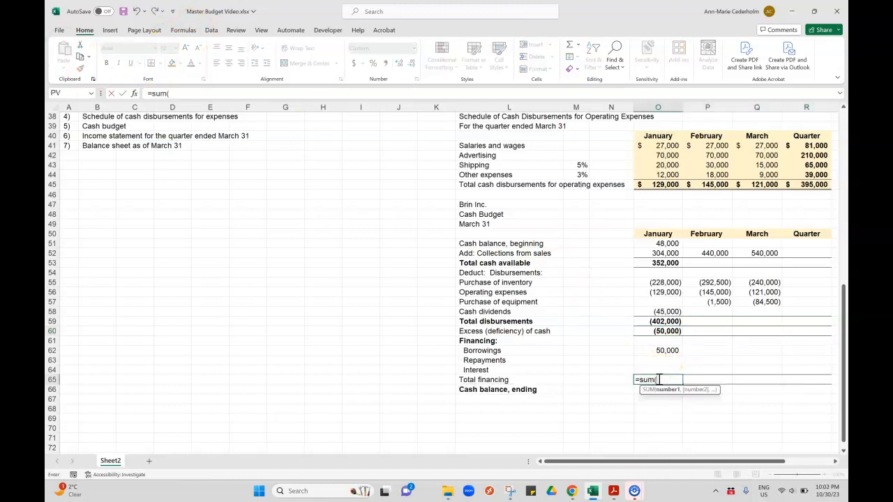
{"action": "left_click_drag", "start_coordinate": [657, 350], "coordinate": [657, 380]}
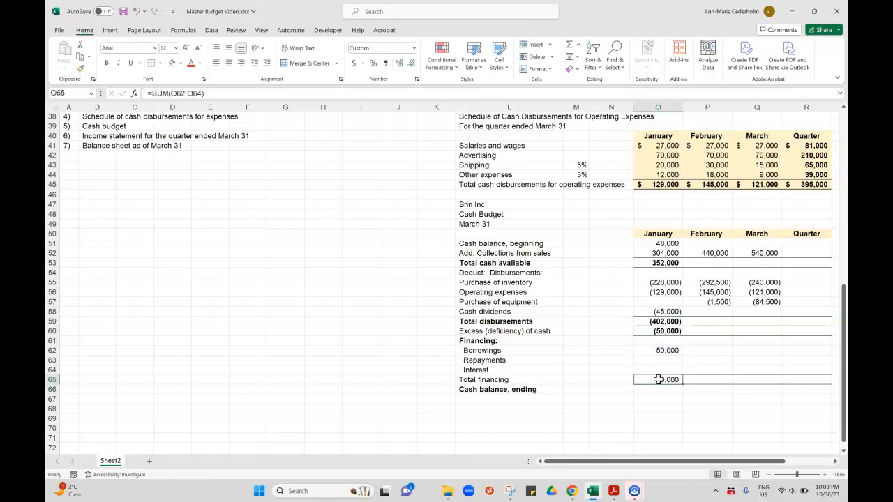
- Compute ending cash =O60+O65 and note '(needs to be $30,000)' in its label
{"action": "left_click", "coordinate": [659, 380]}
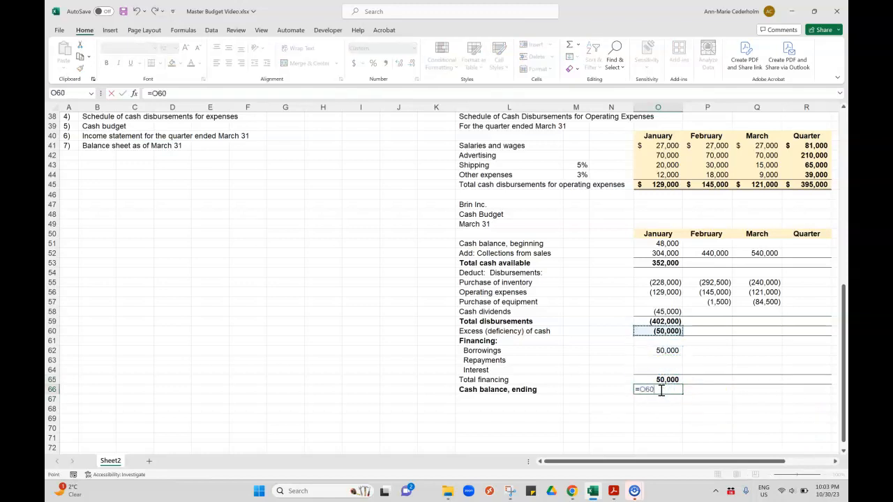
{"action": "type", "text": "+O65"}
{"action": "key", "text": "Enter"}
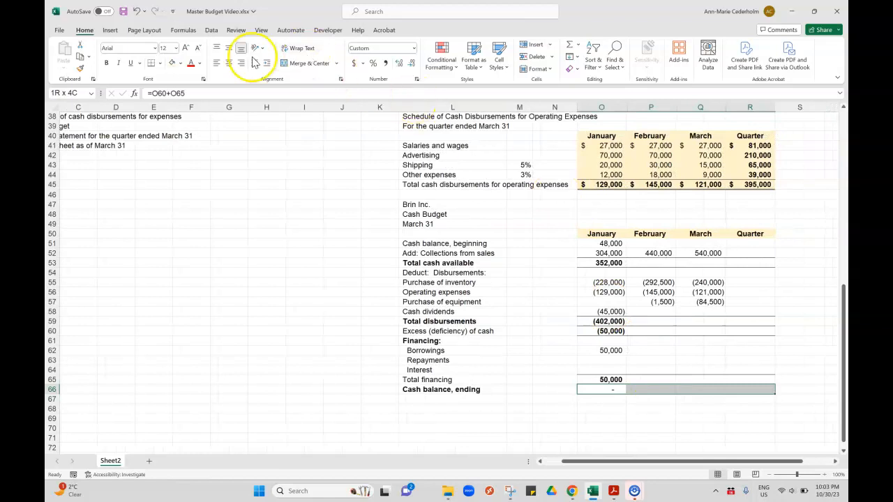
{"action": "left_click", "coordinate": [150, 63]}
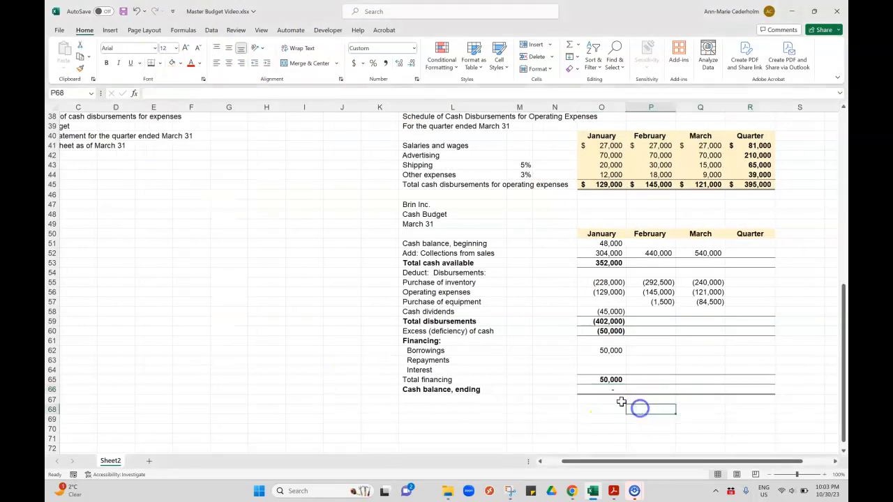
{"action": "left_click", "coordinate": [600, 389]}
{"action": "type", "text": " (needs to be"}
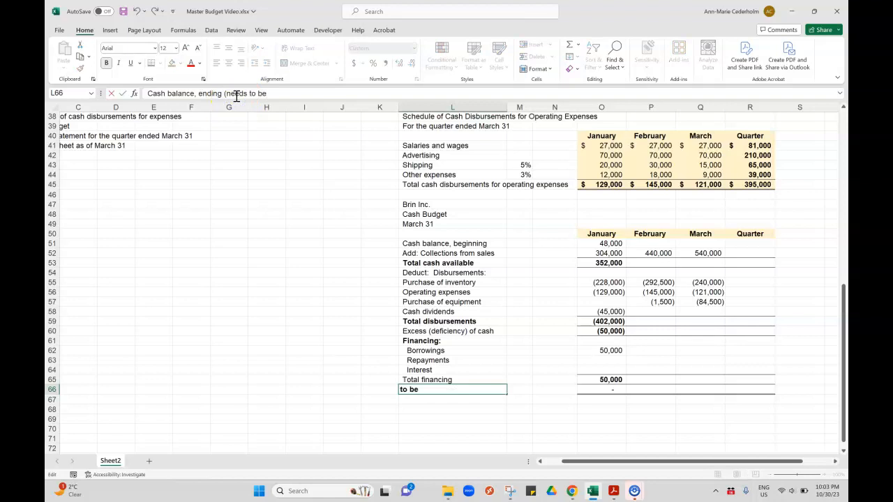
{"action": "type", "text": "$30,000)"}
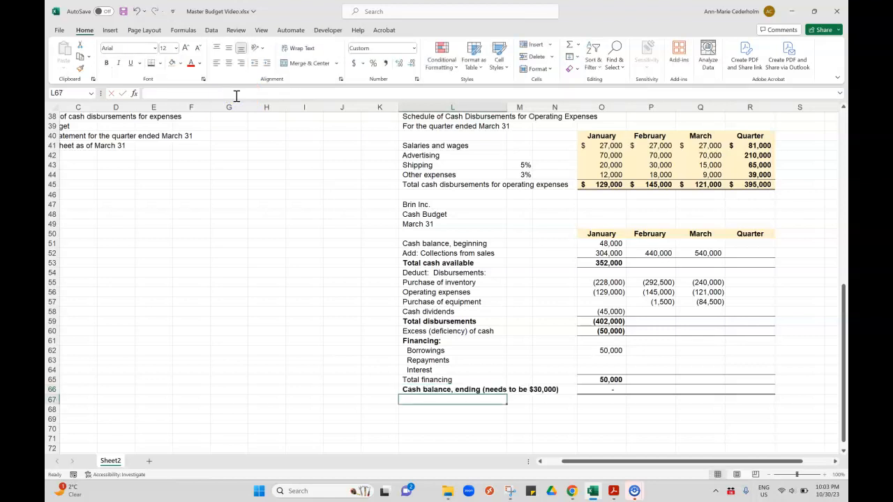
- Enter 80,000 as January borrowings and confirm the ending cash balance shows 30,000
{"action": "left_click", "coordinate": [554, 360]}
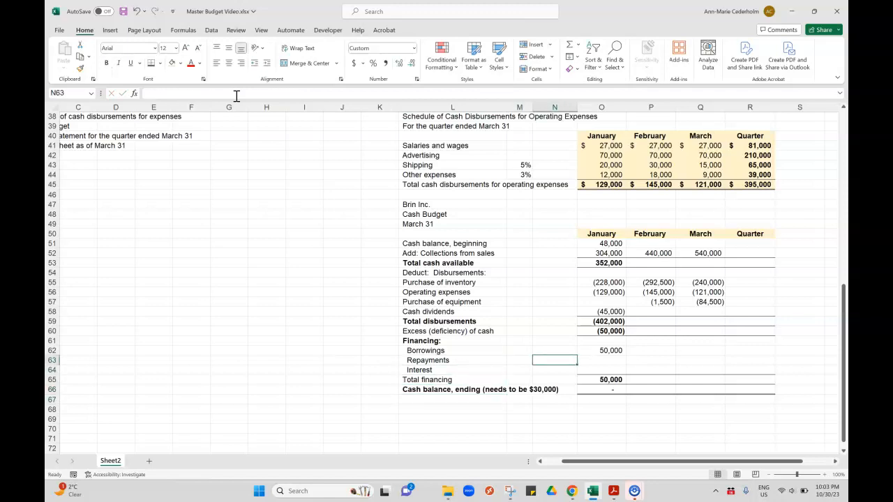
{"action": "type", "text": "80"}
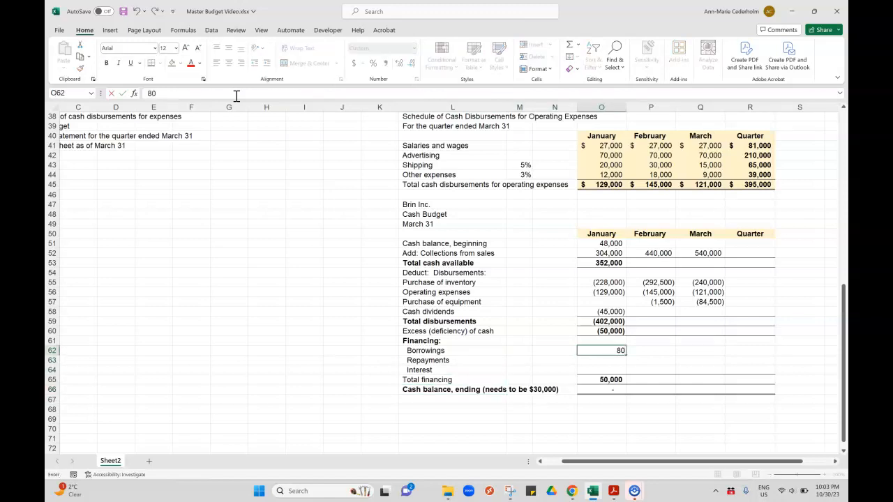
{"action": "key", "text": "enter"}
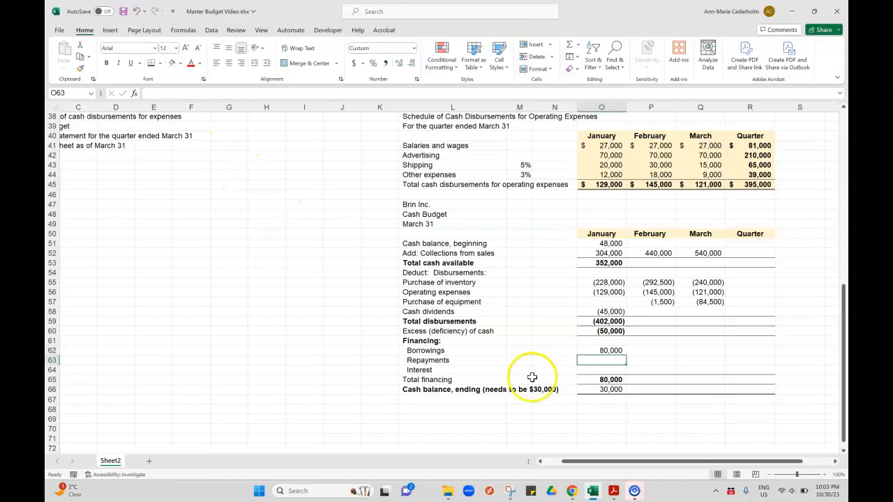
{"action": "left_click", "coordinate": [601, 389]}
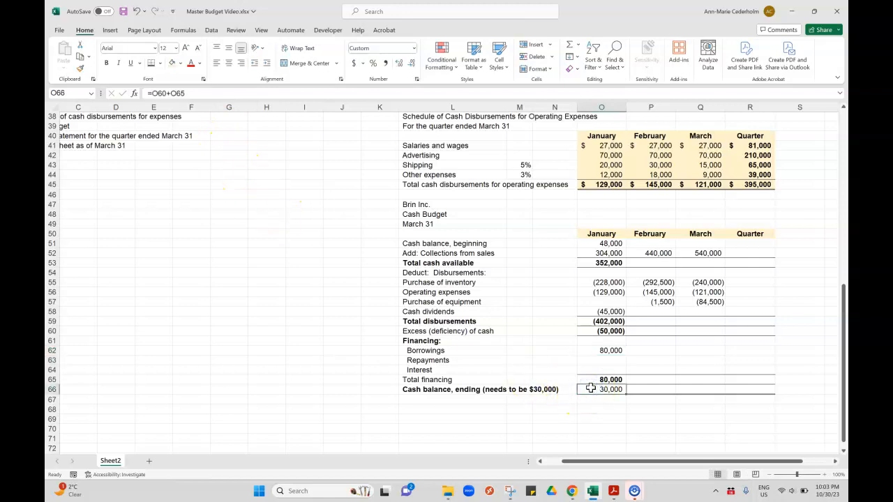
{"action": "left_click_drag", "start_coordinate": [601, 389], "coordinate": [751, 389]}
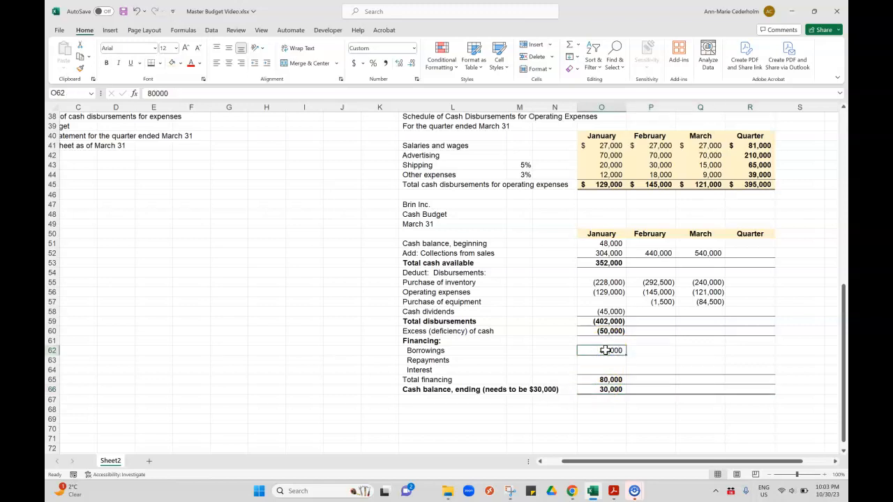
{"action": "left_click", "coordinate": [611, 389]}
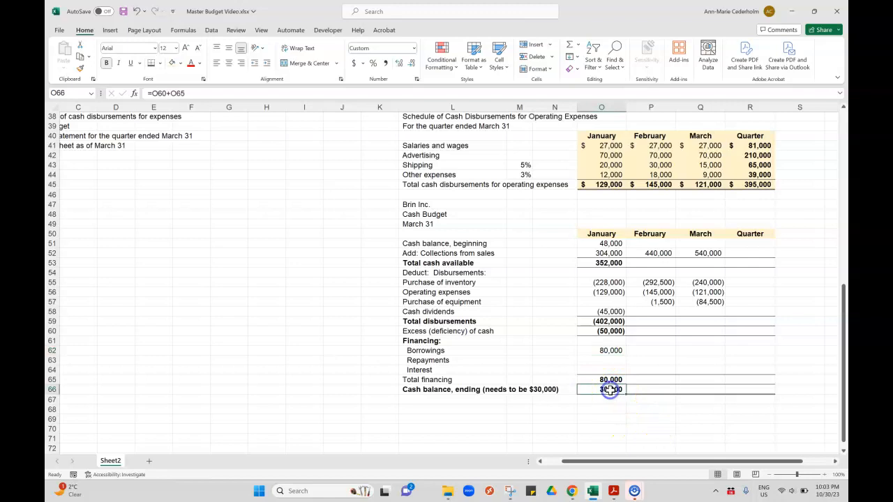
- Link February beginning cash (30,000) to January's ending balance and sum February disbursements to (439,000)
{"action": "left_click", "coordinate": [650, 242]}
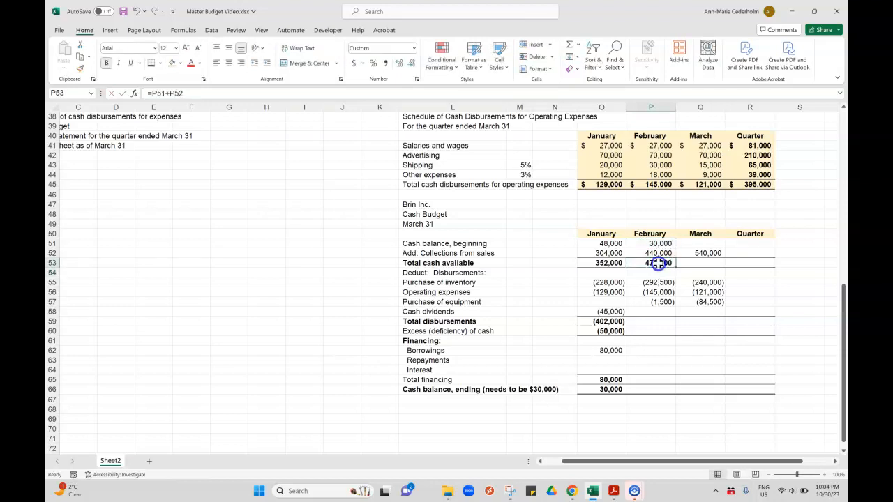
{"action": "type", "text": "=su"}
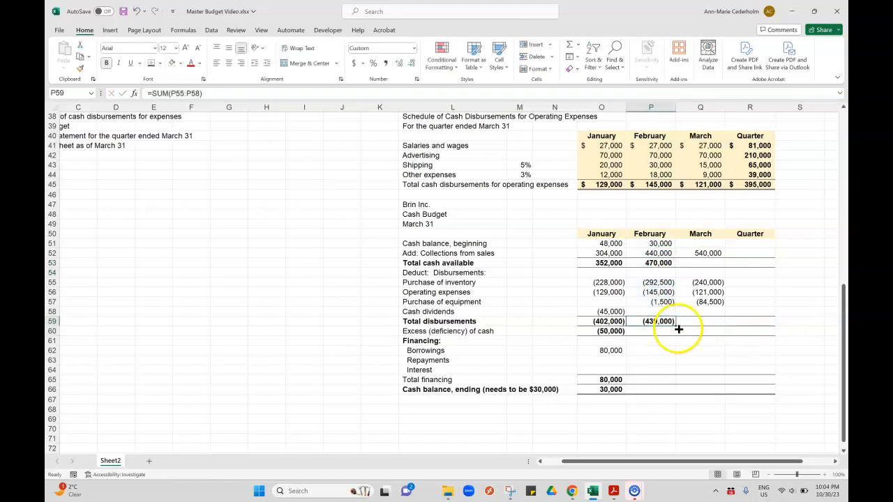
{"action": "left_click", "coordinate": [650, 331]}
{"action": "type", "text": "=P53+P59"}
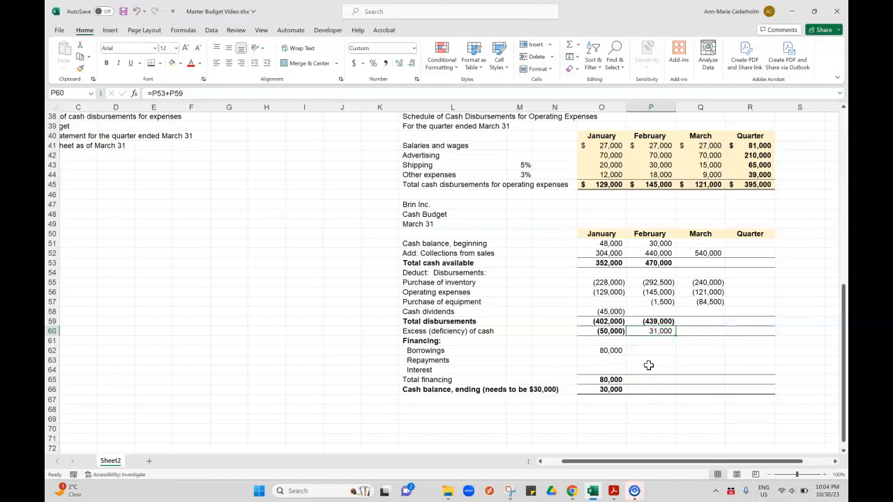
- Fill February's total financing and ending cash balance formulas, giving 31,000 ending cash
{"action": "left_click", "coordinate": [650, 369]}
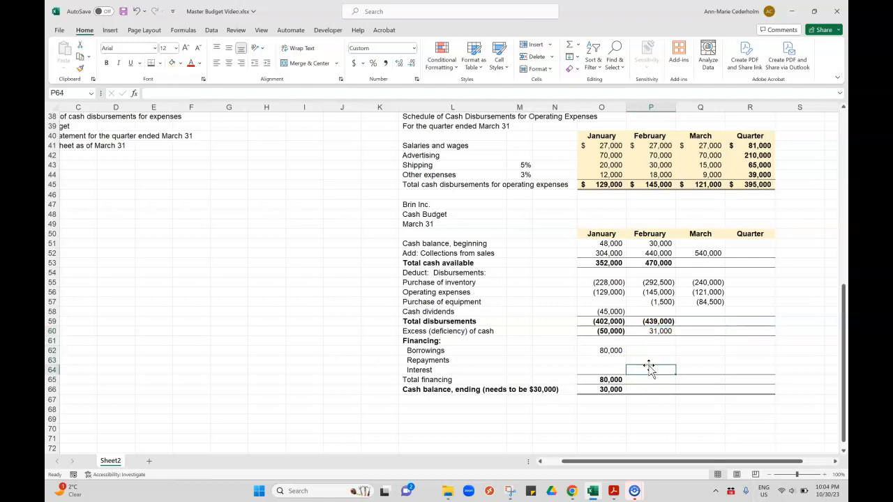
{"action": "left_click", "coordinate": [650, 360]}
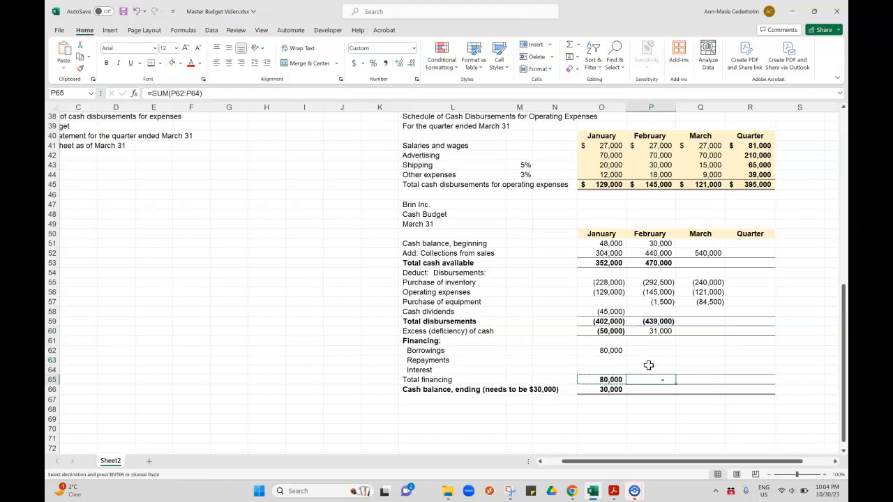
{"action": "left_click", "coordinate": [650, 389]}
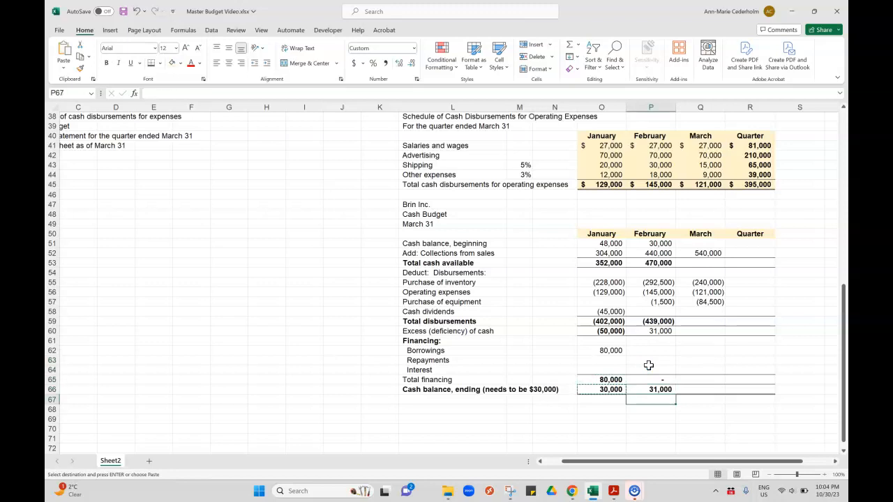
{"action": "left_click", "coordinate": [650, 390]}
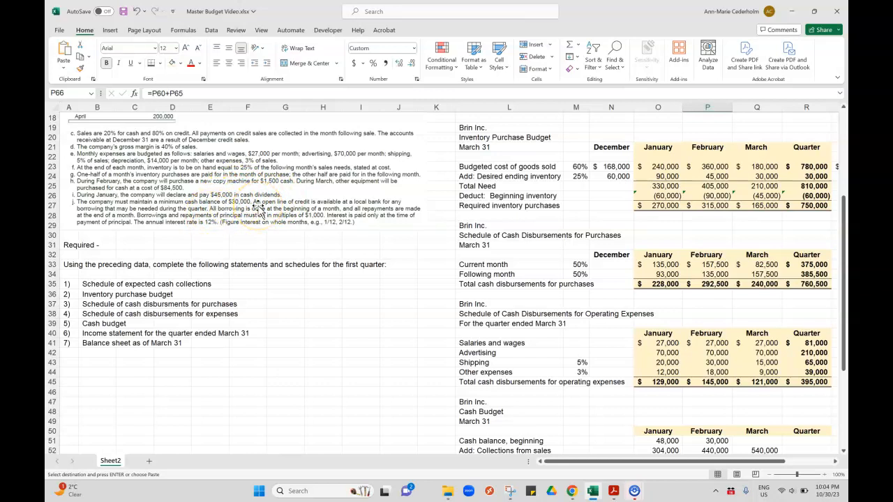
{"action": "mouse_move", "coordinate": [324, 224]}
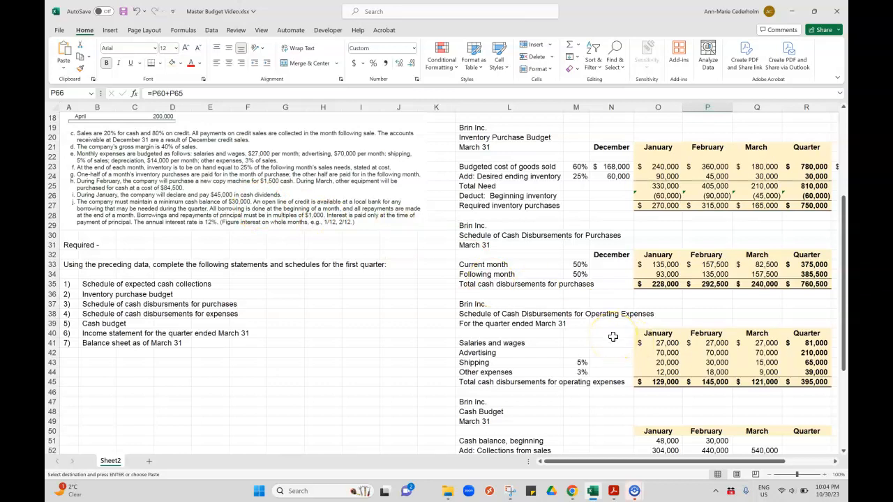
{"action": "scroll", "scroll_direction": "down", "scroll_amount": 3}
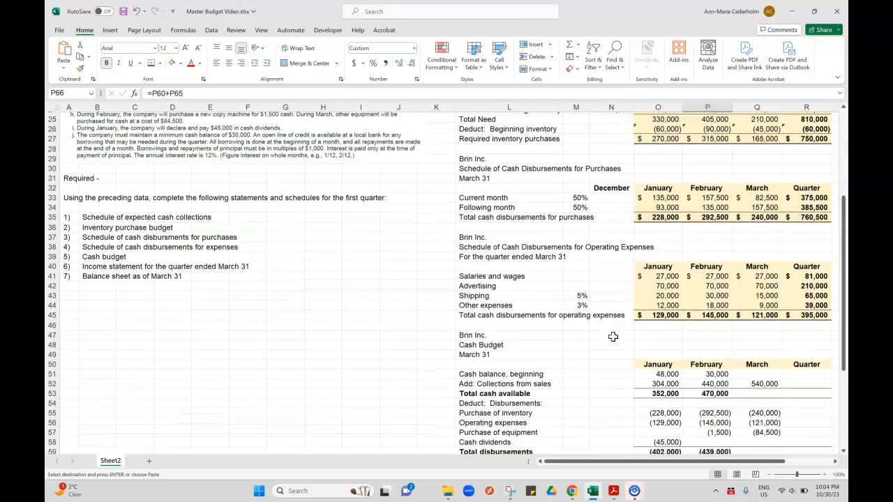
{"action": "scroll", "scroll_direction": "down", "scroll_amount": 3}
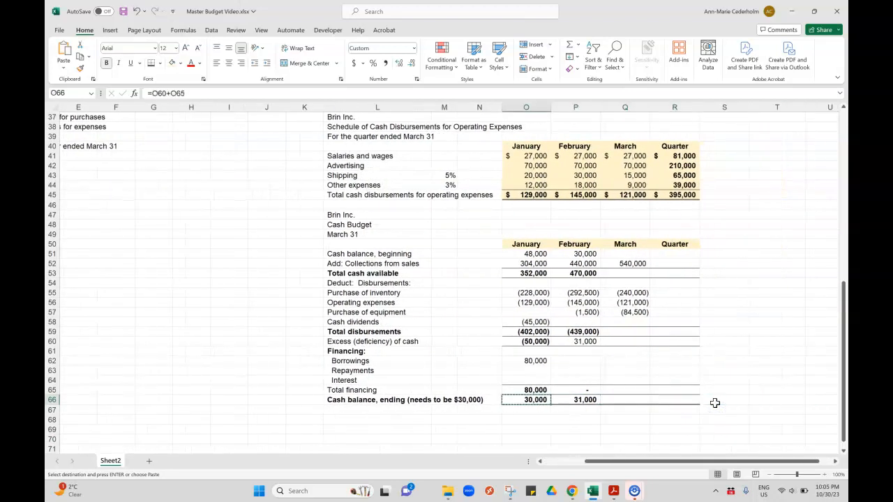
{"action": "left_click", "coordinate": [575, 371]}
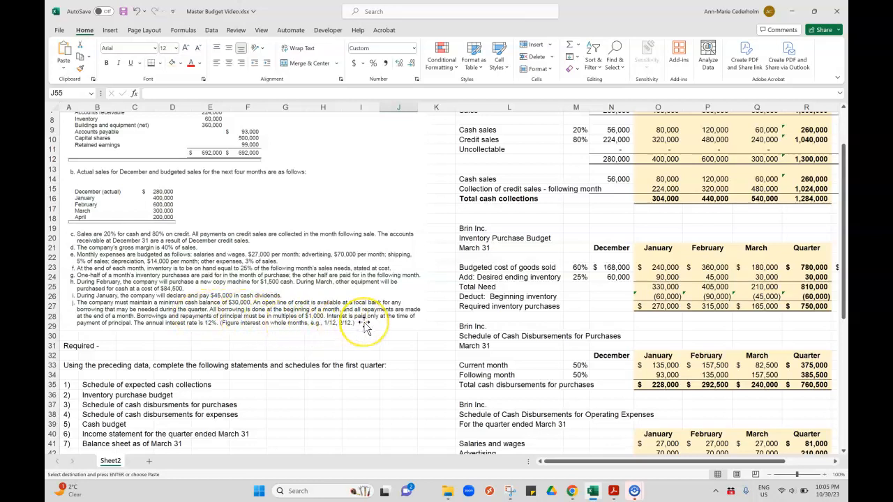
{"action": "left_click", "coordinate": [707, 326]}
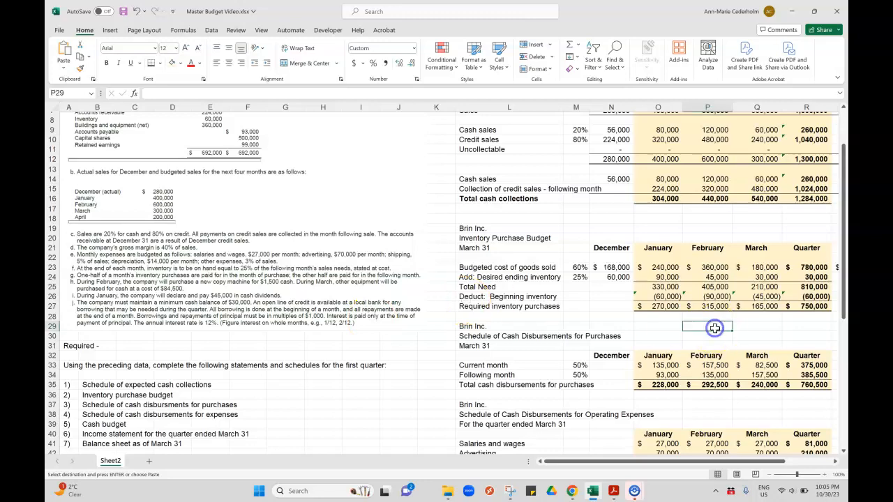
{"action": "scroll", "scroll_direction": "down", "scroll_amount": 3}
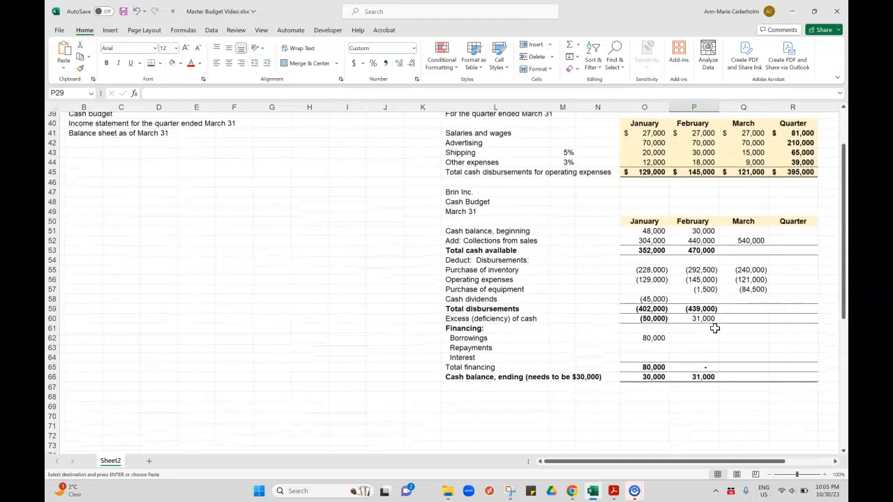
{"action": "left_click", "coordinate": [703, 377]}
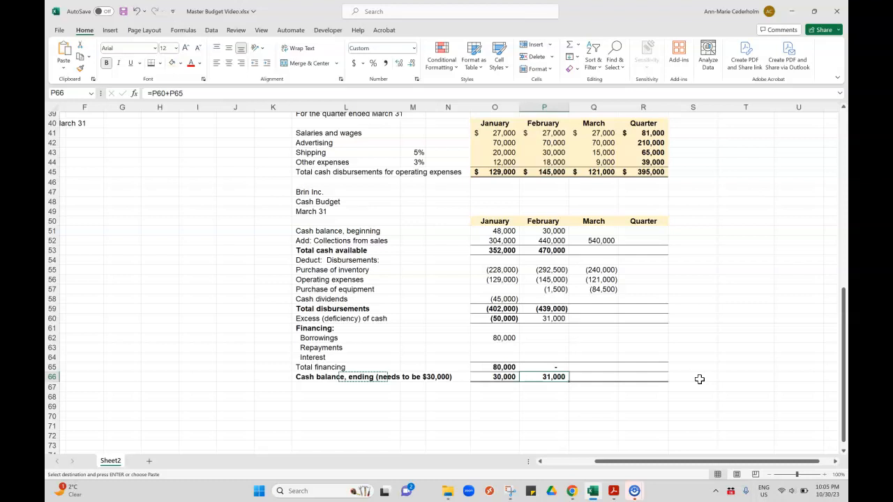
- Sum March total cash available with =SUM(Q51:Q52) and start a =-80000 entry under March borrowings
{"action": "left_click", "coordinate": [545, 357]}
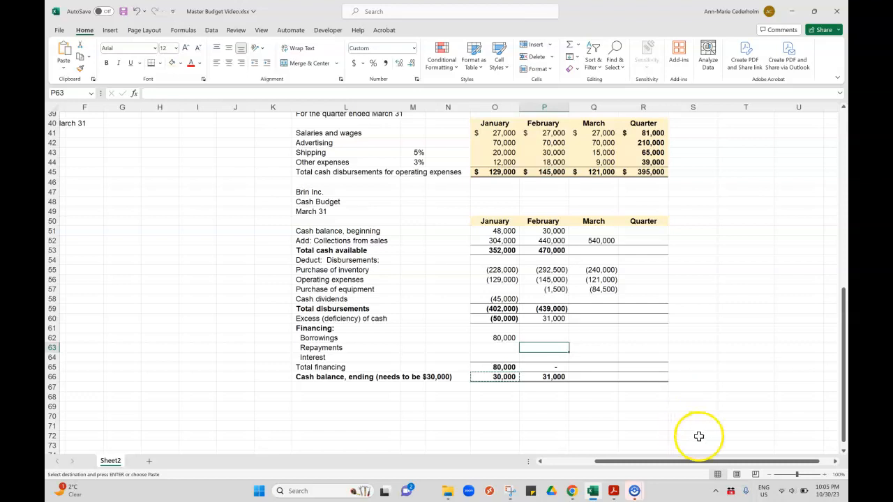
{"action": "left_click", "coordinate": [594, 231]}
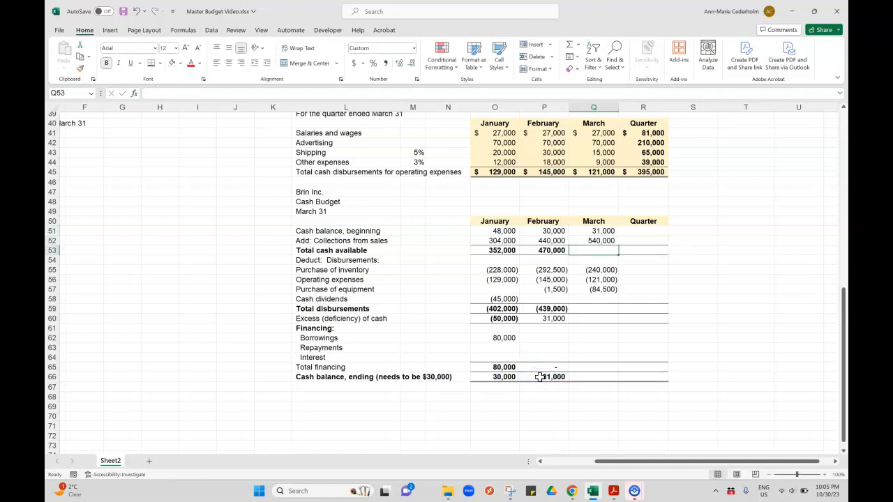
{"action": "type", "text": "=sum(Q51:Q52"}
{"action": "left_click", "coordinate": [593, 318]}
{"action": "type", "text": "=Q53+Q59"}
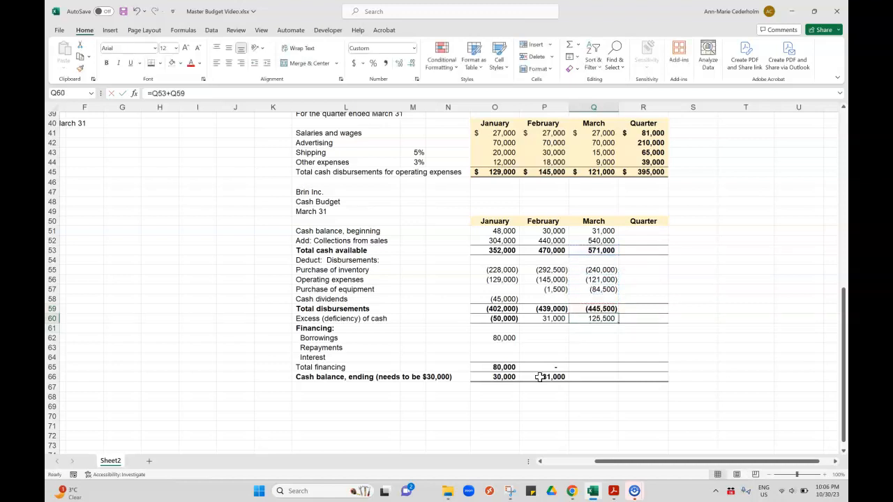
{"action": "left_click", "coordinate": [594, 319]}
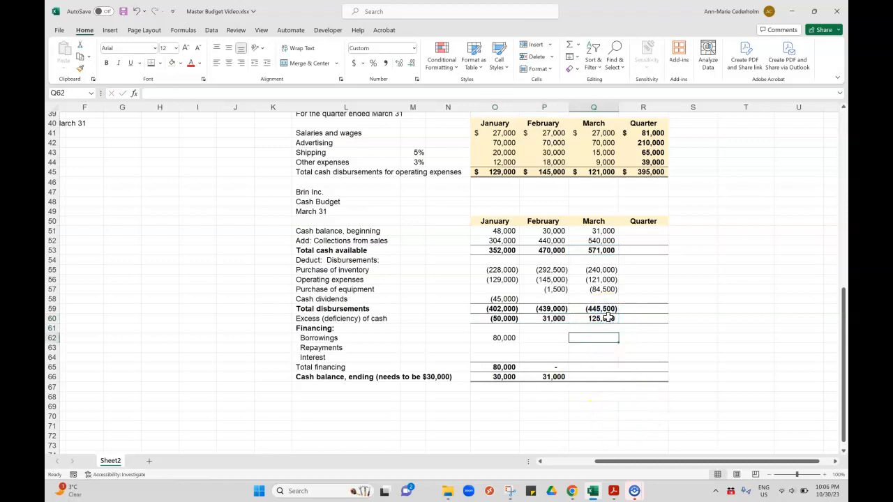
{"action": "type", "text": "=-80"}
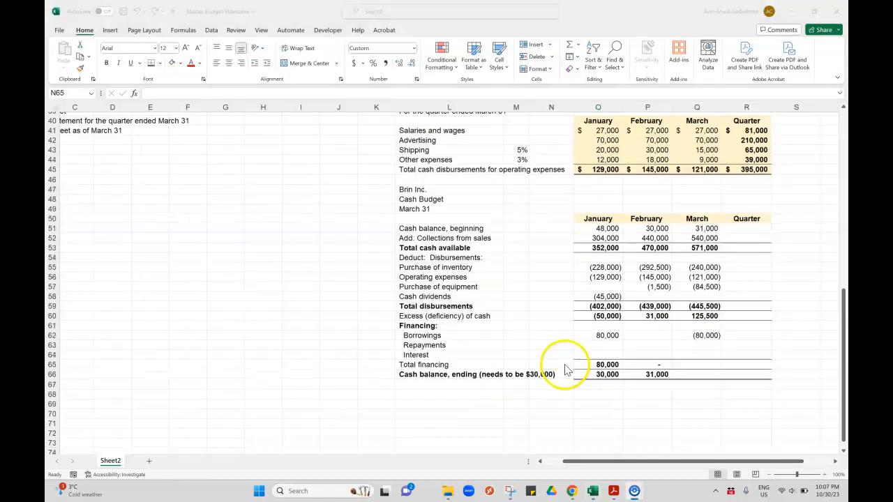
- Move March's (80,000) from the Borrowings row down to the Repayments row
{"action": "scroll", "scroll_direction": "left", "scroll_amount": 3}
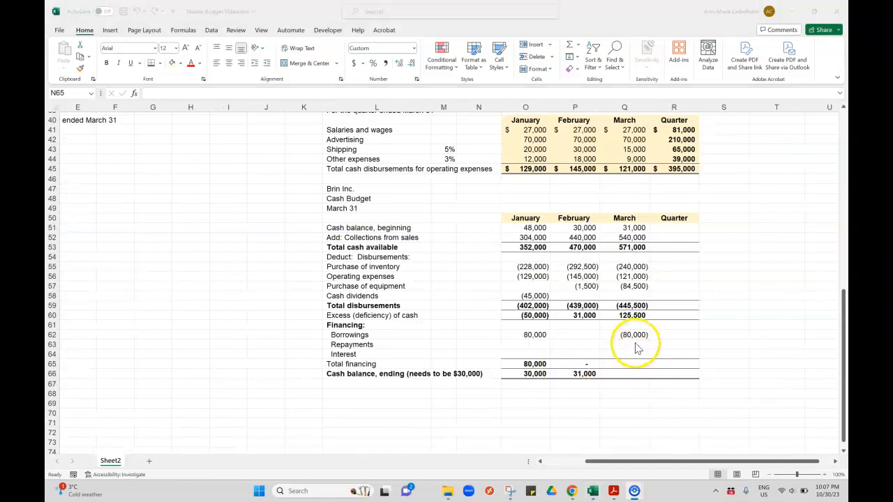
{"action": "left_click", "coordinate": [625, 334]}
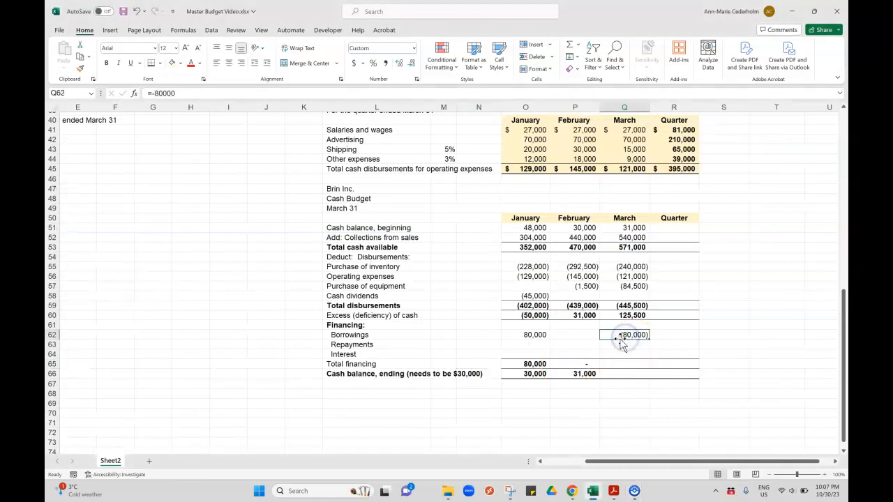
{"action": "left_click", "coordinate": [625, 343]}
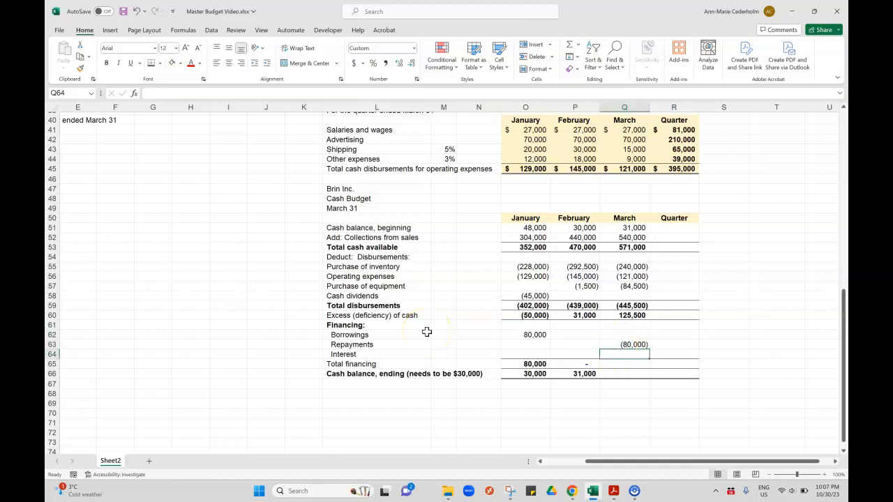
{"action": "scroll", "scroll_direction": "left", "scroll_amount": 3}
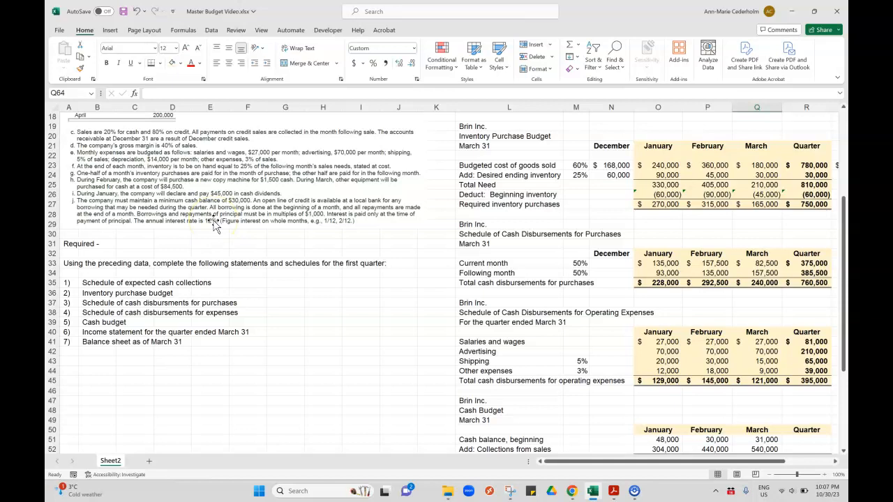
- Compute March interest as the borrowing times 12%, giving (2,400)
{"action": "scroll", "scroll_direction": "down", "scroll_amount": 3}
{"action": "type", "text": "=Q63"}
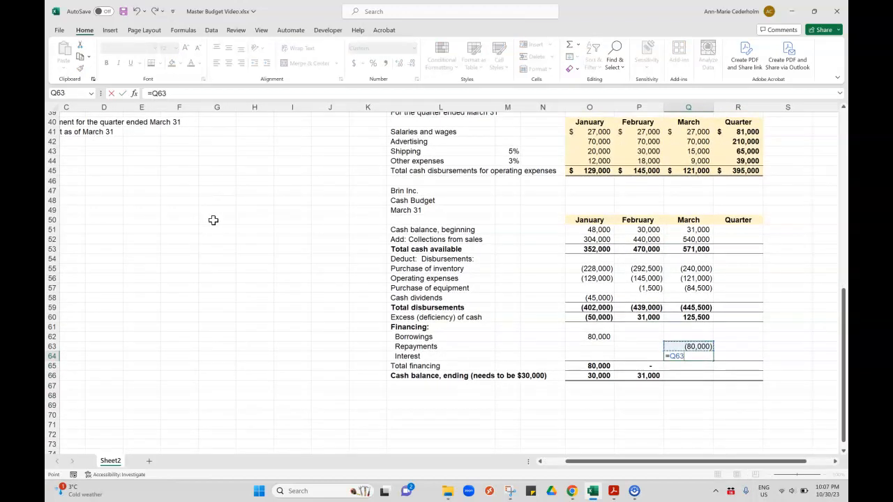
{"action": "type", "text": "*1"}
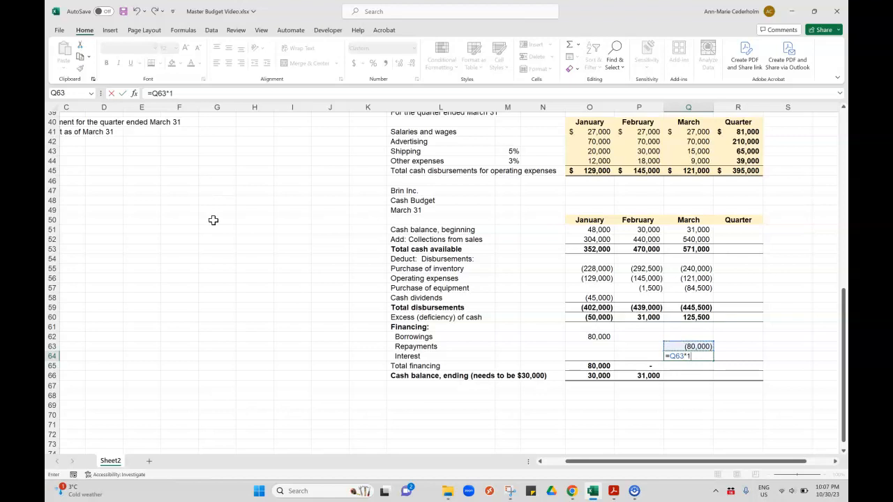
{"action": "type", "text": "2%"}
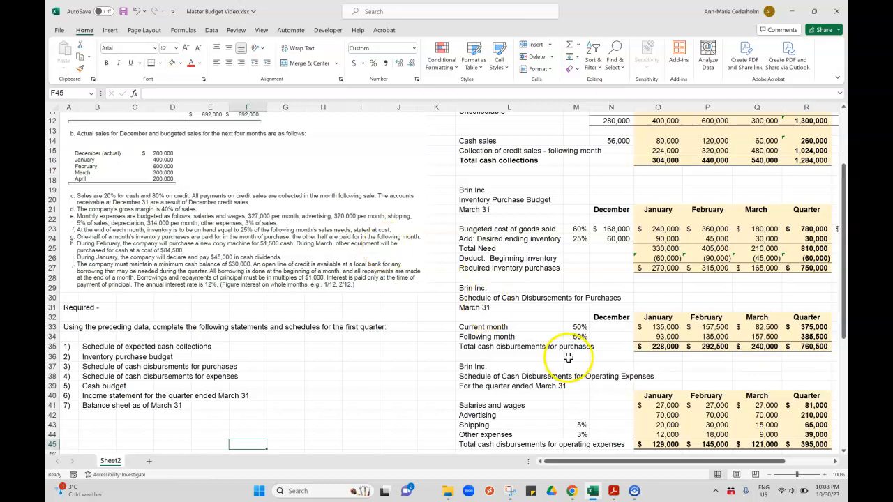
{"action": "scroll", "scroll_direction": "down", "scroll_amount": 3}
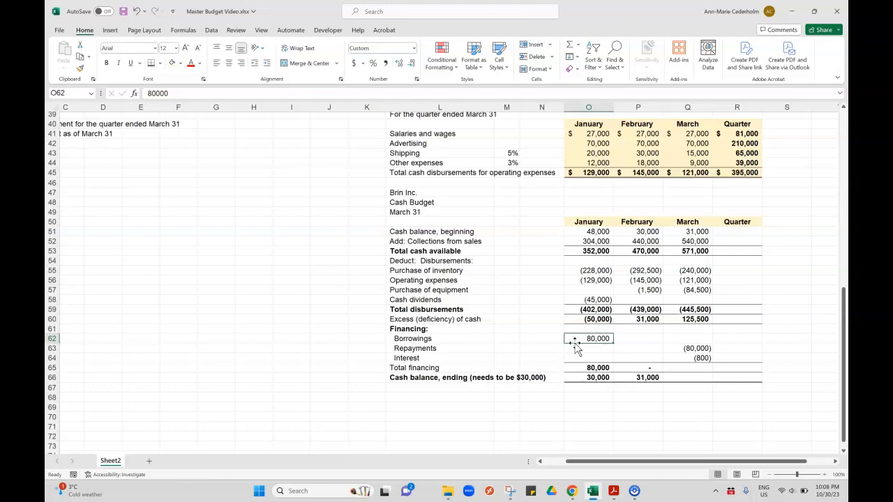
- Set up March's ending cash balance as excess cash plus total financing
{"action": "left_click", "coordinate": [701, 357]}
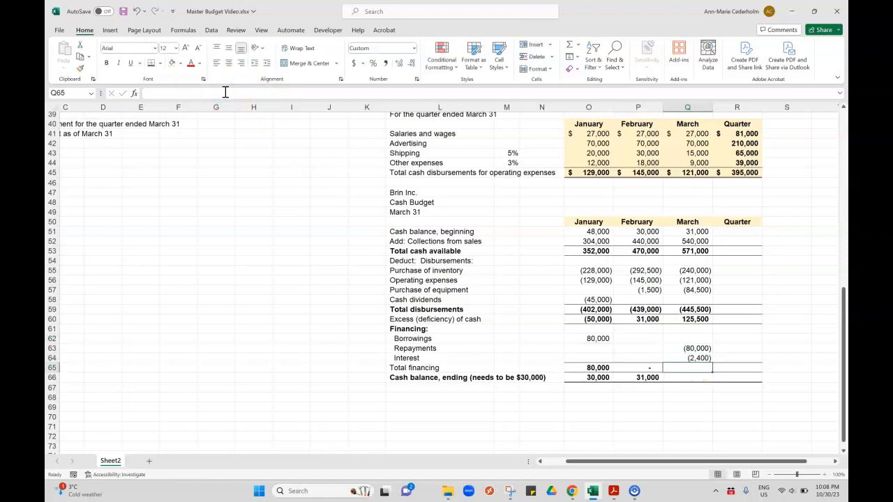
{"action": "type", "text": "=Q60"}
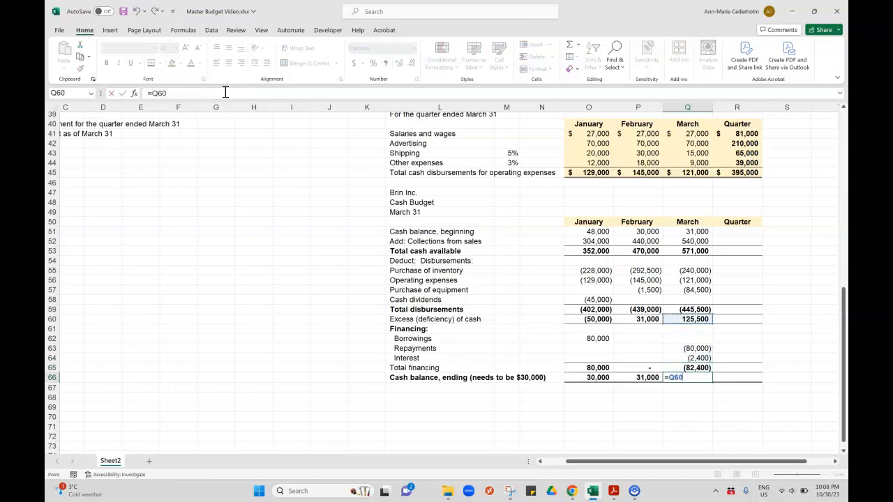
{"action": "left_click", "coordinate": [686, 357]}
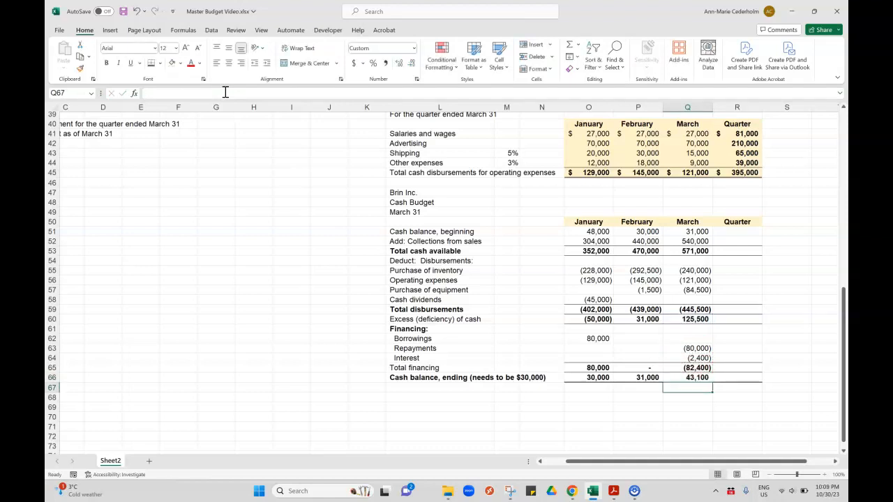
- Link Quarter beginning cash to January's 48,000 and sum January–March collections to 1,284,000
{"action": "left_click", "coordinate": [687, 377]}
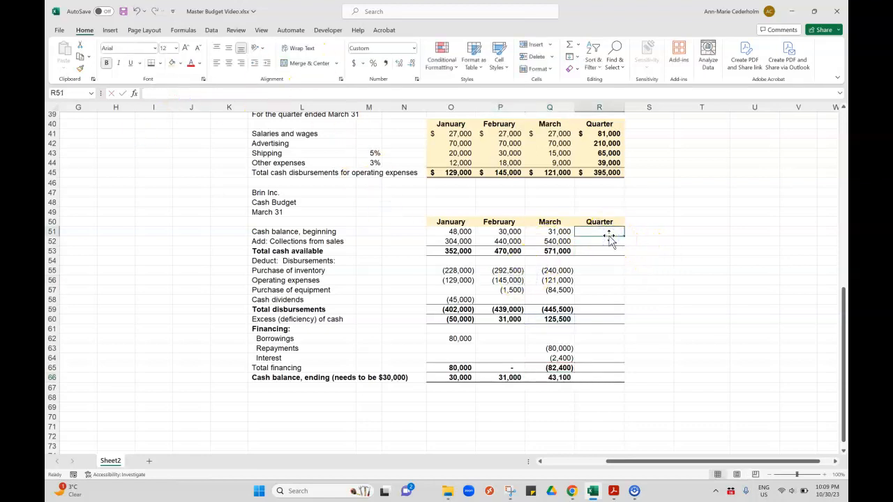
{"action": "type", "text": "=Q51"}
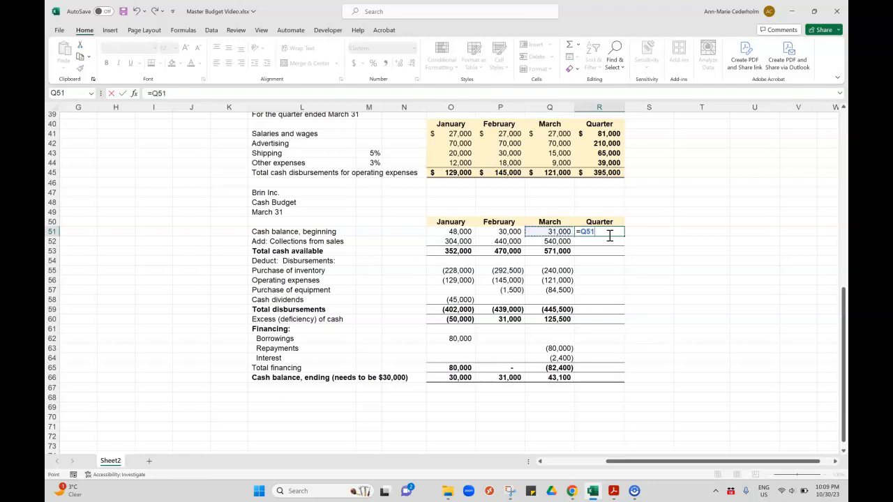
{"action": "key", "text": "enter"}
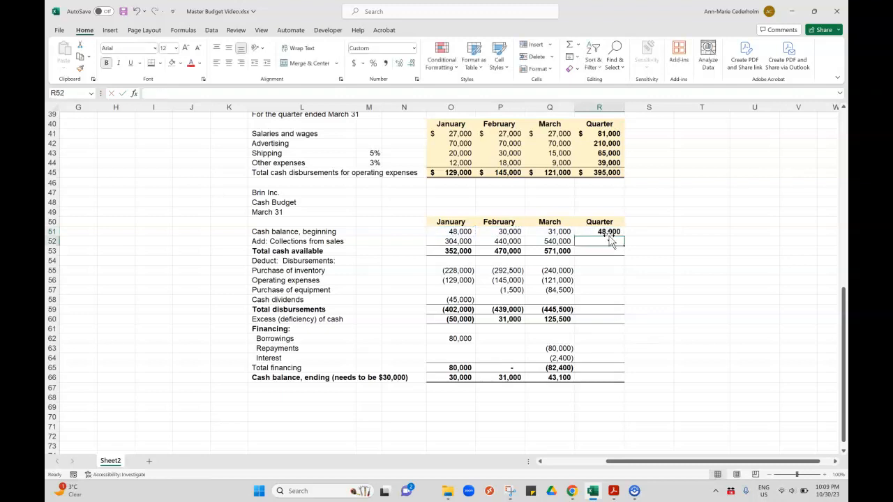
{"action": "type", "text": "=sum("}
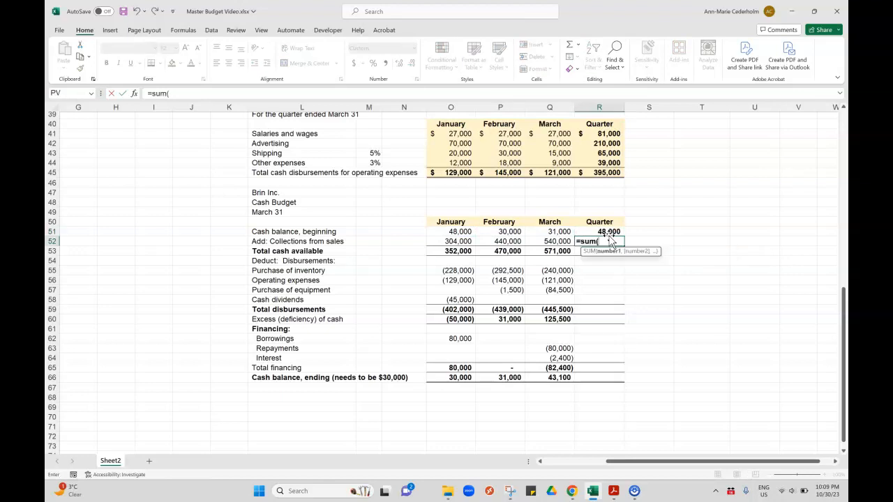
{"action": "left_click_drag", "start_coordinate": [450, 240], "coordinate": [558, 240]}
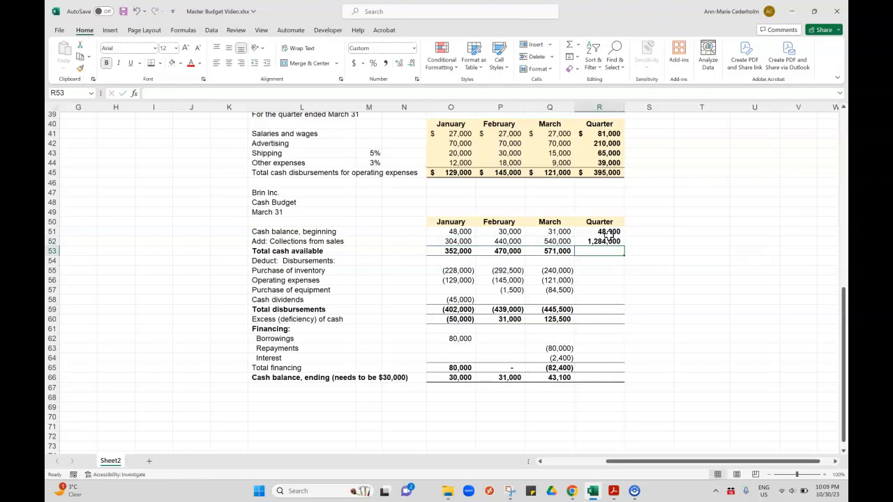
- Sum Quarter total cash available to 1,332,000 and start the quarterly inventory purchases sum
{"action": "type", "text": "=sum(R51:R52"}
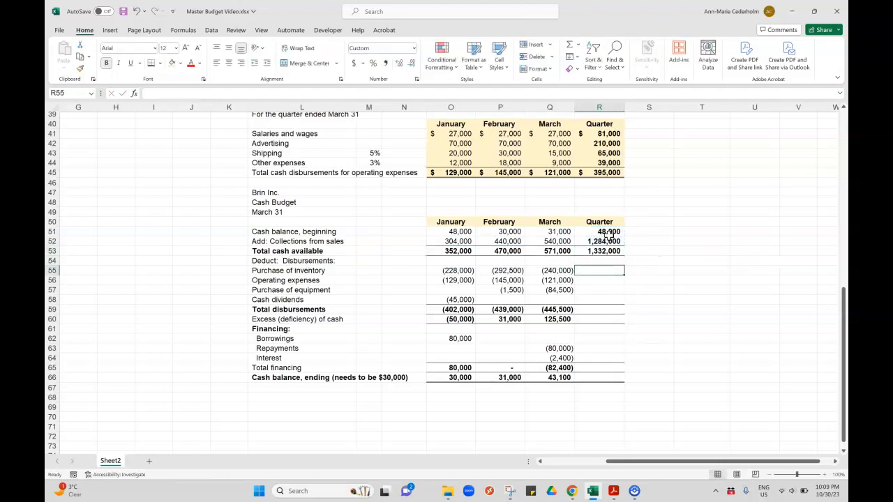
{"action": "type", "text": "=sum"}
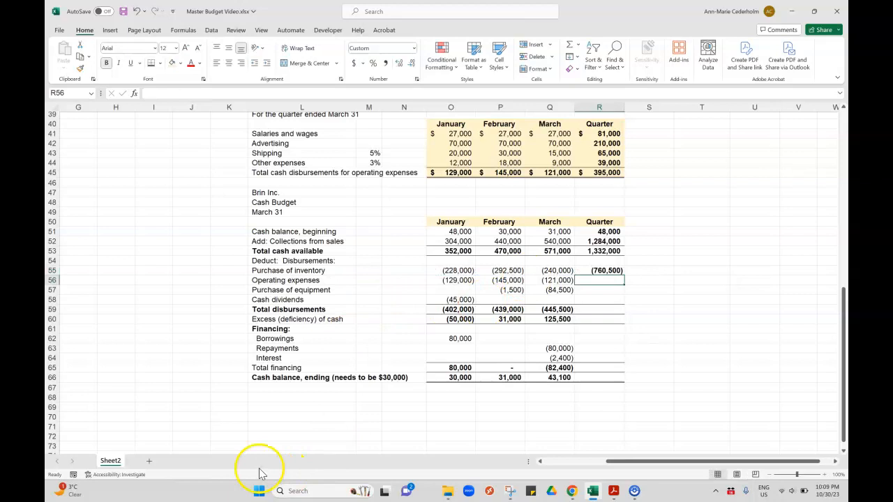
- Copy the quarterly sum down through cash dividends, total disbursements (1,286,500) and excess cash, then into the financing rows
{"action": "left_click", "coordinate": [603, 271]}
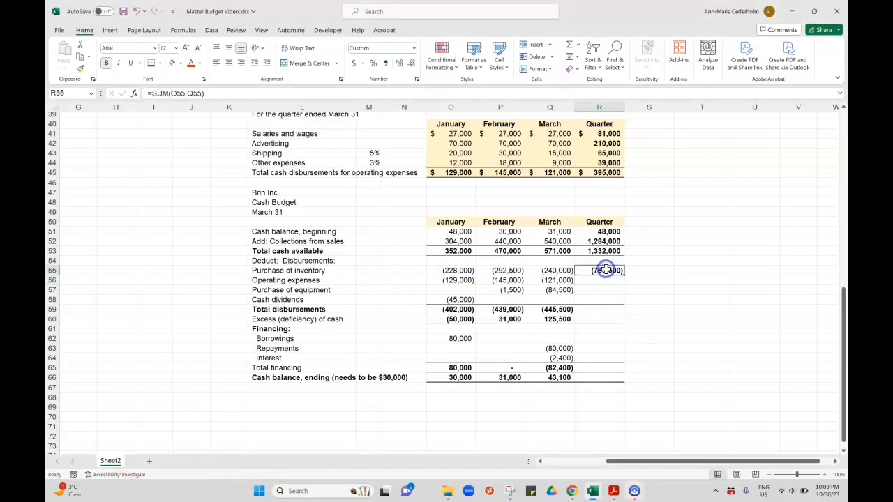
{"action": "left_click_drag", "start_coordinate": [606, 271], "coordinate": [620, 301]}
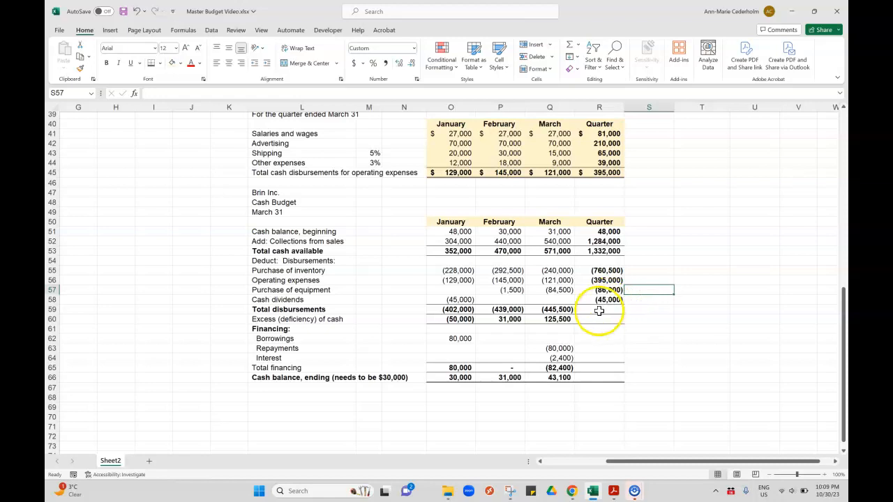
{"action": "type", "text": "=sum("}
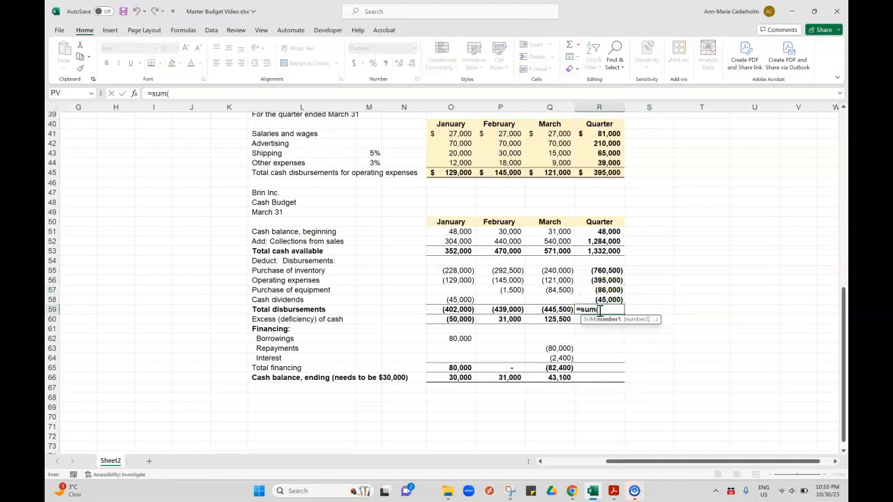
{"action": "key", "text": "enter"}
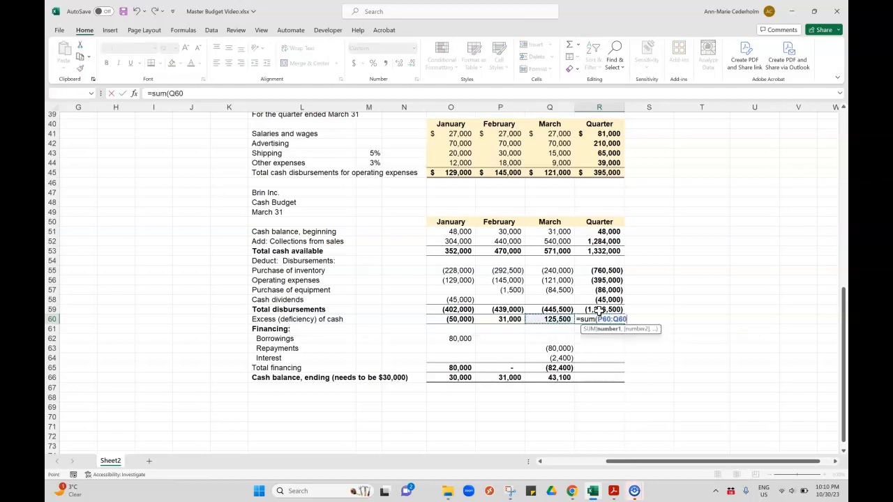
{"action": "key", "text": "Enter"}
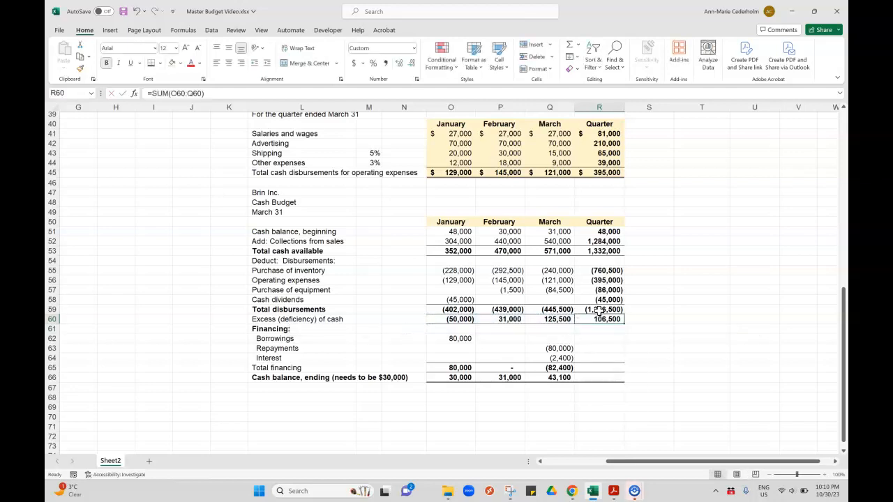
{"action": "left_click", "coordinate": [600, 339]}
{"action": "type", "text": "="}
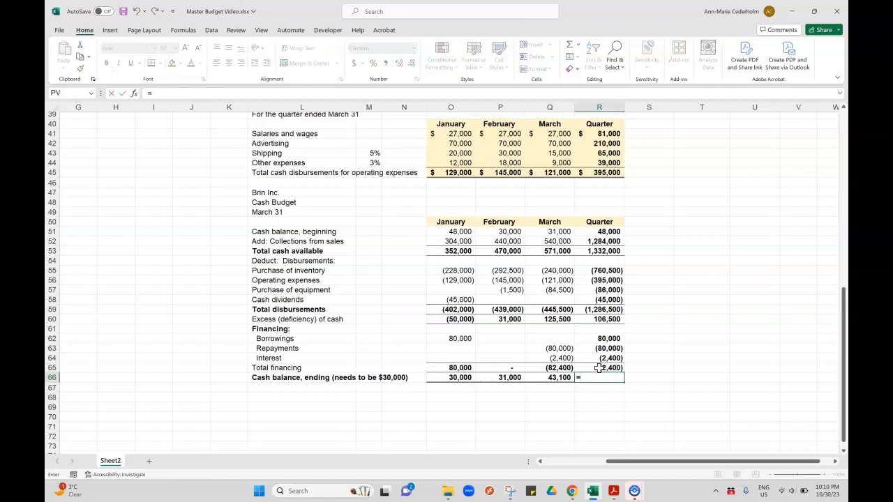
- Complete the Quarter total financing and ending cash balance formulas and review the result
{"action": "left_click", "coordinate": [598, 318]}
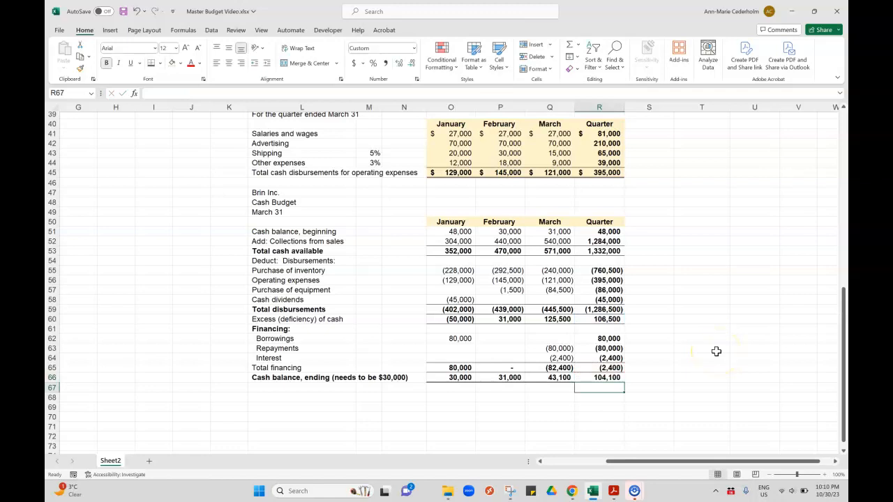
{"action": "left_click", "coordinate": [599, 377]}
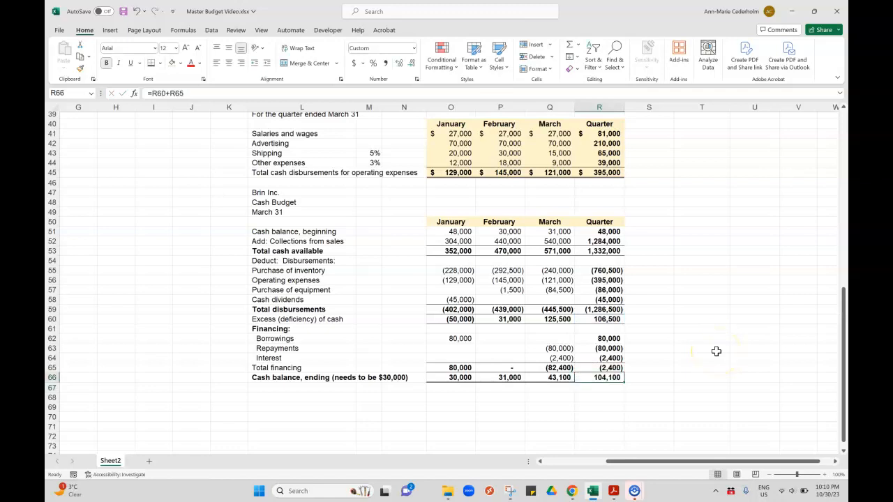
{"action": "left_click", "coordinate": [549, 377]}
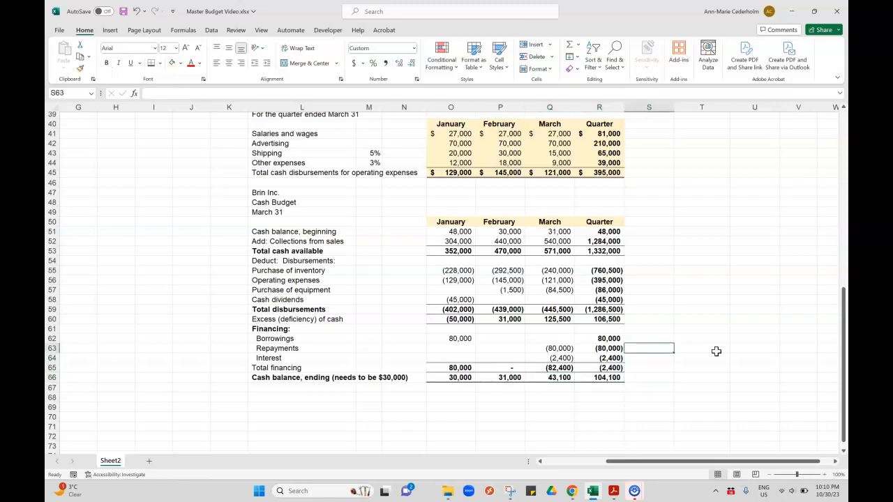
{"action": "left_click", "coordinate": [649, 289]}
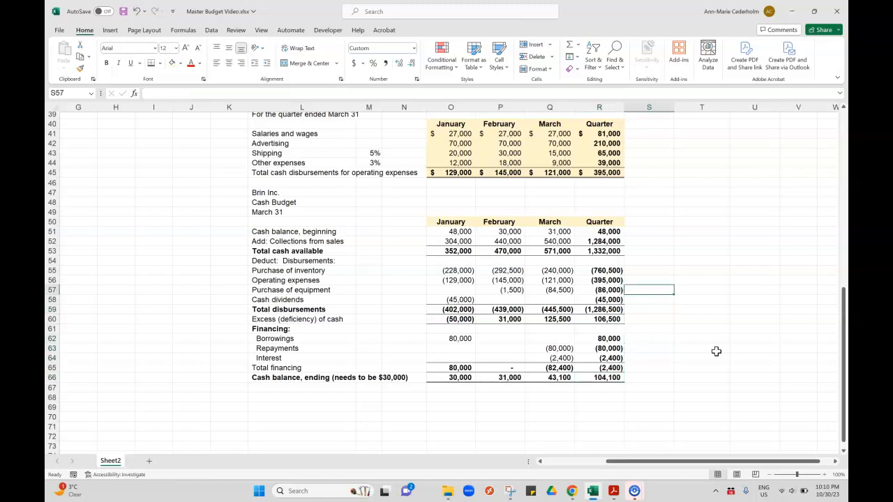
{"action": "left_click", "coordinate": [600, 251]}
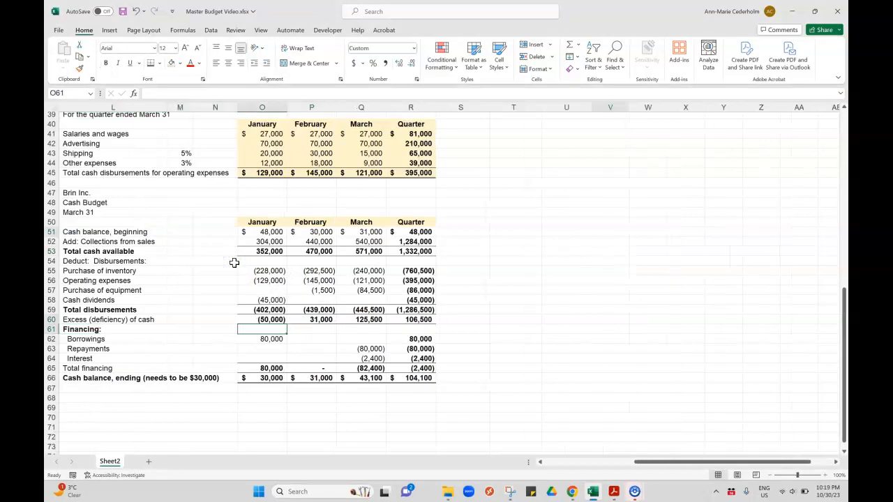
- Inspect the Quarter beginning cash, collections, disbursements and excess-of-cash formulas against March's ending balance
{"action": "left_click", "coordinate": [359, 377]}
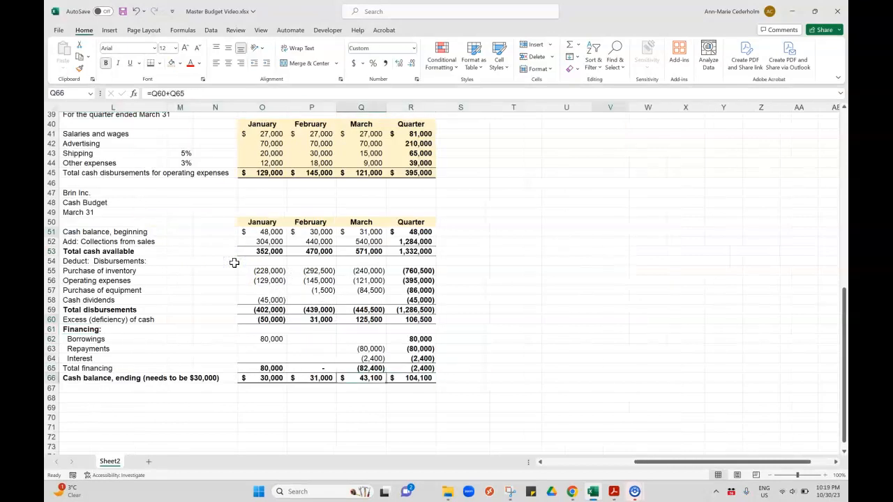
{"action": "left_click", "coordinate": [410, 377]}
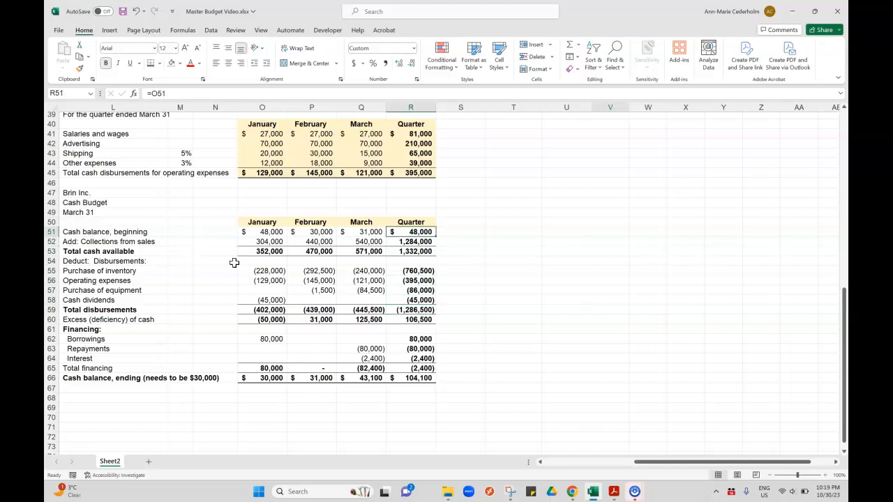
{"action": "left_click", "coordinate": [263, 232]}
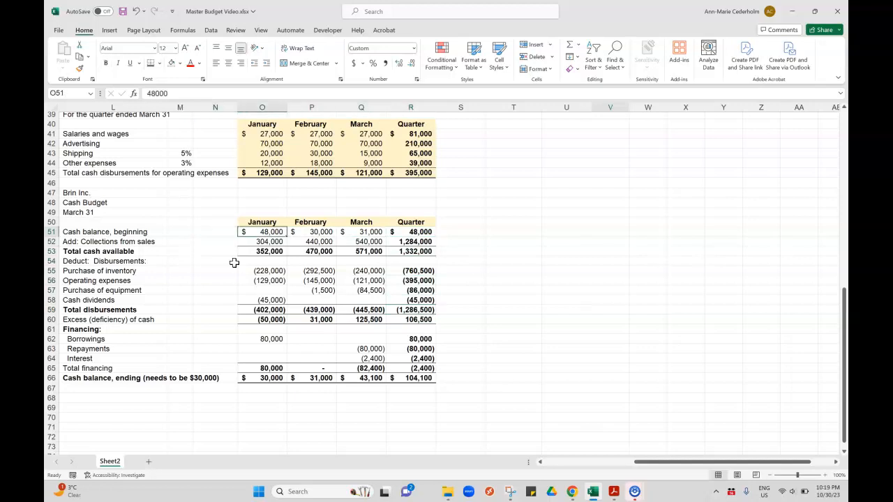
{"action": "left_click", "coordinate": [411, 231]}
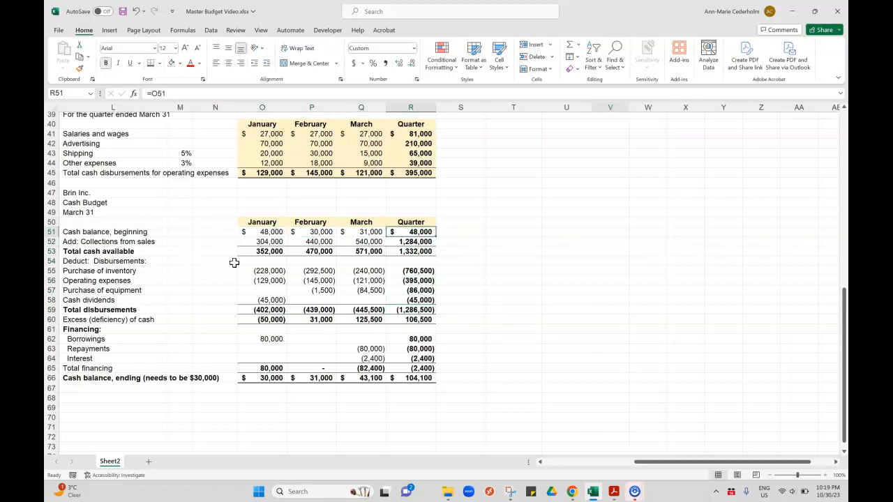
{"action": "left_click", "coordinate": [410, 310]}
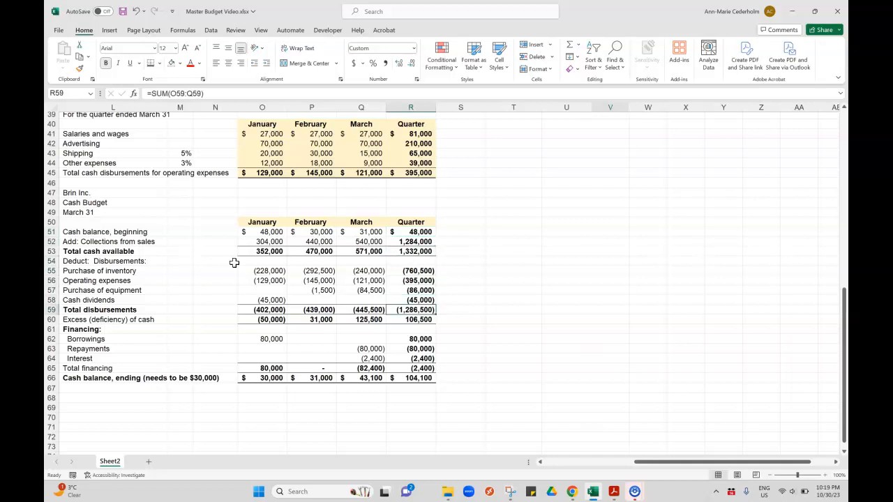
{"action": "left_click", "coordinate": [410, 320]}
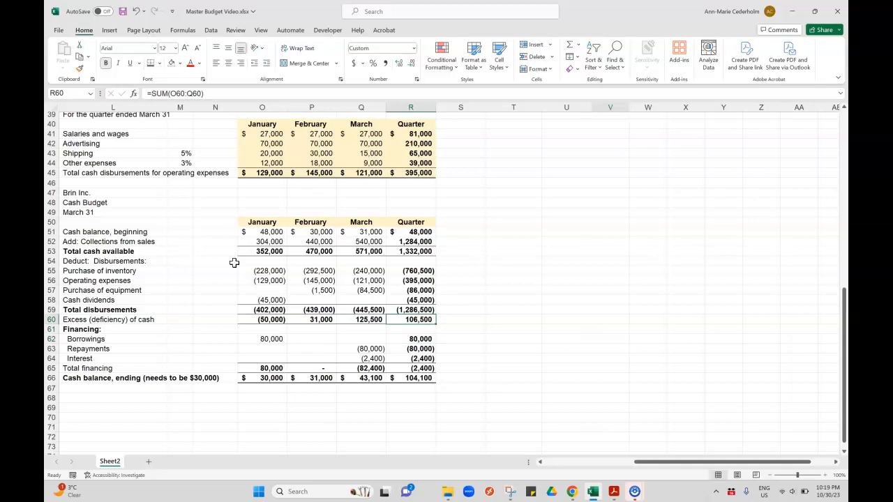
{"action": "left_click", "coordinate": [460, 319]}
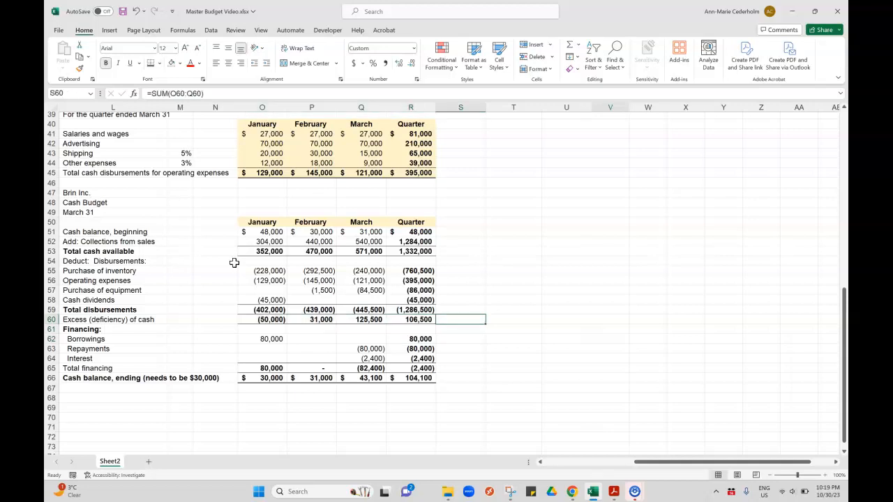
{"action": "left_click", "coordinate": [410, 241]}
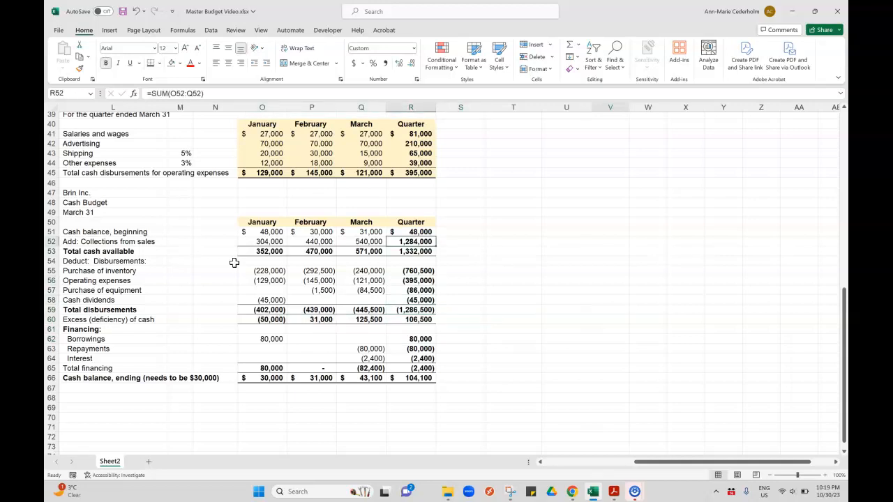
- Rewrite Quarter excess of cash as =R53+R59, bringing the Quarter ending balance to 43,100
{"action": "left_click", "coordinate": [421, 320]}
{"action": "type", "text": "="}
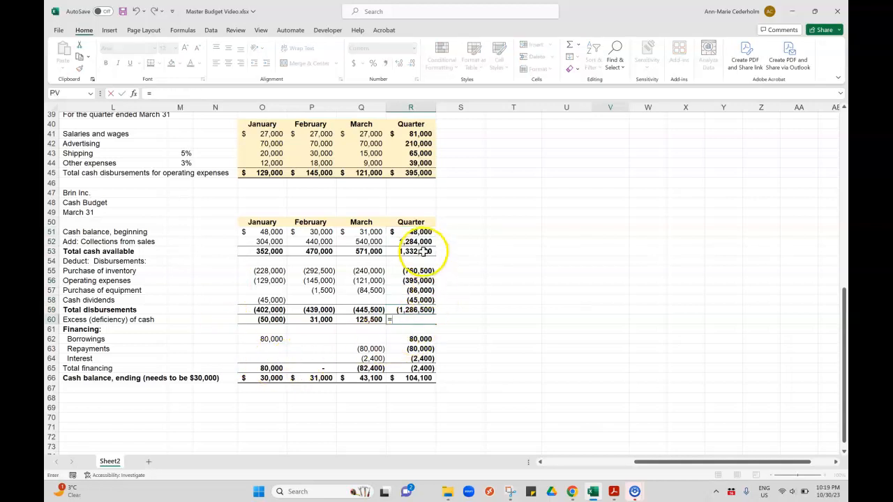
{"action": "left_click", "coordinate": [416, 251]}
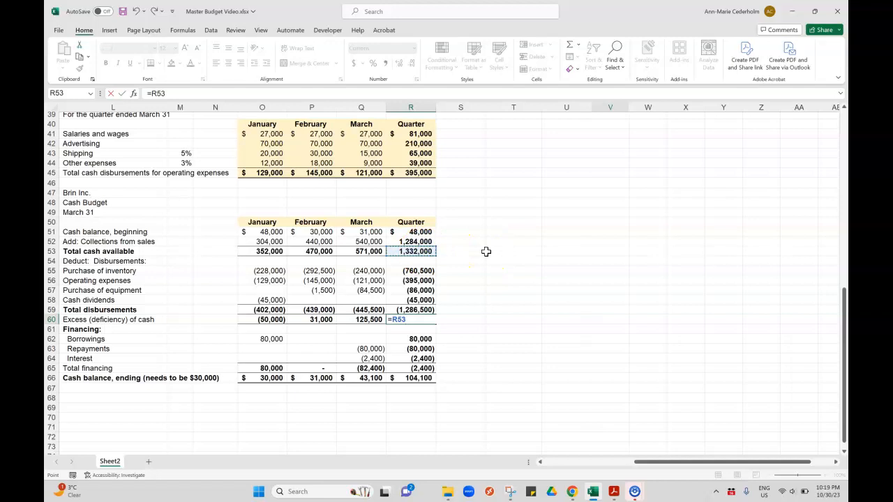
{"action": "type", "text": "+"}
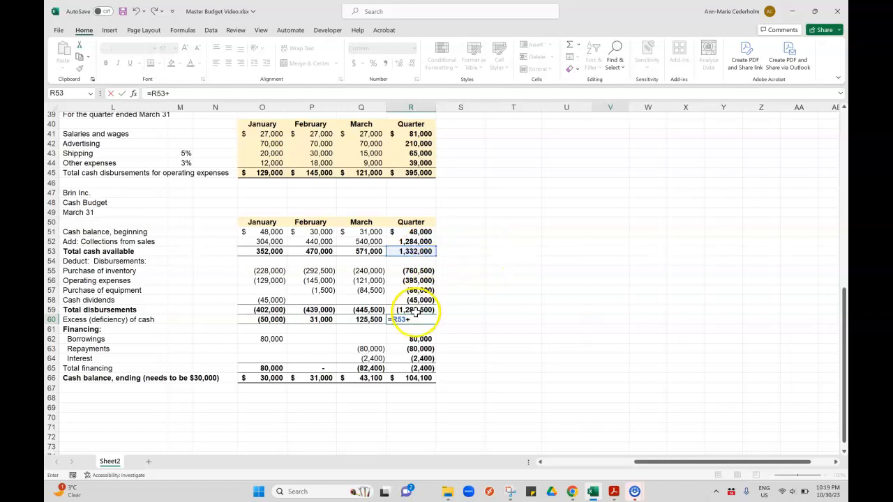
{"action": "left_click", "coordinate": [416, 310]}
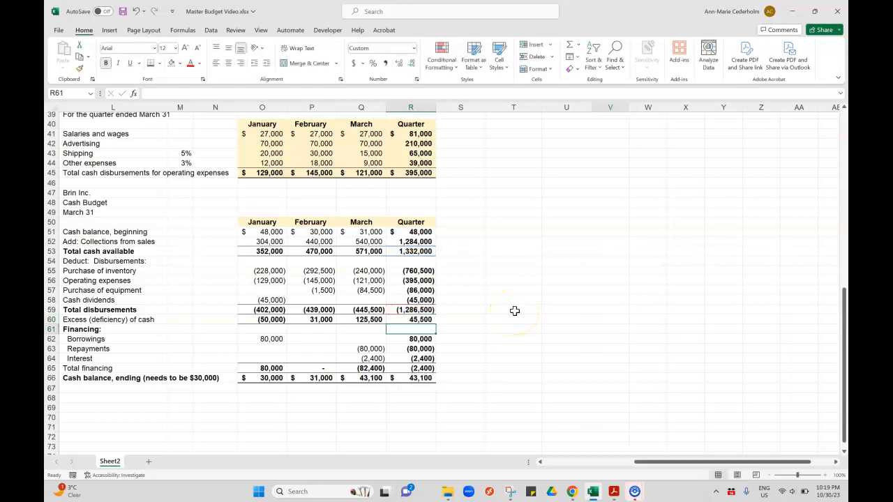
{"action": "left_click", "coordinate": [411, 320]}
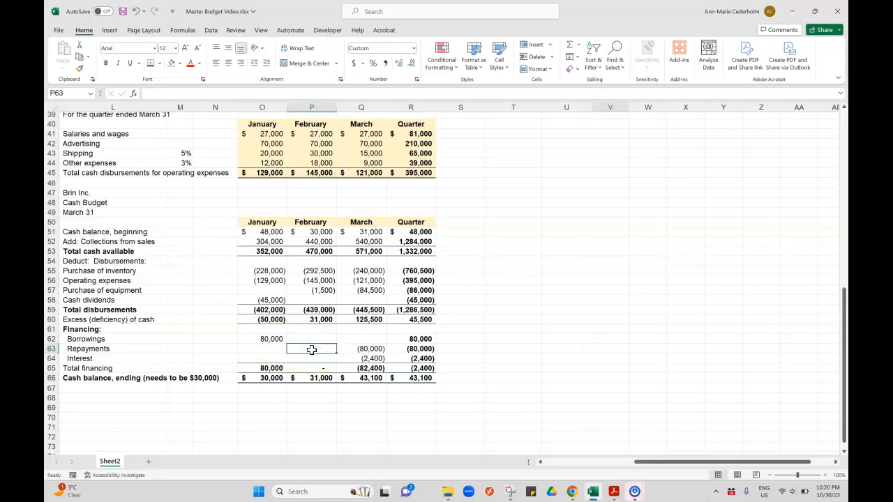
- Review the February and March repayment, interest and excess-of-cash cells
{"action": "left_click", "coordinate": [313, 357]}
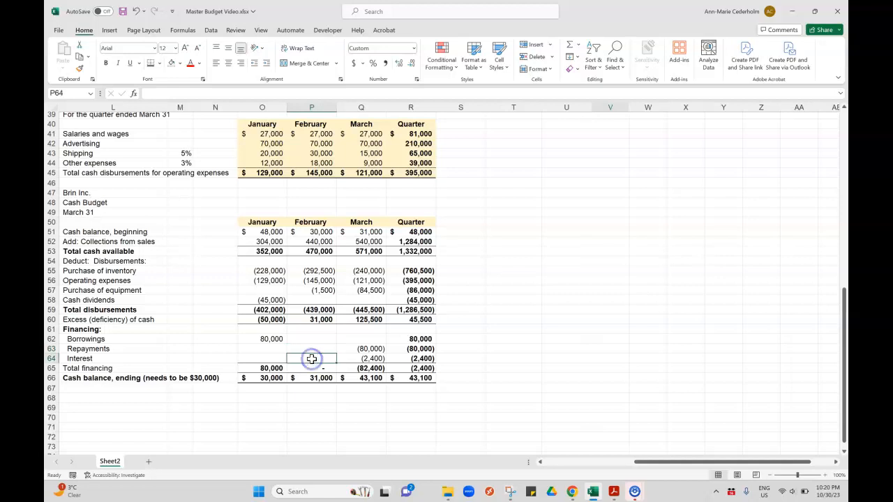
{"action": "left_click", "coordinate": [360, 349]}
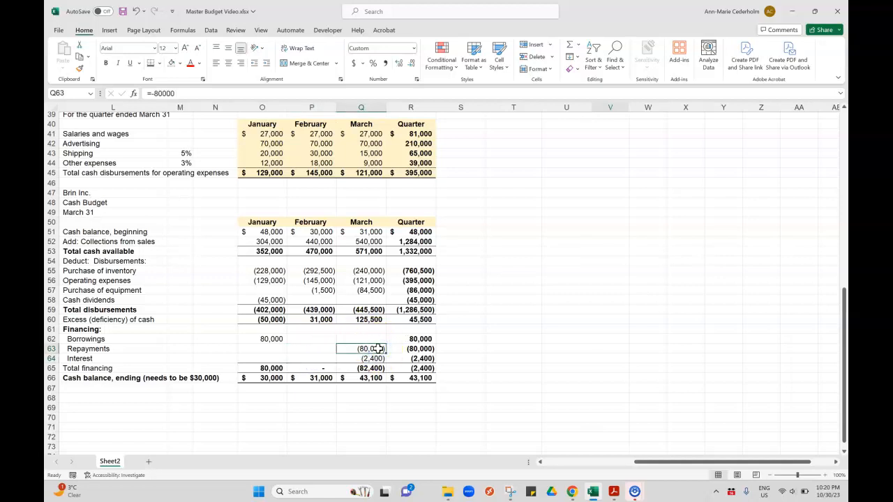
{"action": "left_click", "coordinate": [360, 357]}
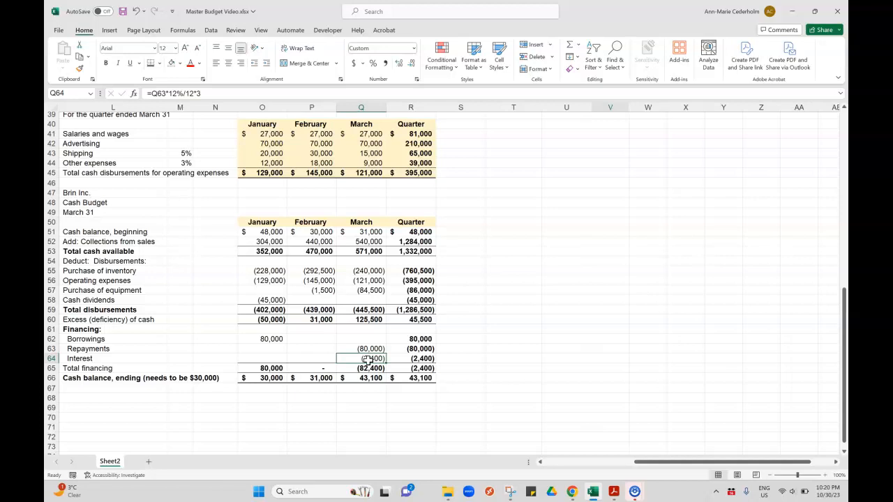
{"action": "left_click", "coordinate": [360, 319]}
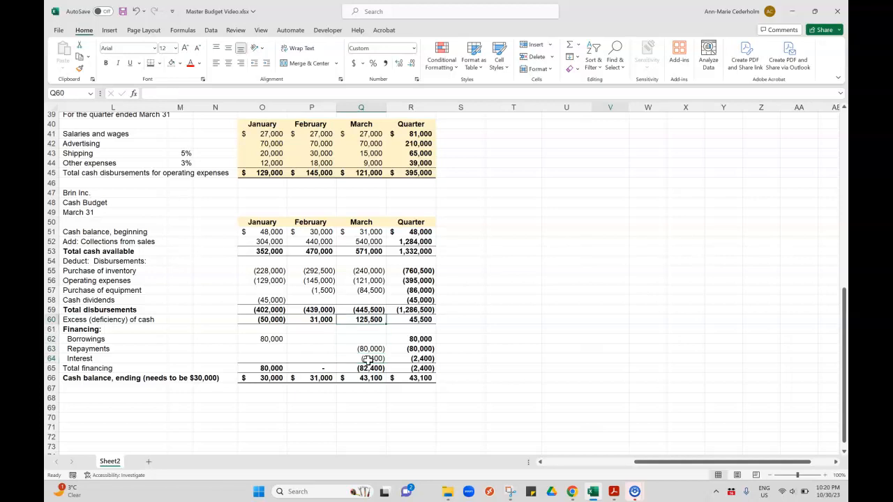
- Shade the cash budget figures area O51:R66 with a light tan fill colour
{"action": "left_click", "coordinate": [262, 232]}
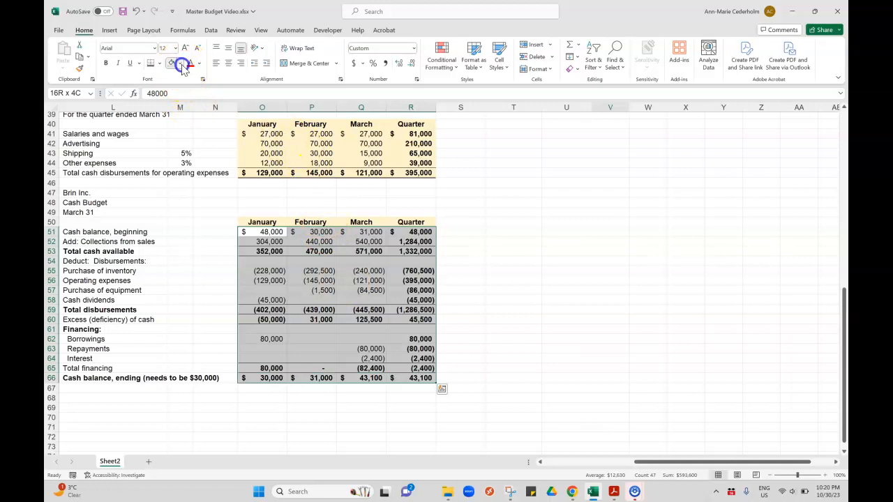
{"action": "left_click", "coordinate": [181, 64]}
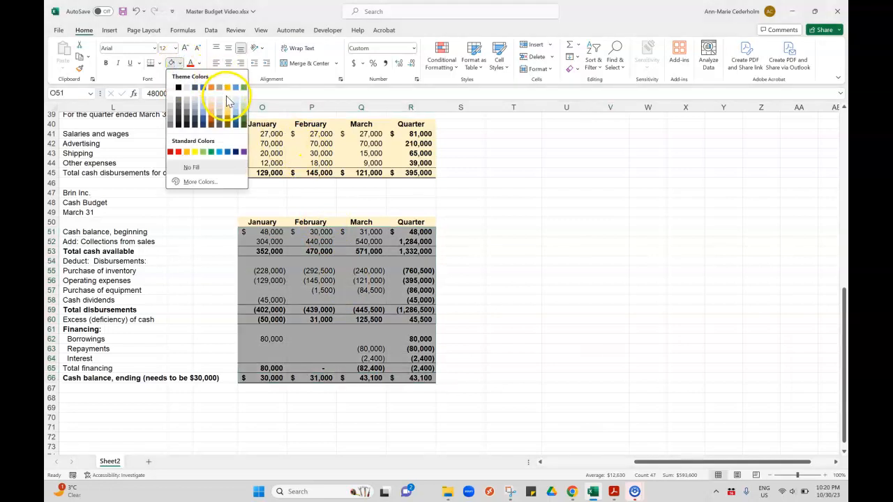
{"action": "left_click", "coordinate": [226, 95]}
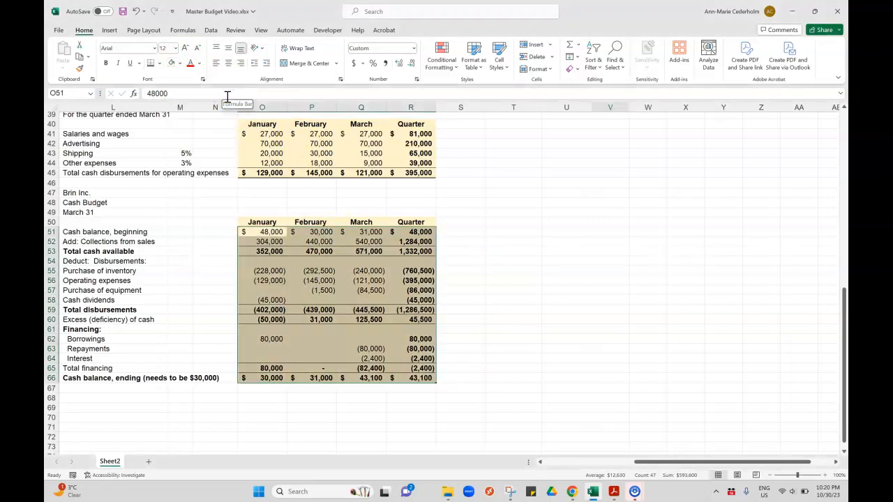